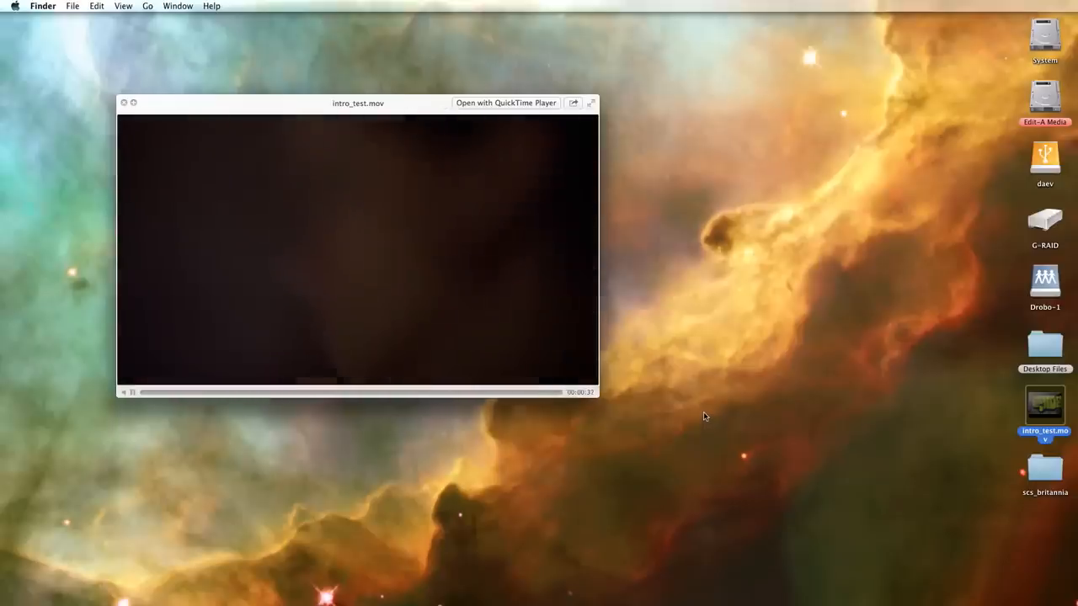
- Close the intro_test.mov Quick Look preview to reveal the G-RAID 100EOS5D folder
left_click(124, 103)
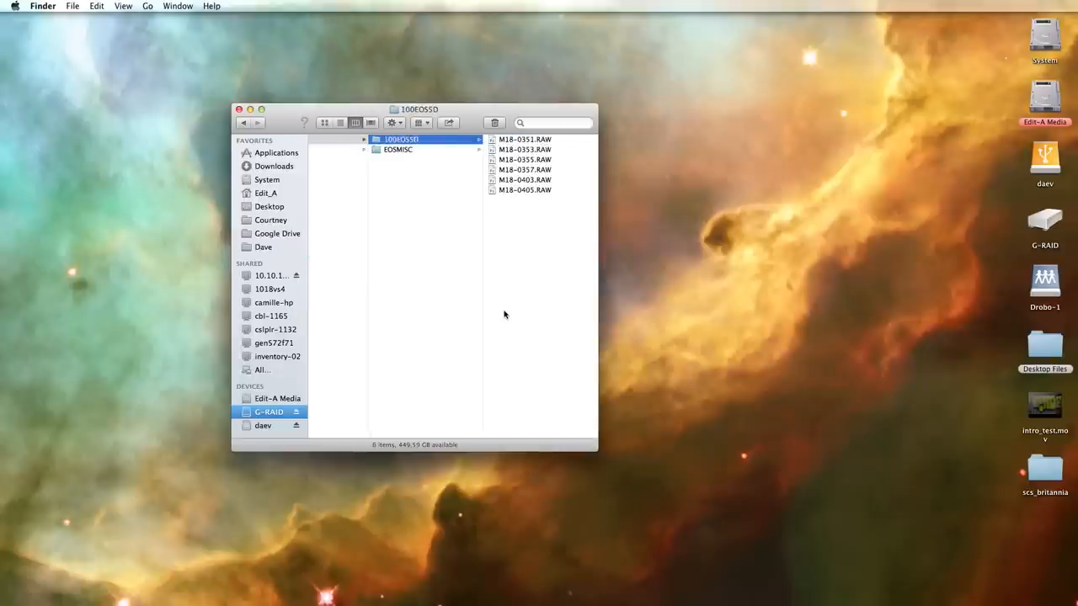
mouse_move(472, 117)
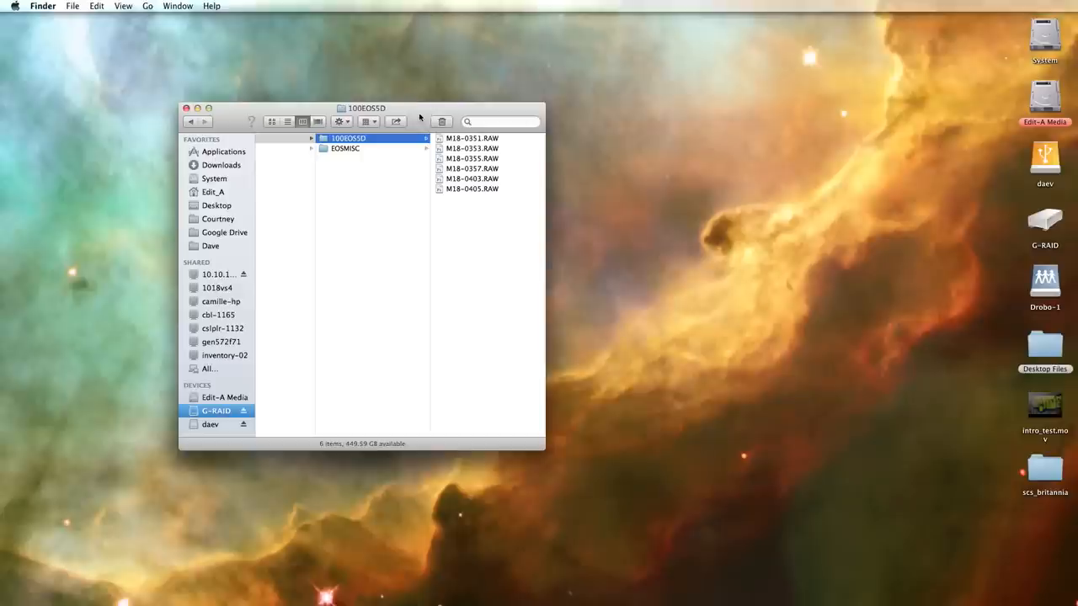
mouse_move(453, 302)
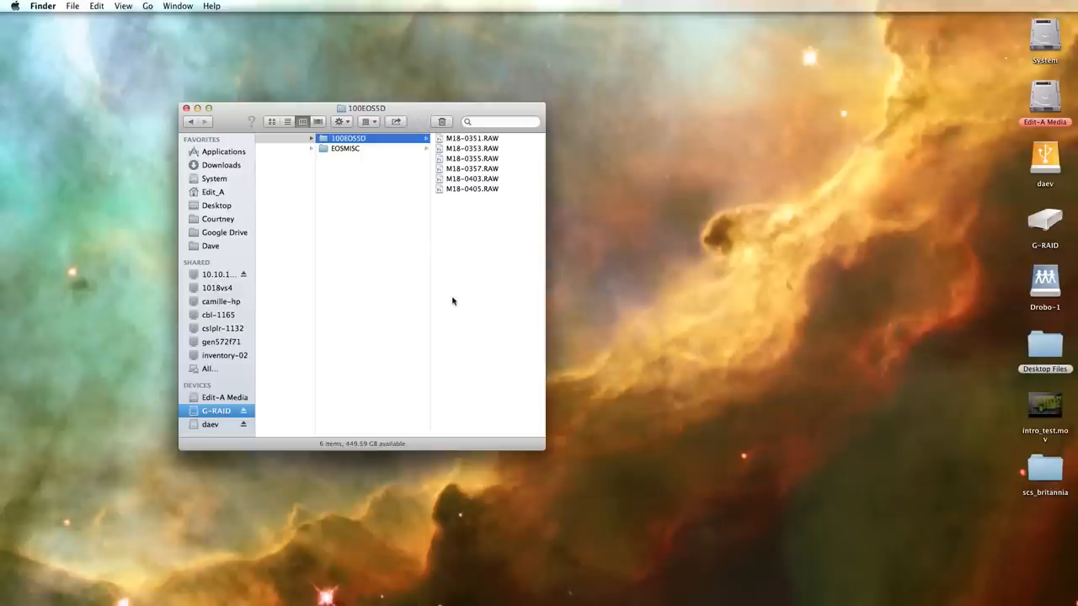
mouse_move(419, 112)
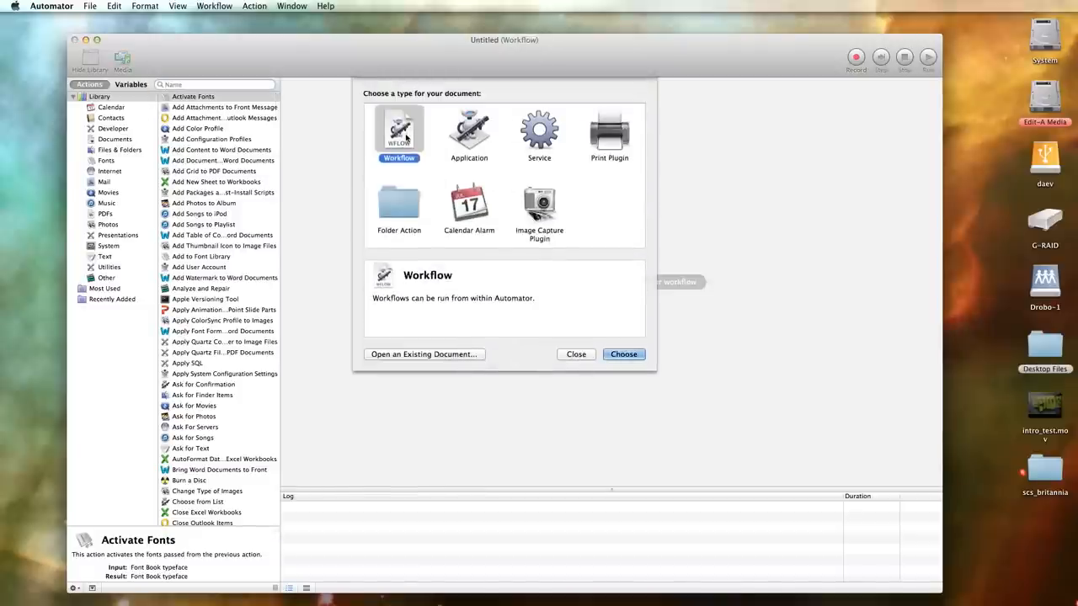
- Start a new Automator workflow containing an Ask for Finder Items action
left_click(623, 354)
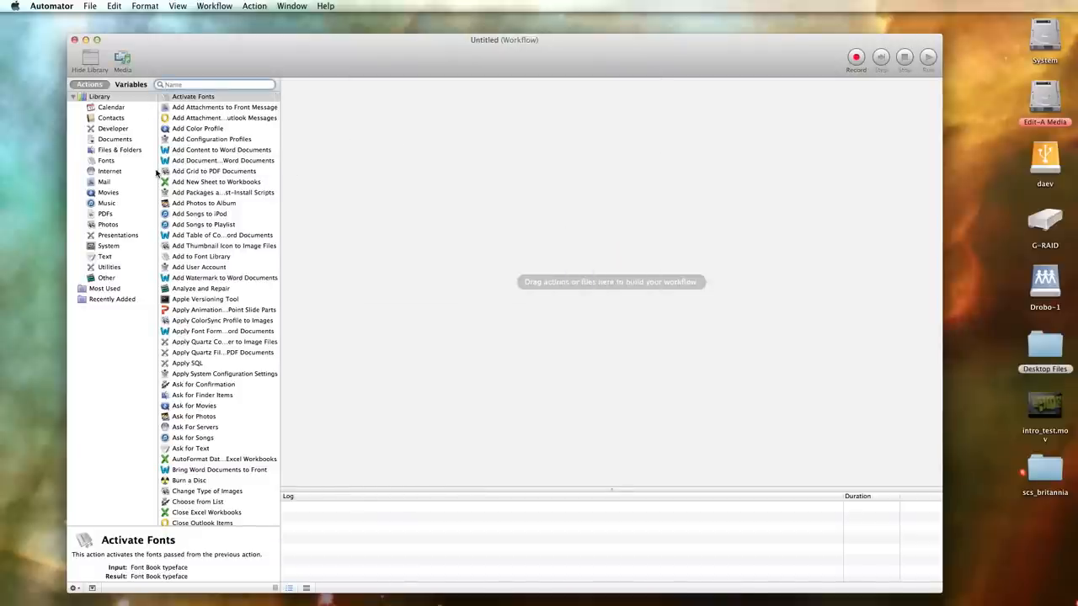
left_click(120, 150)
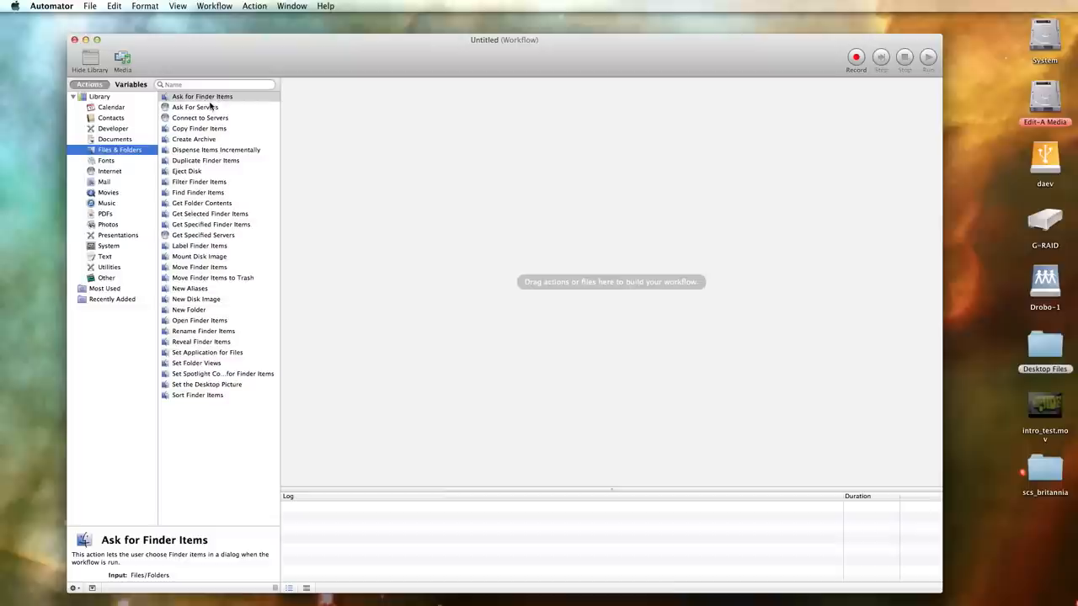
double_click(203, 96)
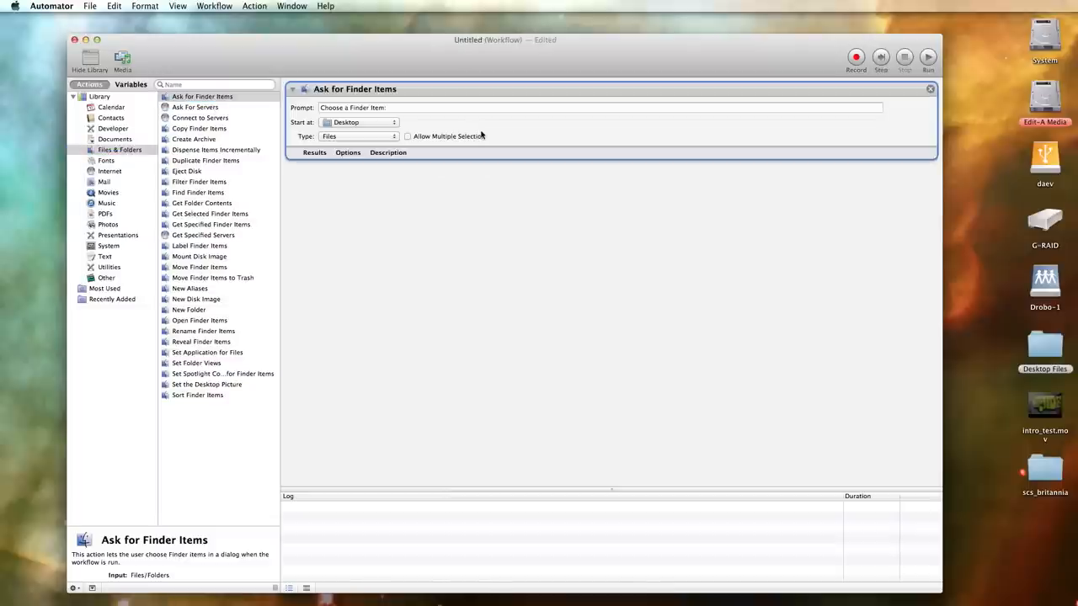
mouse_move(423, 144)
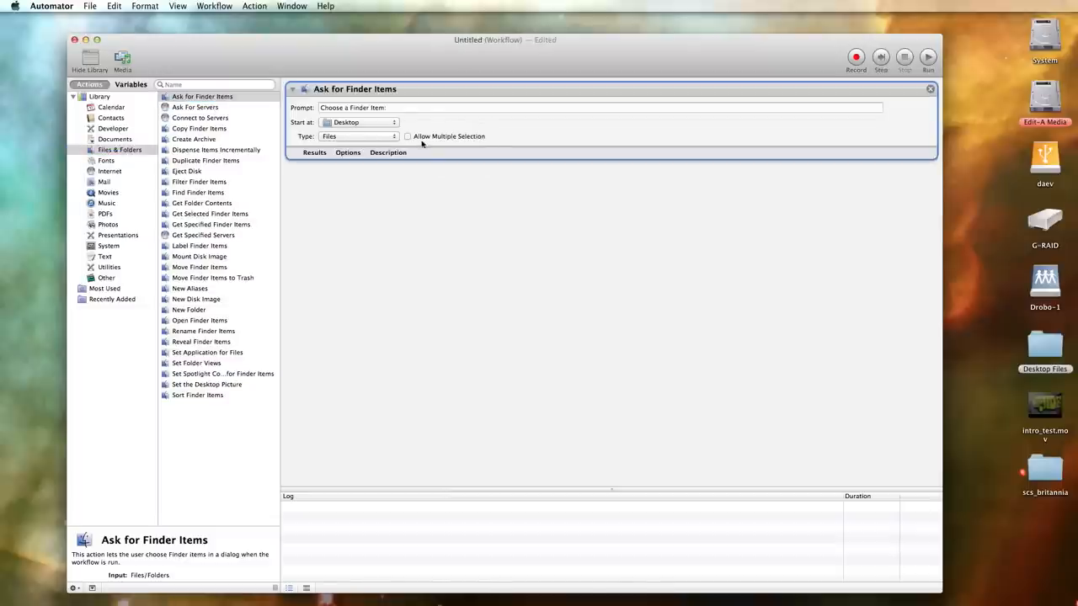
mouse_move(428, 141)
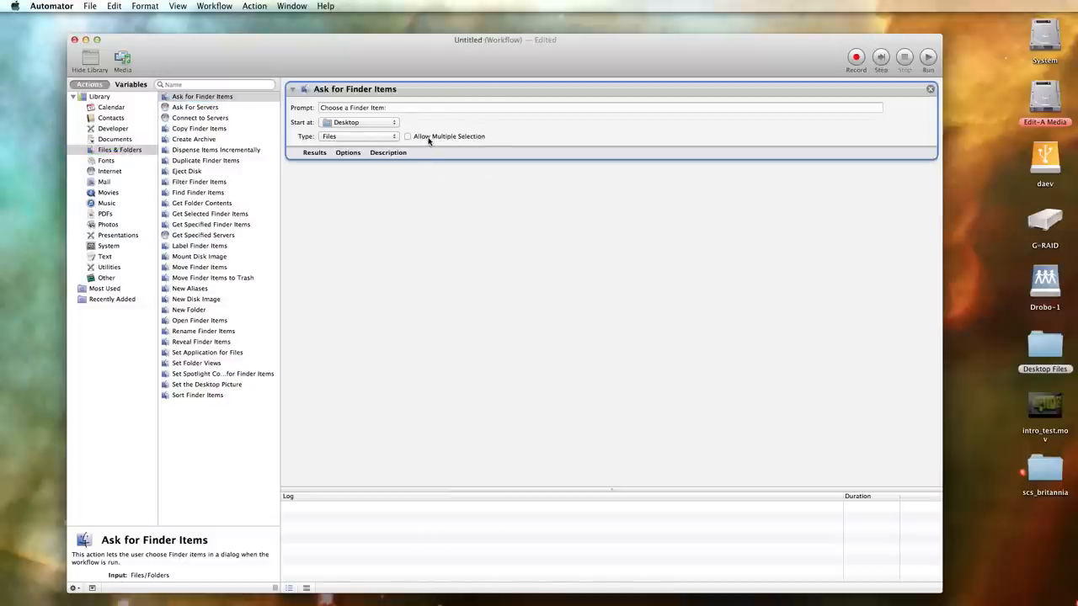
- Allow multiple selection and set the action to start at the SD 3 RAW folder
left_click(407, 137)
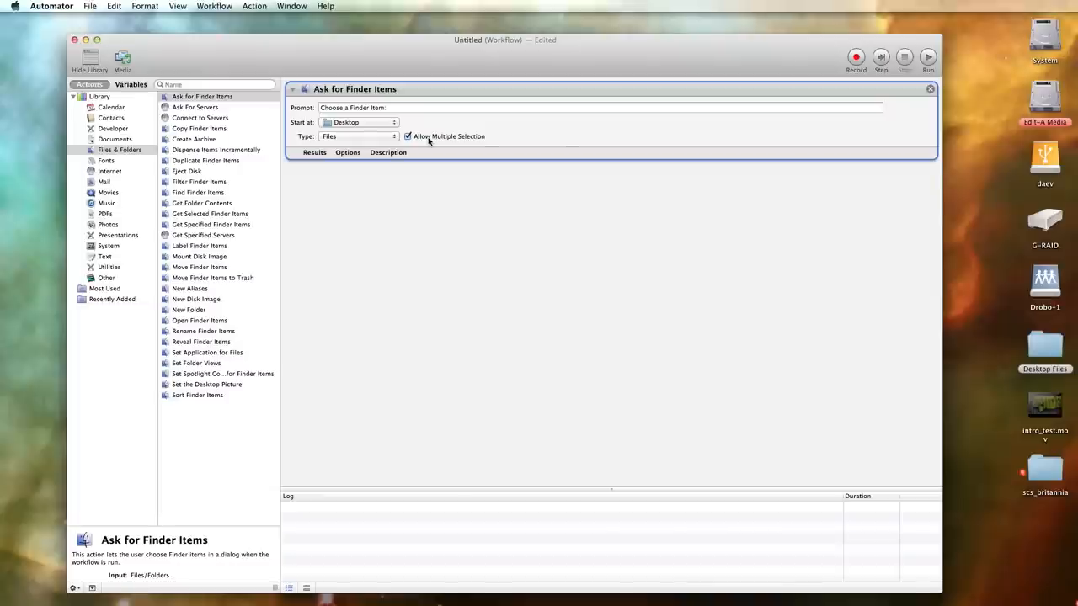
left_click(358, 122)
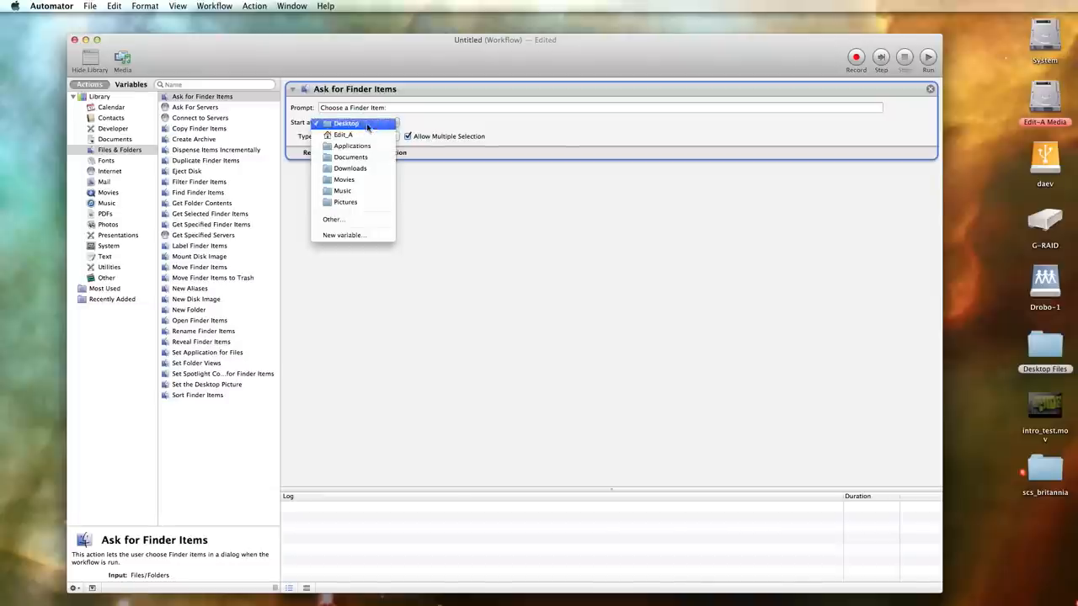
left_click(334, 219)
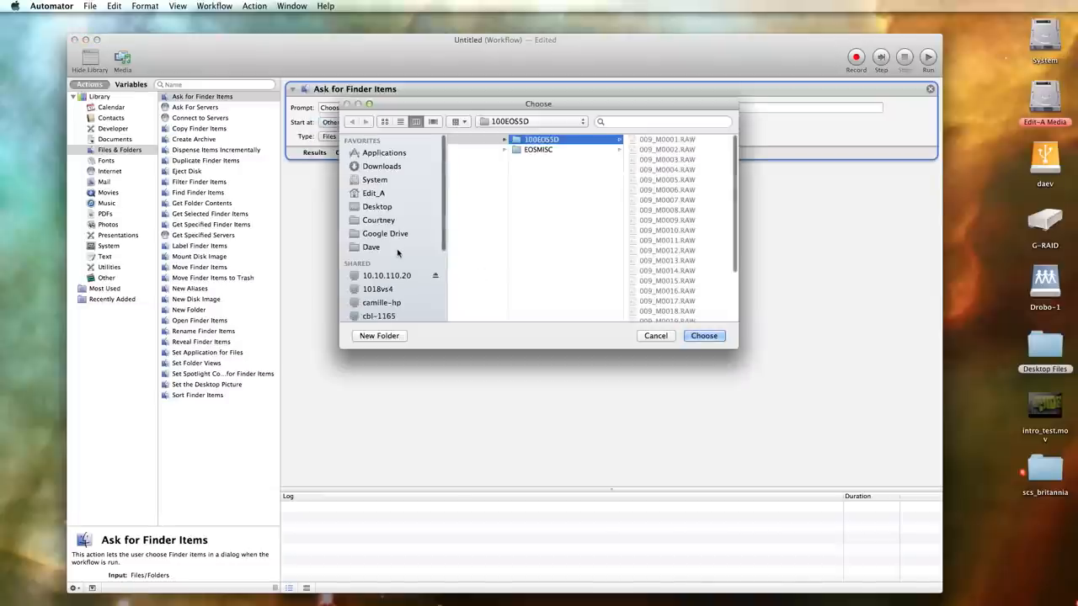
scroll("down", 3)
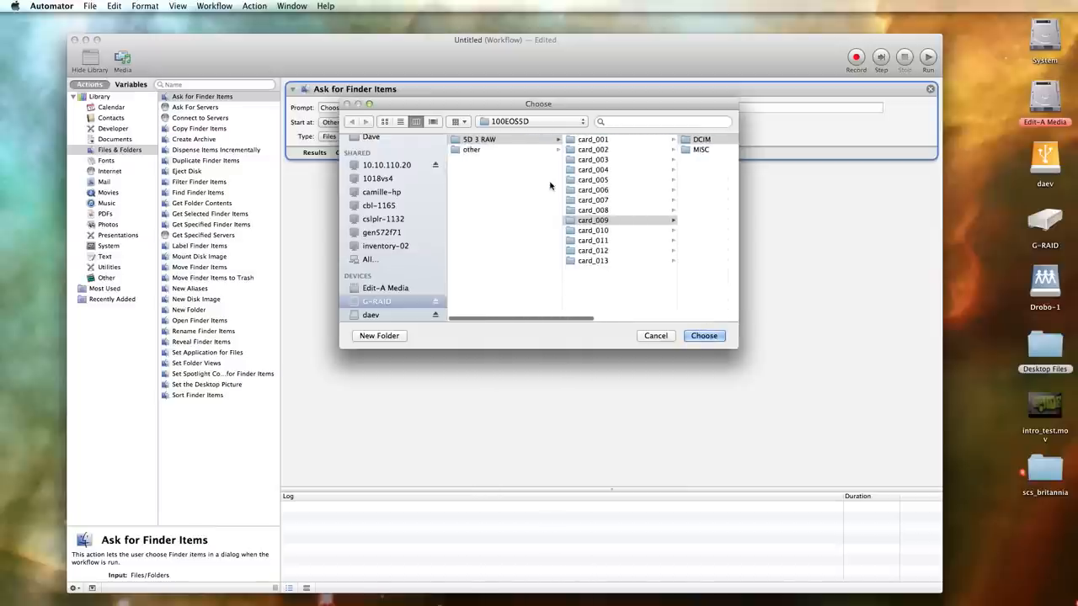
left_click(479, 139)
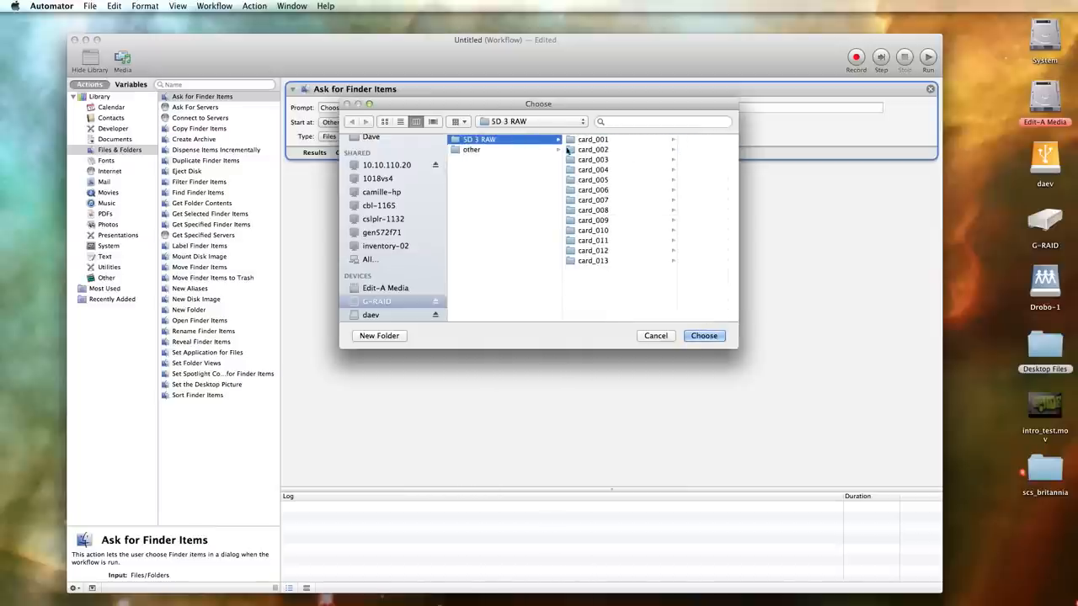
left_click(704, 336)
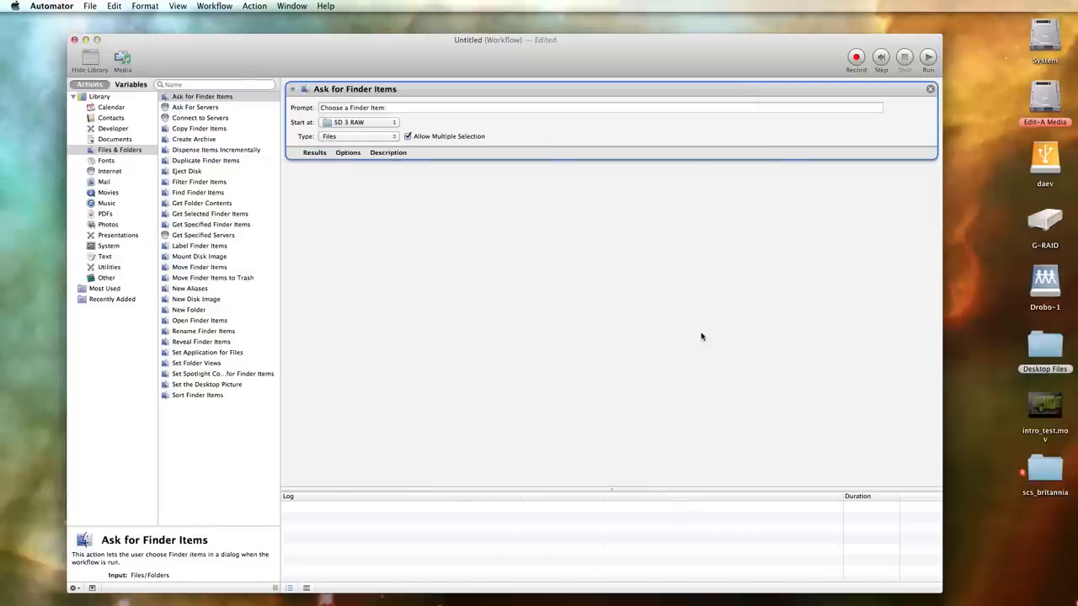
mouse_move(219, 228)
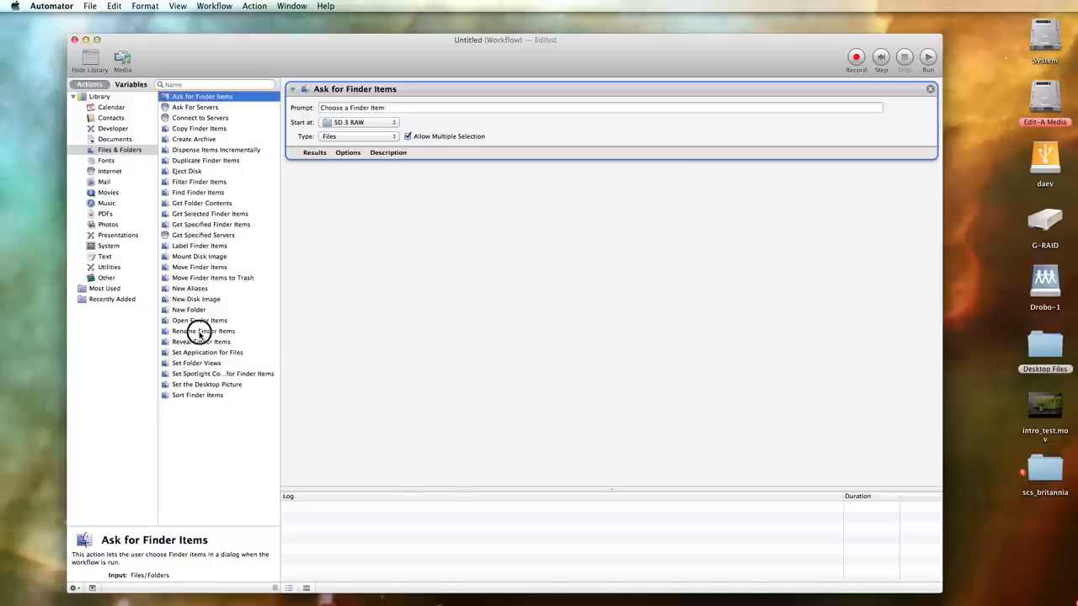
- Add a Rename Finder Items action set to Make Sequential with new name 012_M
double_click(202, 331)
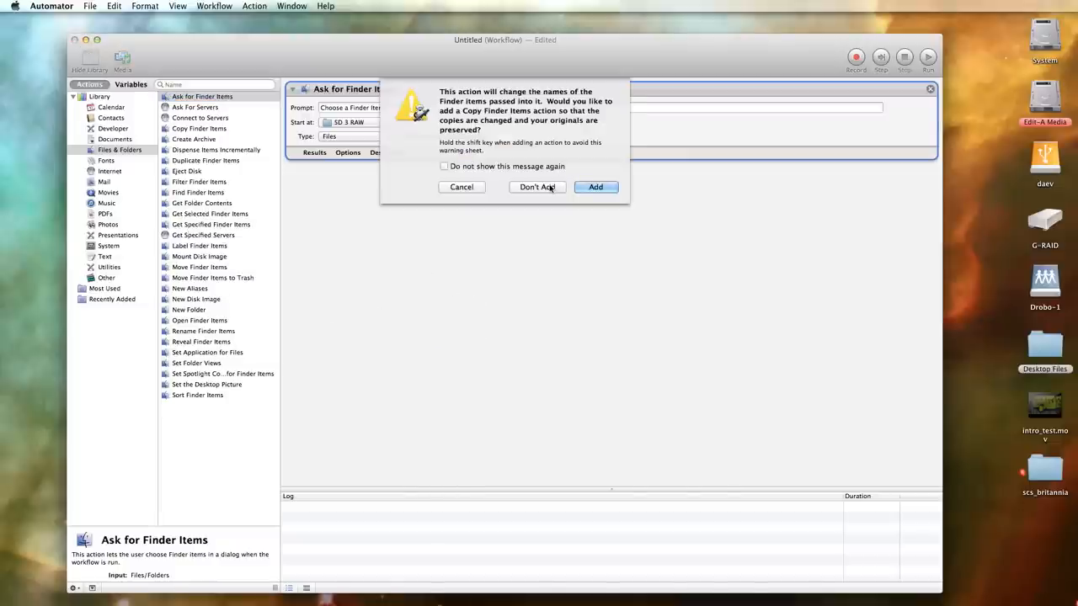
left_click(595, 187)
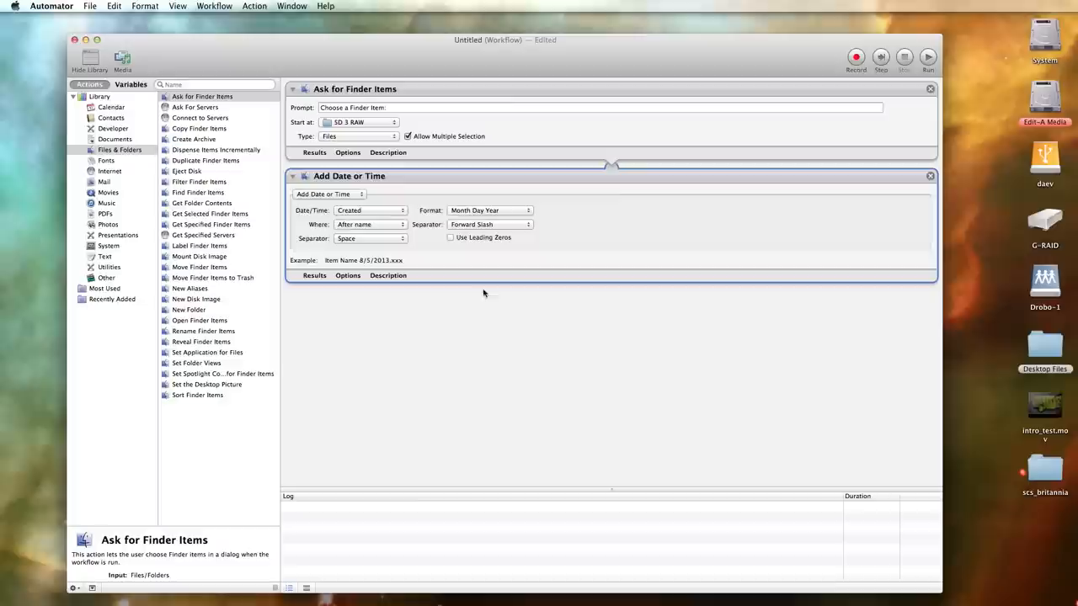
left_click(329, 194)
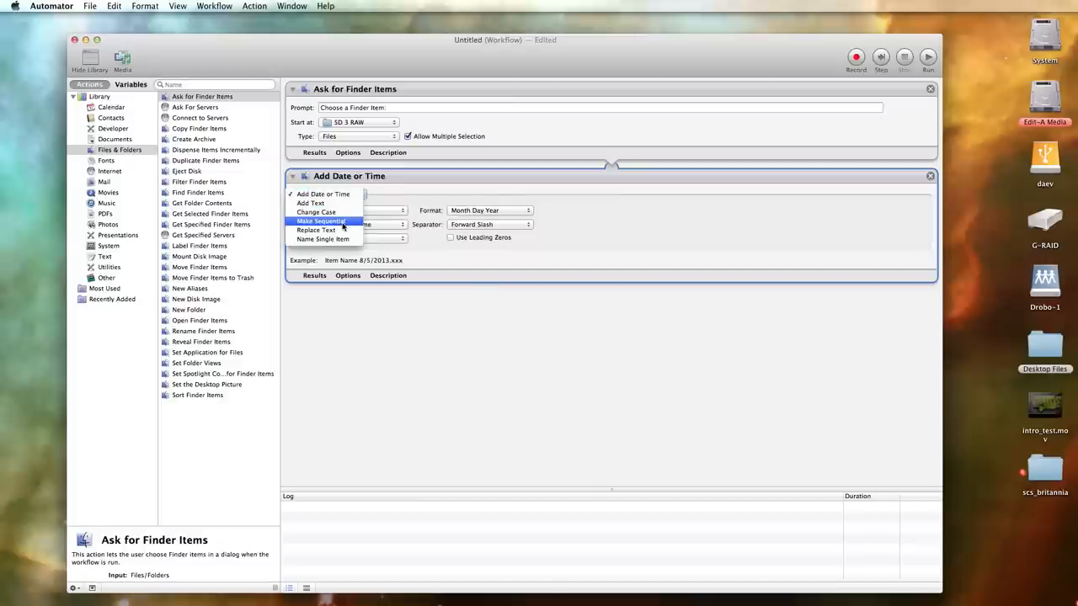
left_click(320, 221)
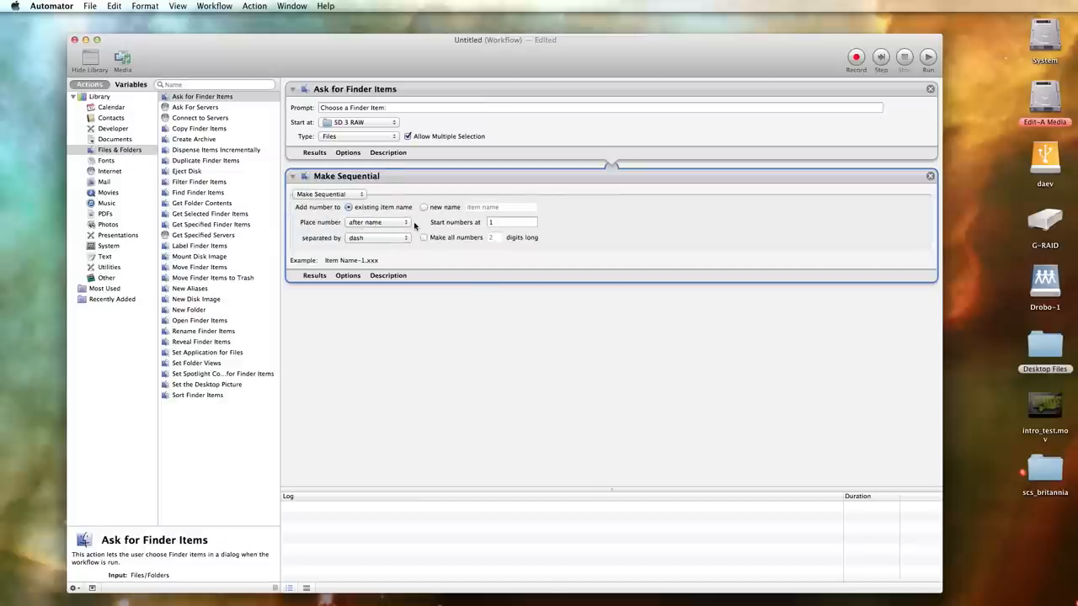
left_click(425, 208)
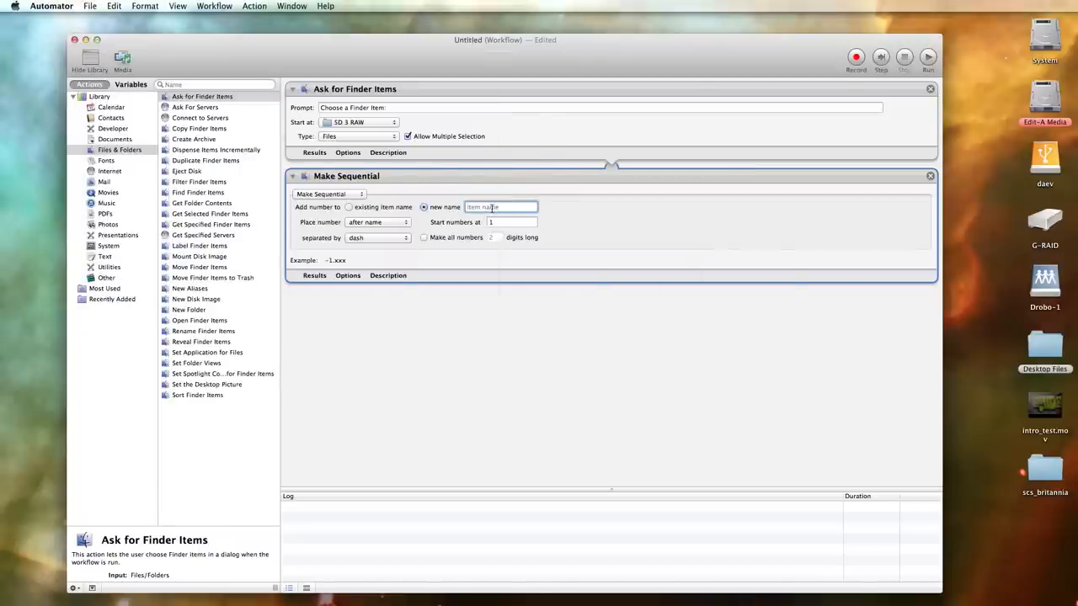
type("012")
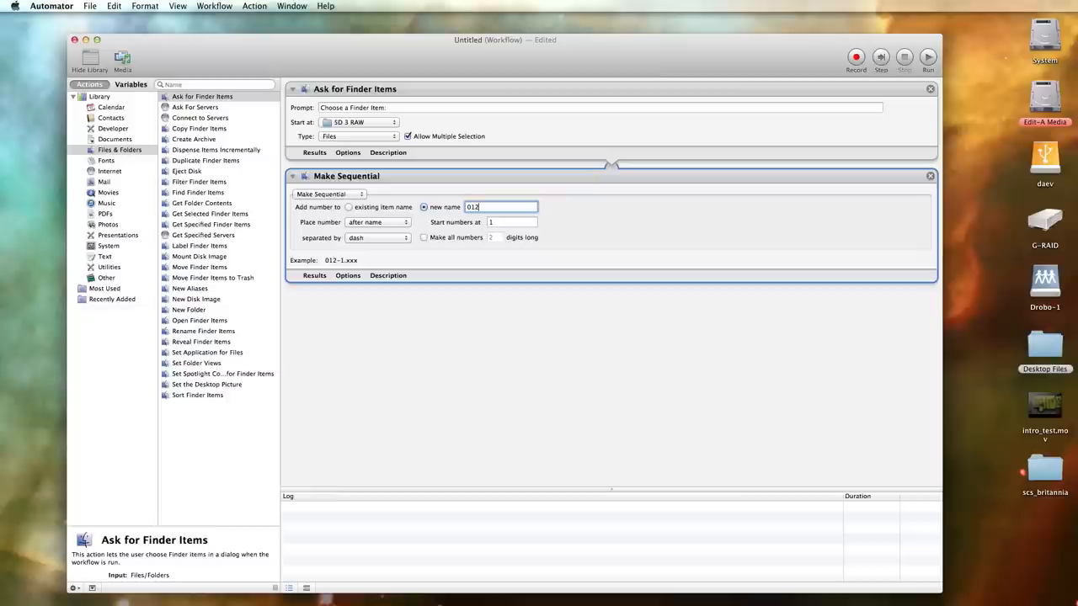
type("_")
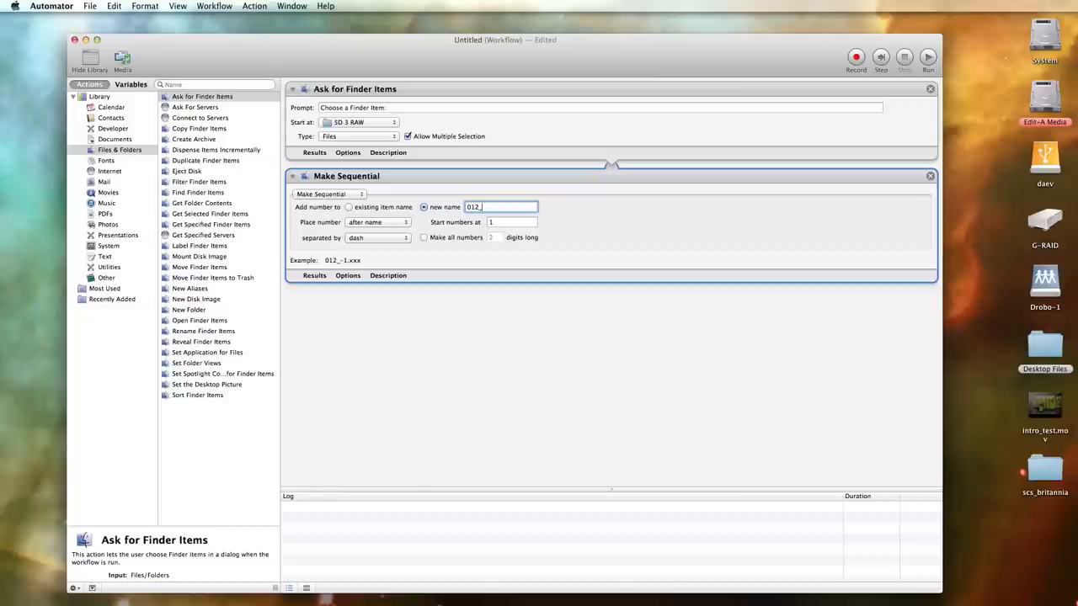
type("M")
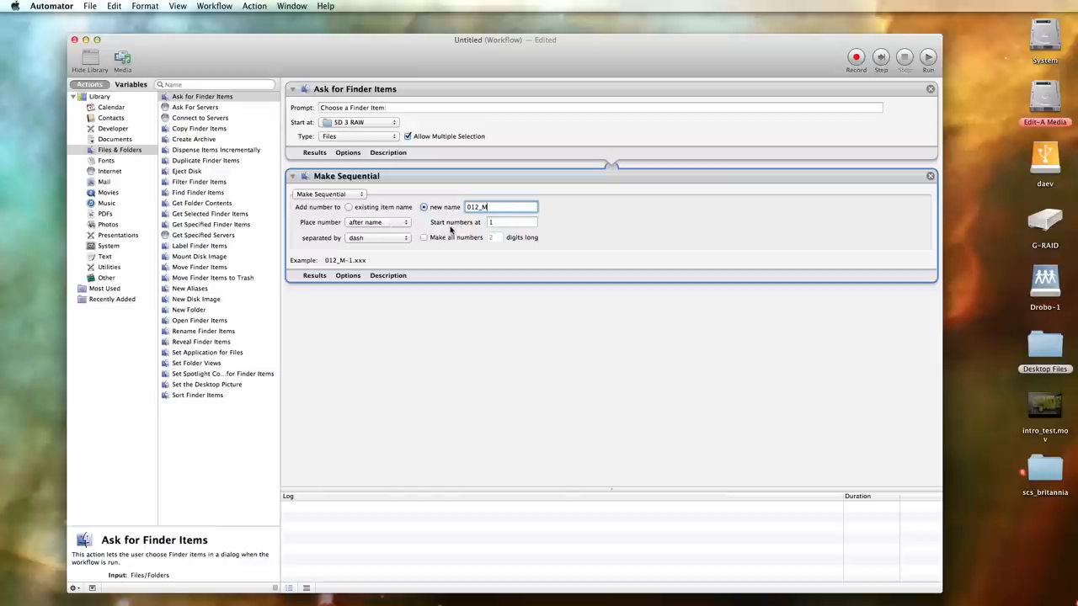
- Use no separator and make all numbers 4 digits long
left_click(377, 237)
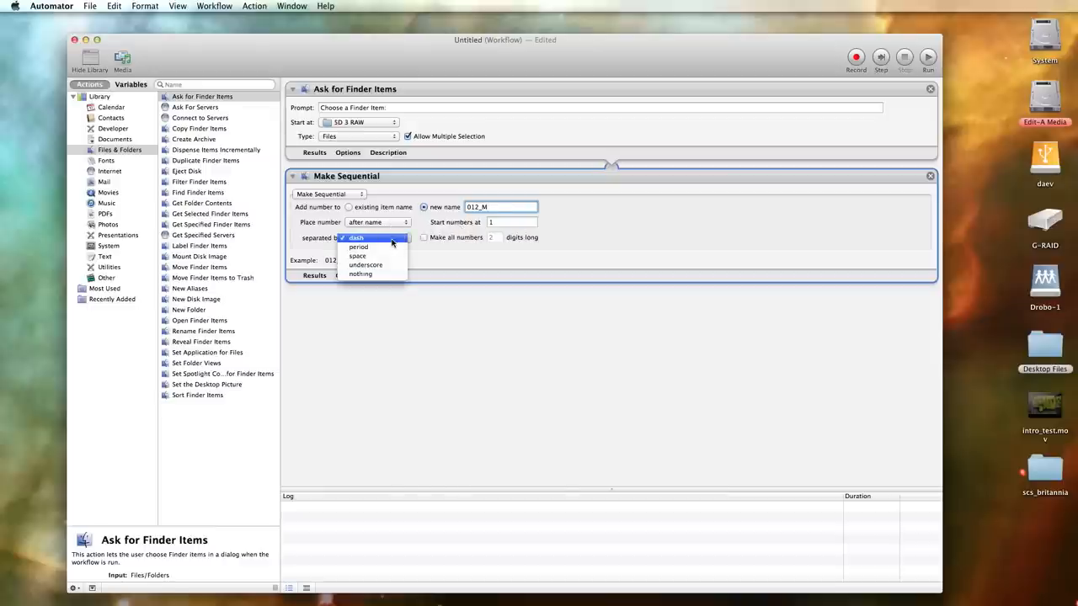
left_click(361, 274)
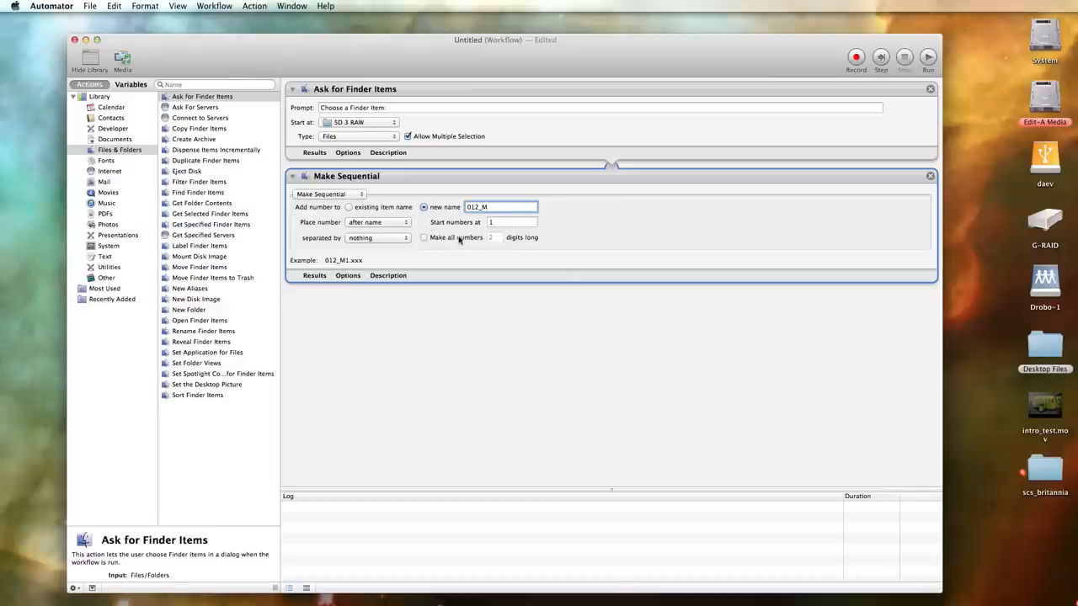
left_click(424, 237)
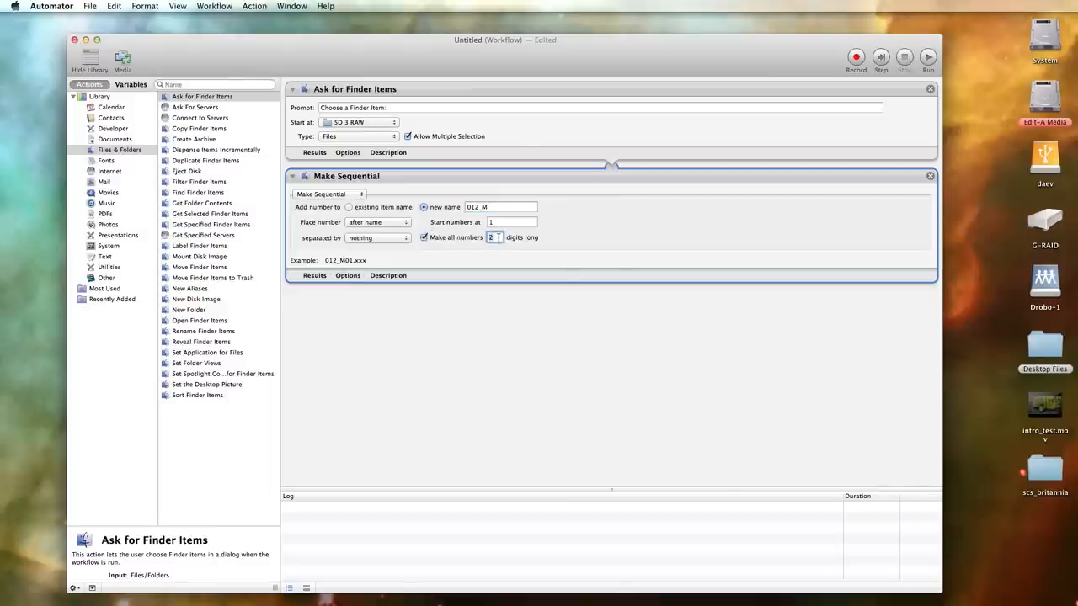
type("4")
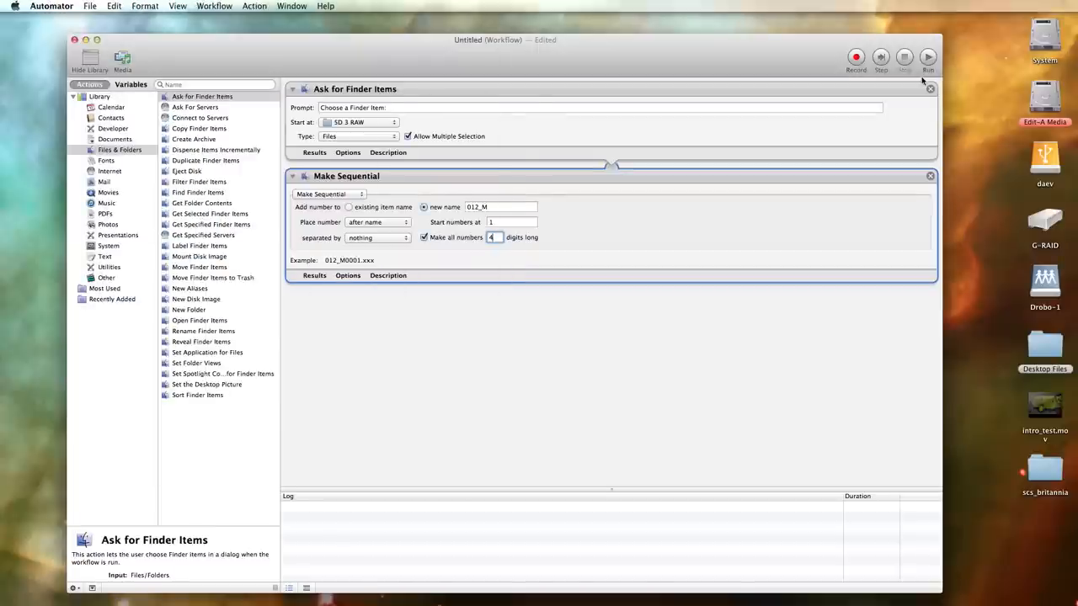
- Run the workflow on the six RAW clips, producing 012_M0001 through 012_M0006
left_click(927, 58)
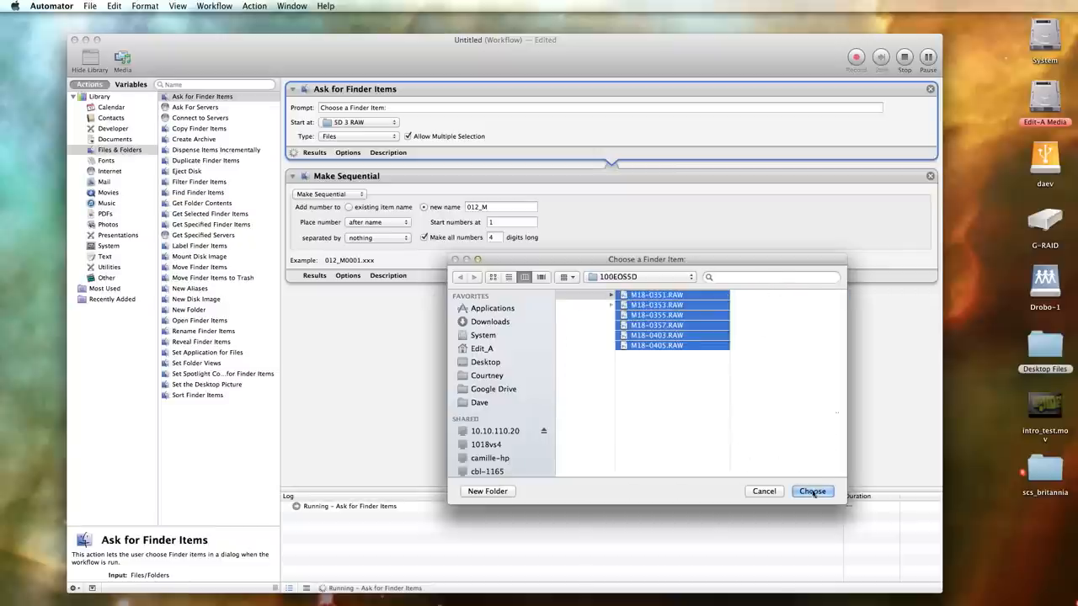
left_click(812, 491)
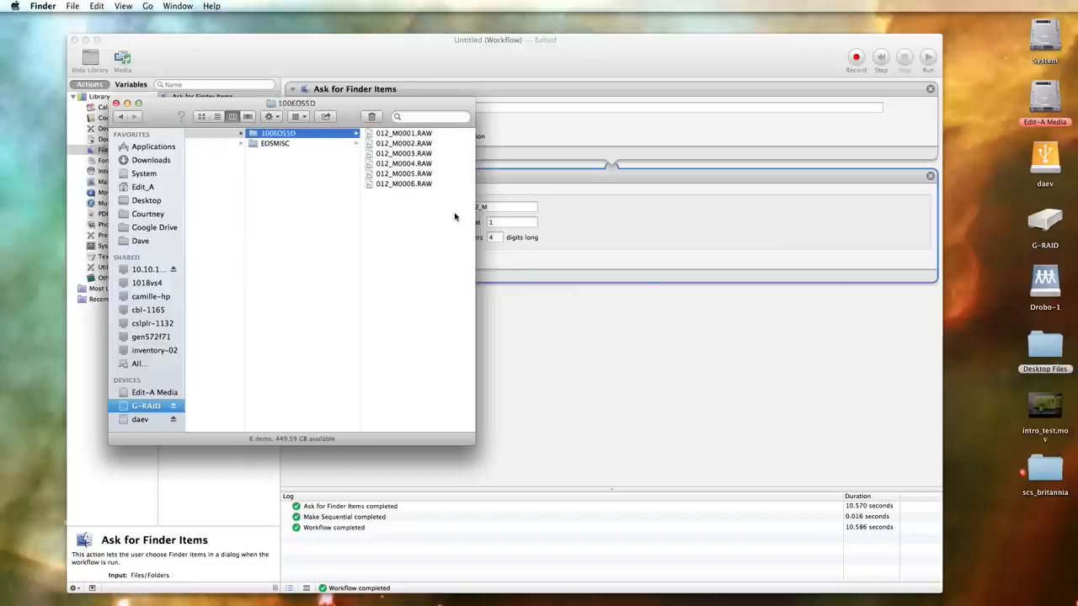
mouse_move(421, 206)
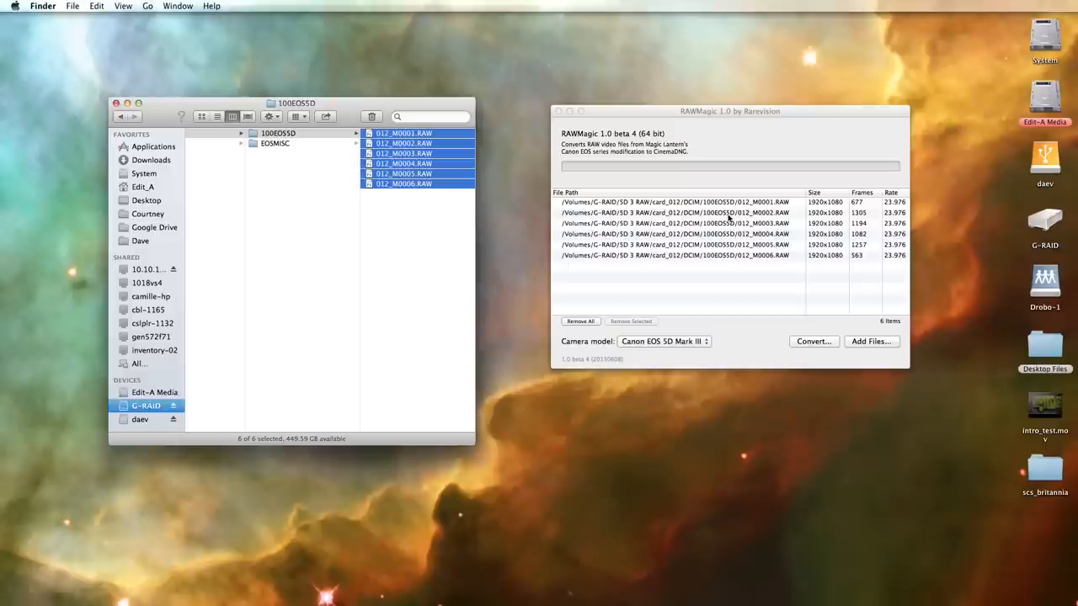
- Convert the six 012_M clips to CinemaDNG in RAWMagic with card_012 as output folder
left_click(278, 133)
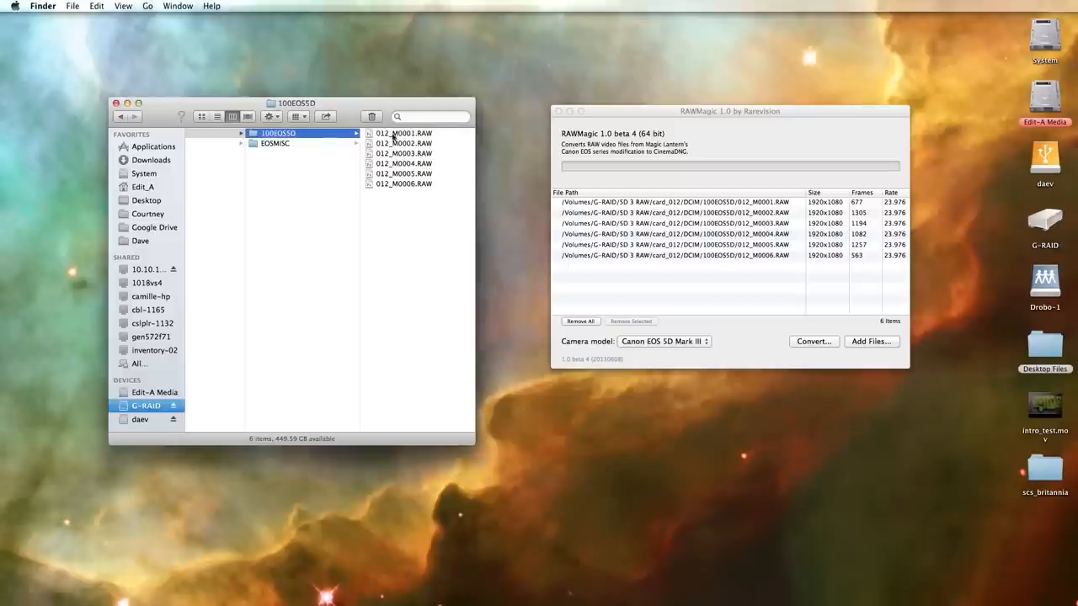
mouse_move(687, 193)
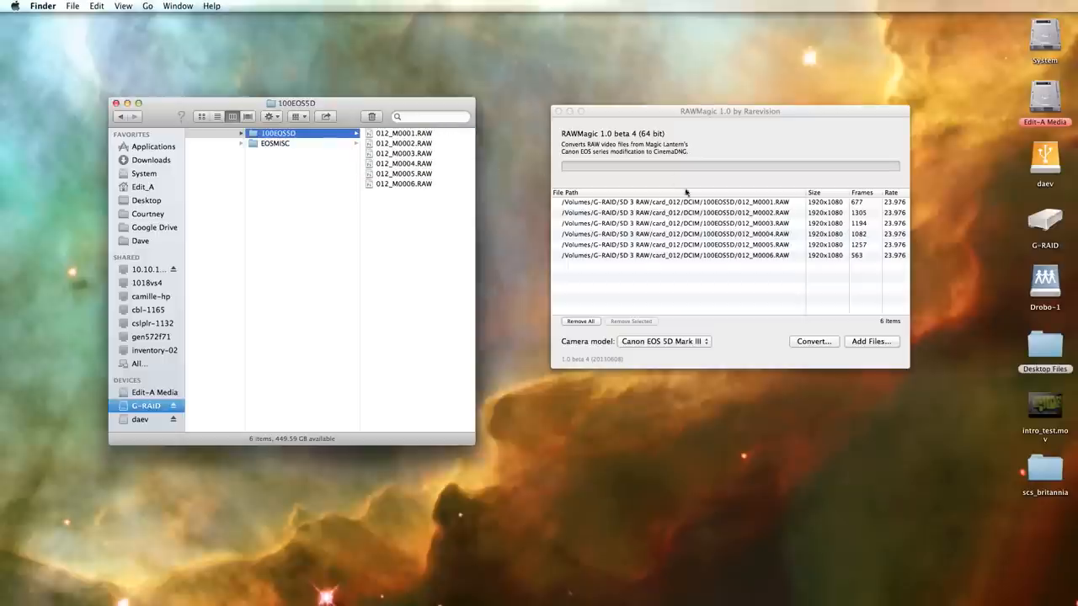
mouse_move(711, 290)
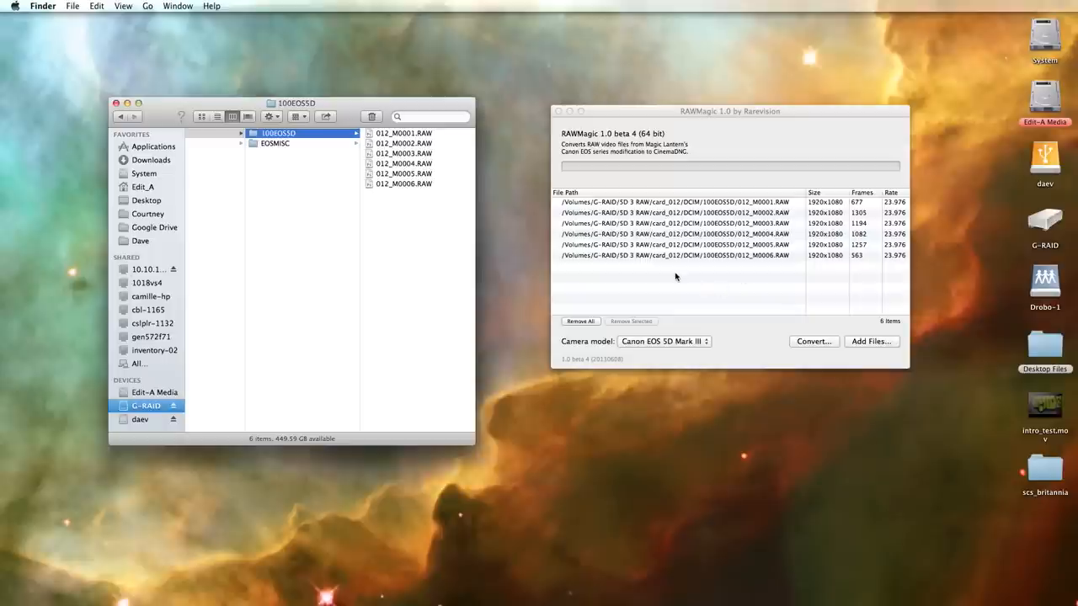
left_click(729, 111)
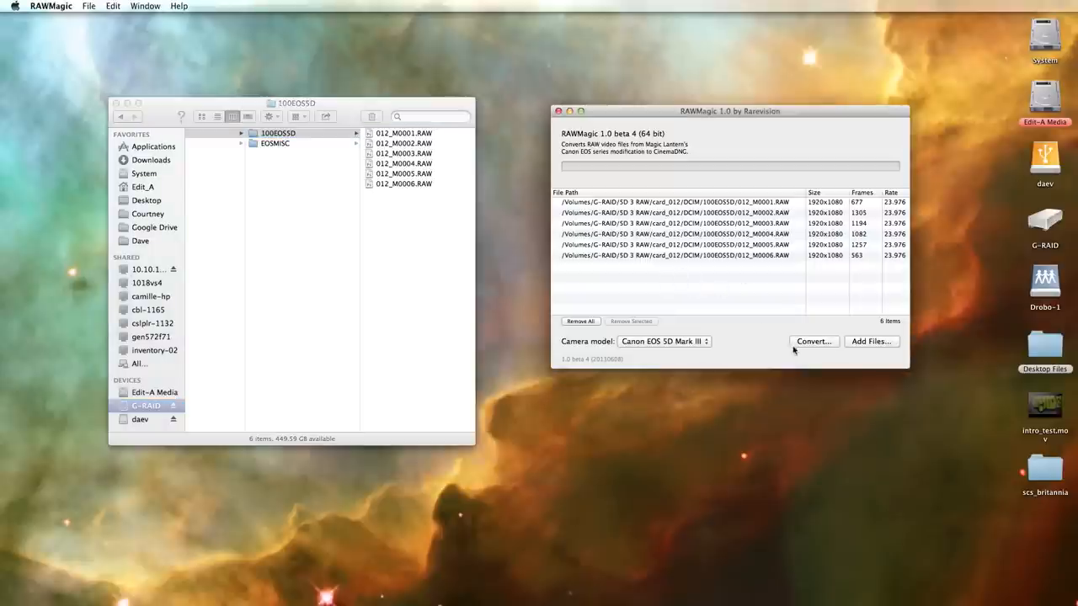
left_click(812, 341)
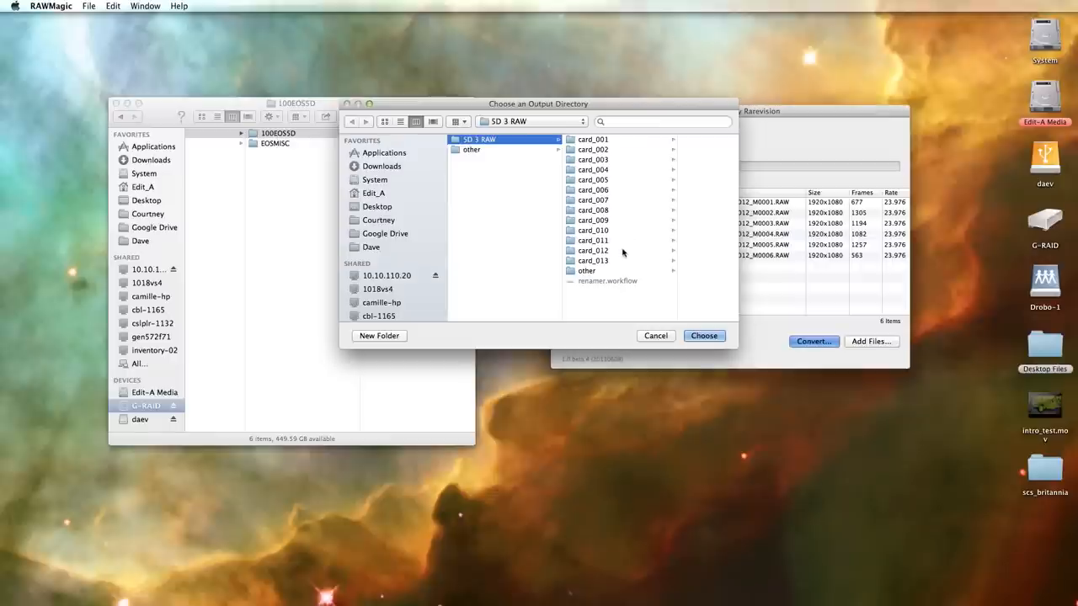
left_click(592, 250)
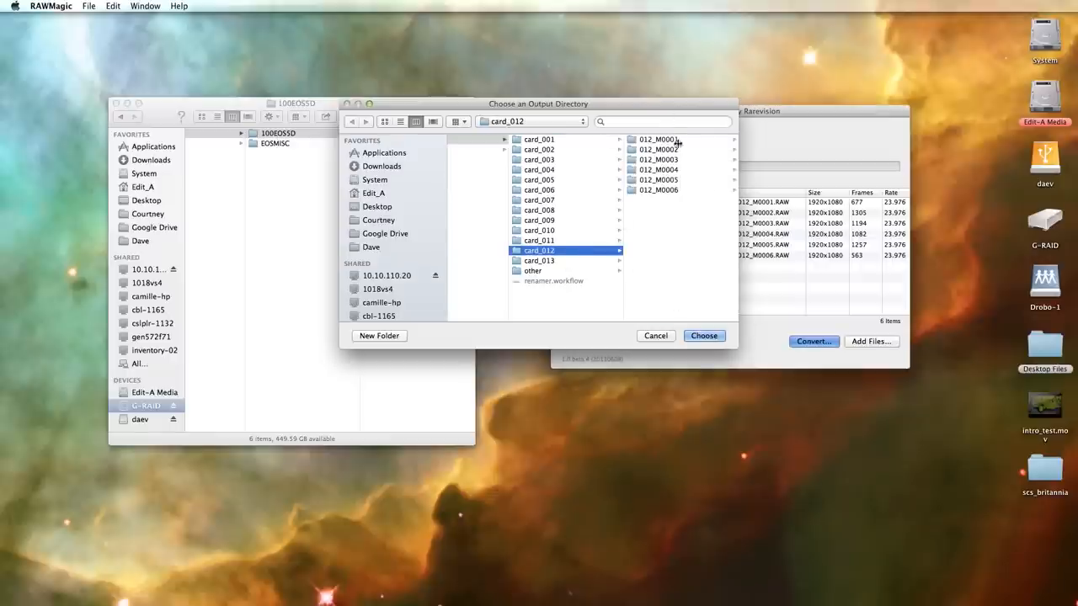
left_click(703, 335)
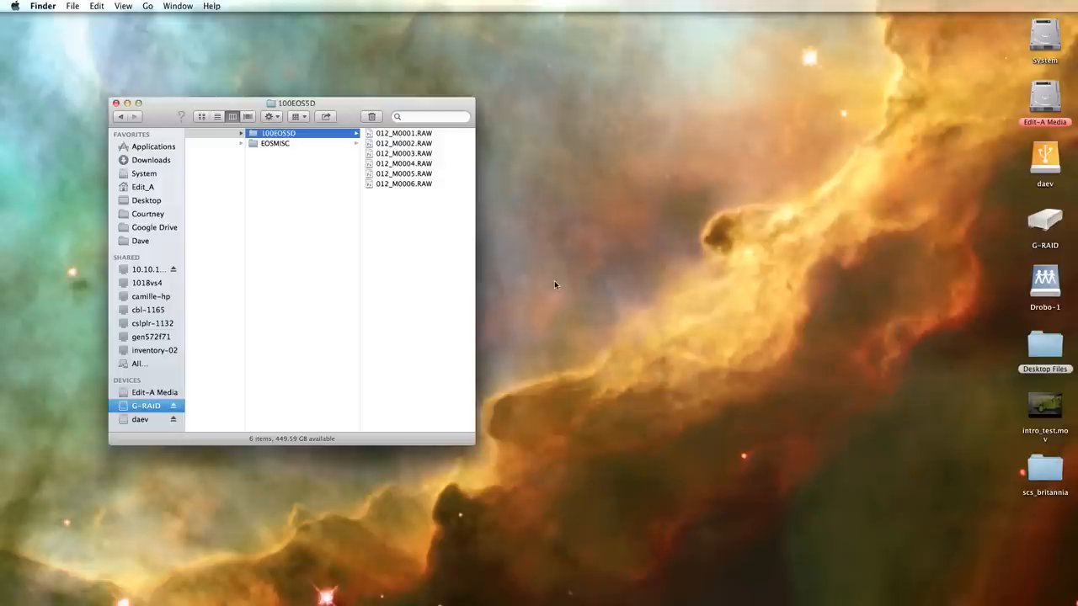
mouse_move(426, 302)
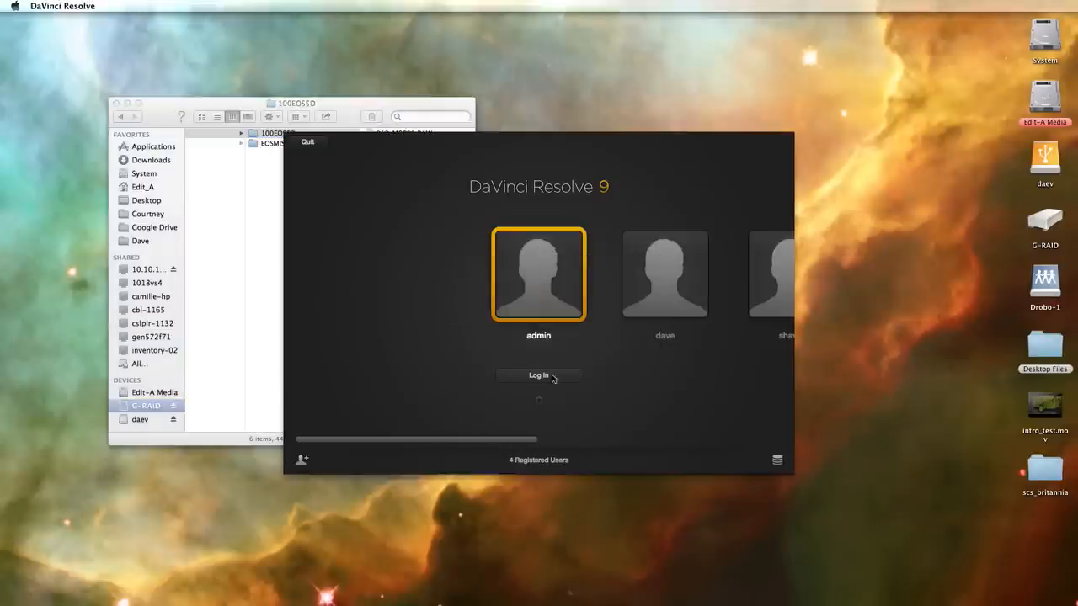
- Sign in as admin, create the 5D3 RAW project and go to Conform
left_click(538, 375)
type("5D3 RAW")
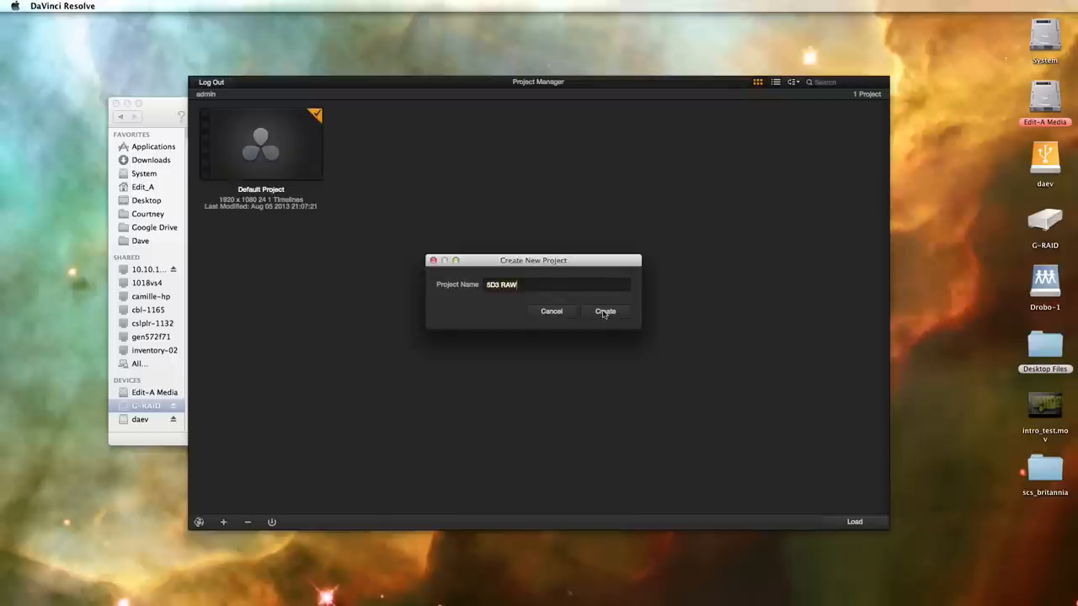
left_click(605, 311)
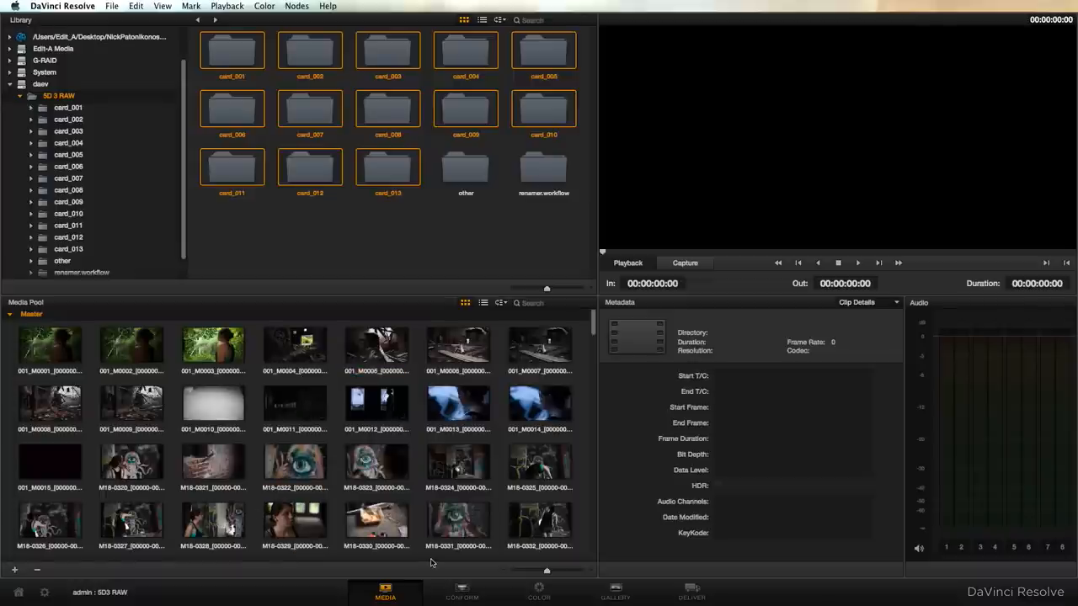
mouse_move(423, 464)
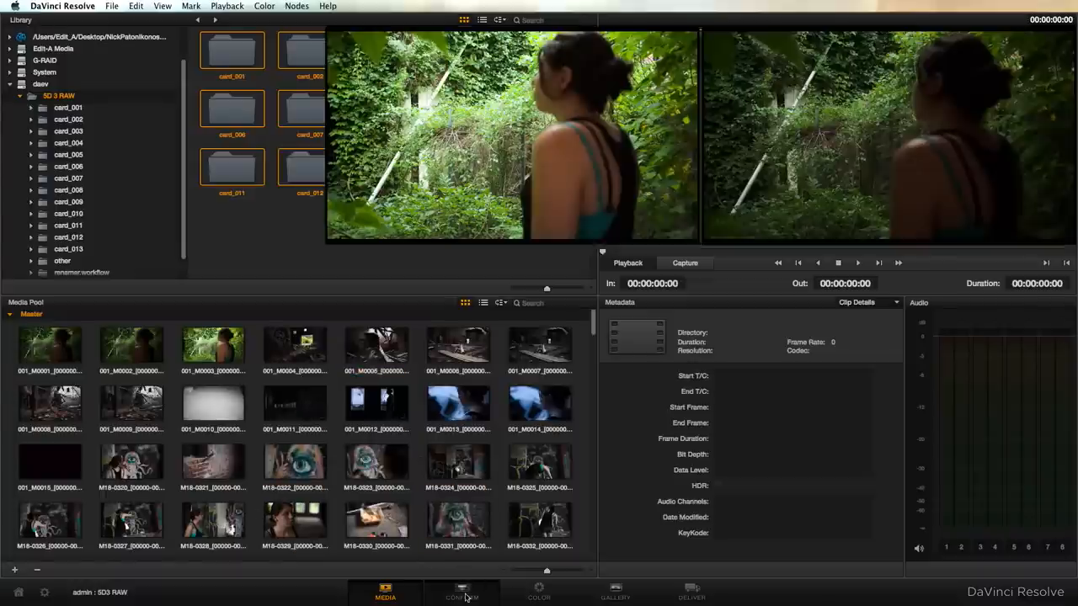
left_click(461, 592)
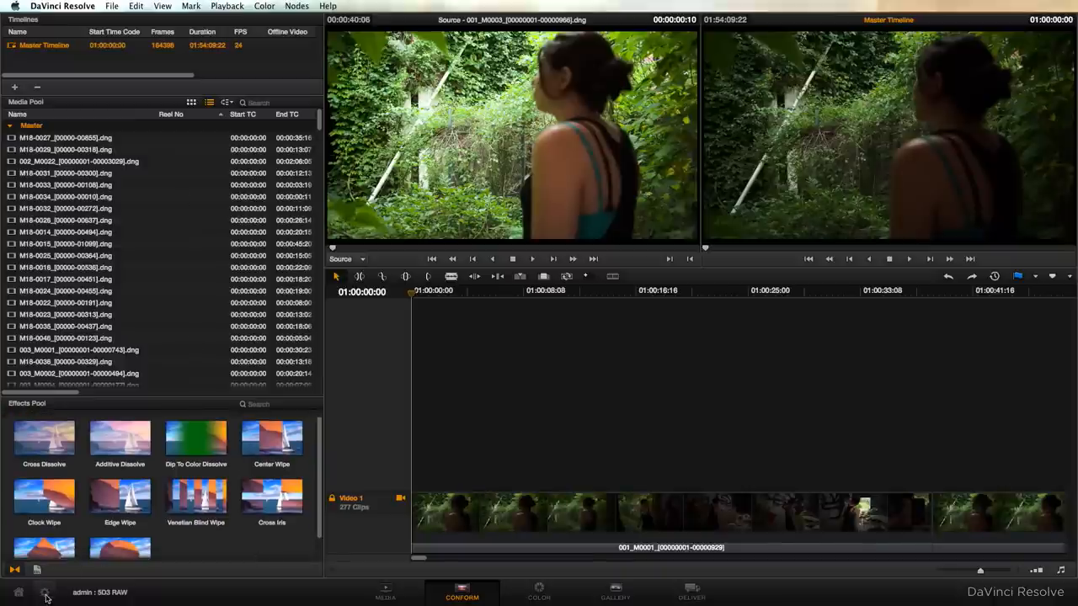
- Set the project frame rate to 23.976 and take reel names from source pathnames
left_click(45, 592)
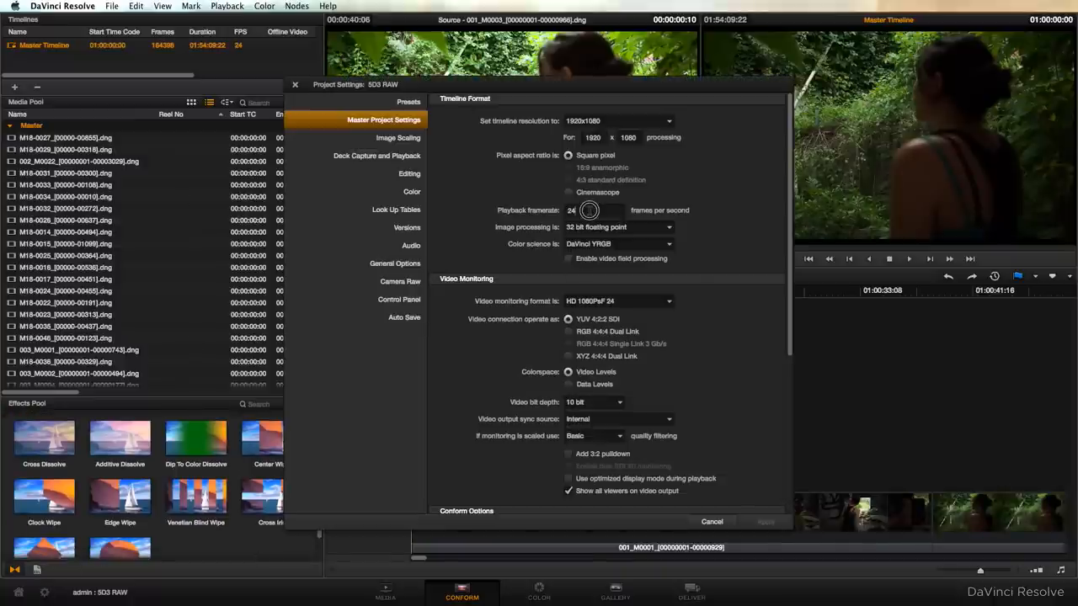
type("23")
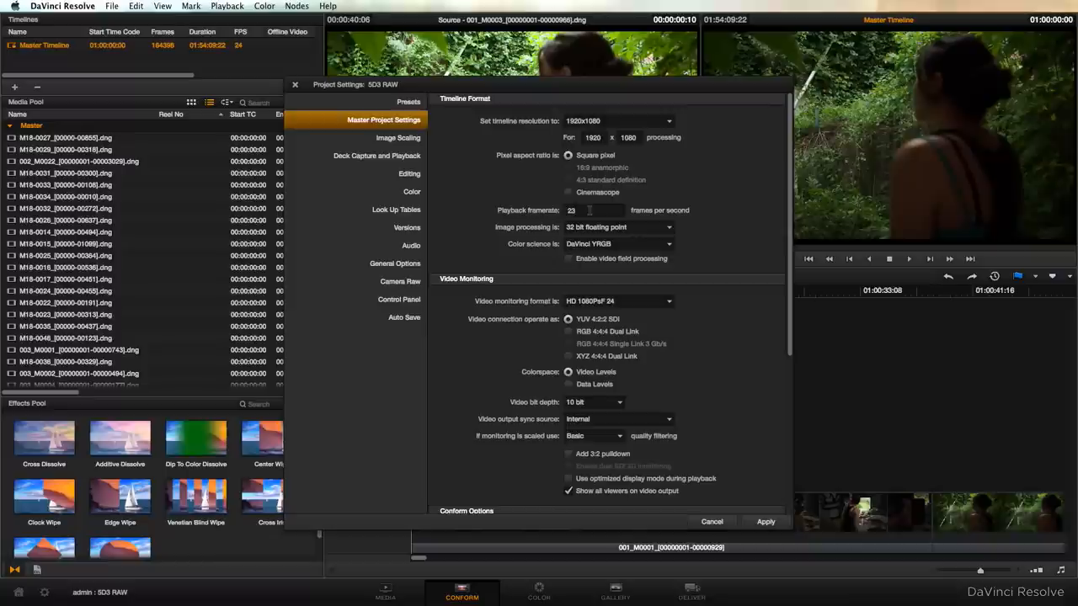
type("23.8")
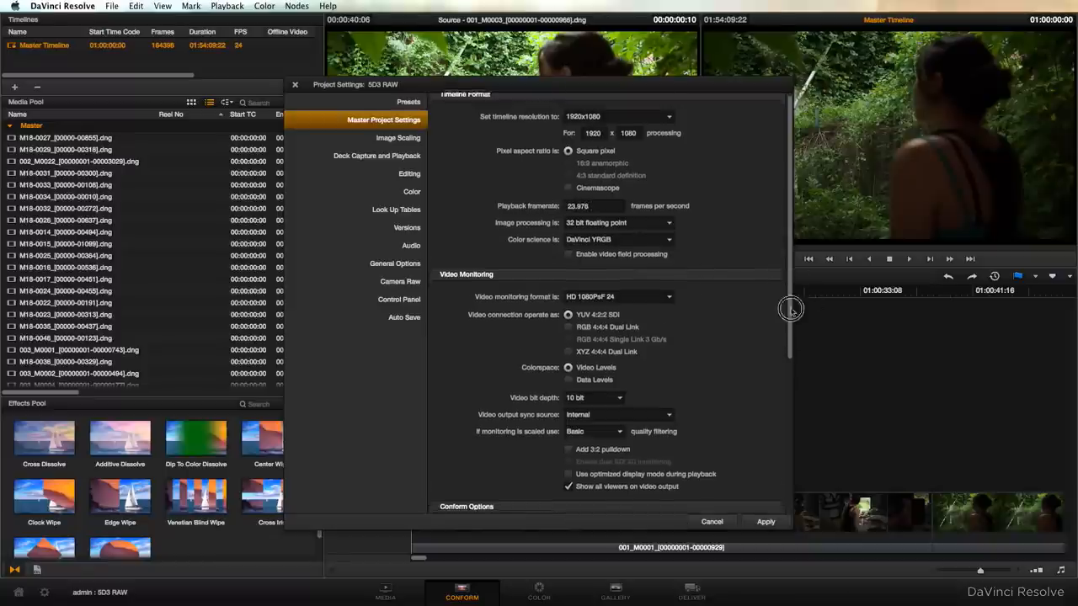
scroll("down", 3)
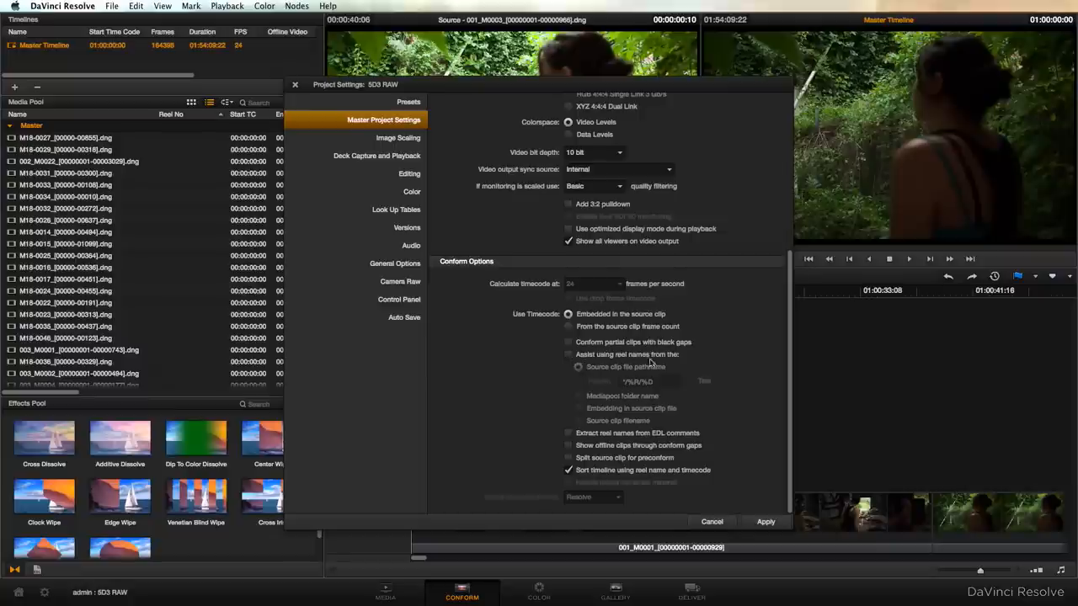
left_click(570, 354)
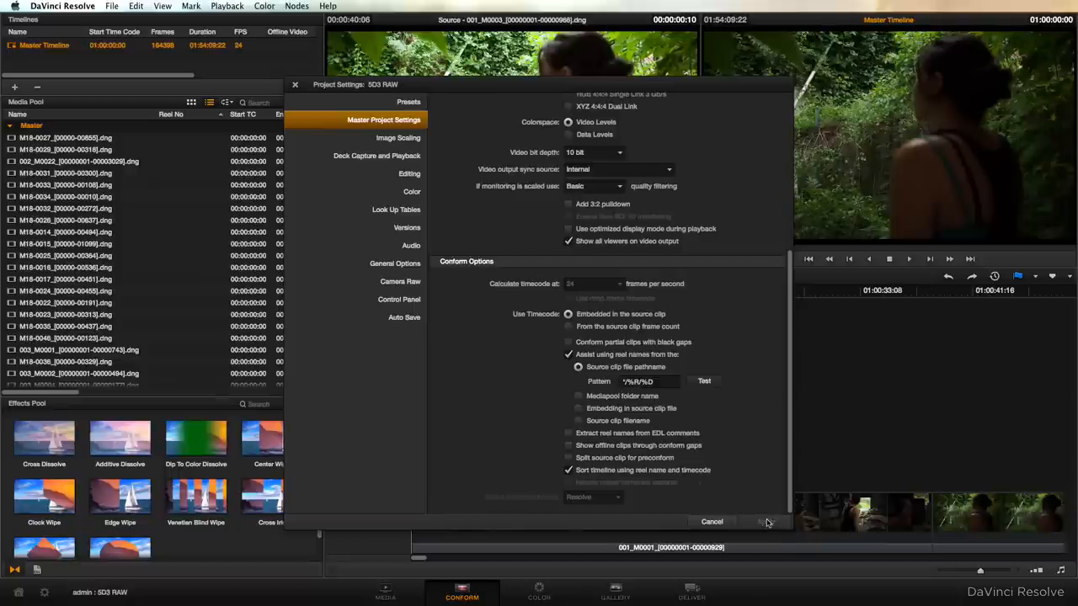
left_click(766, 521)
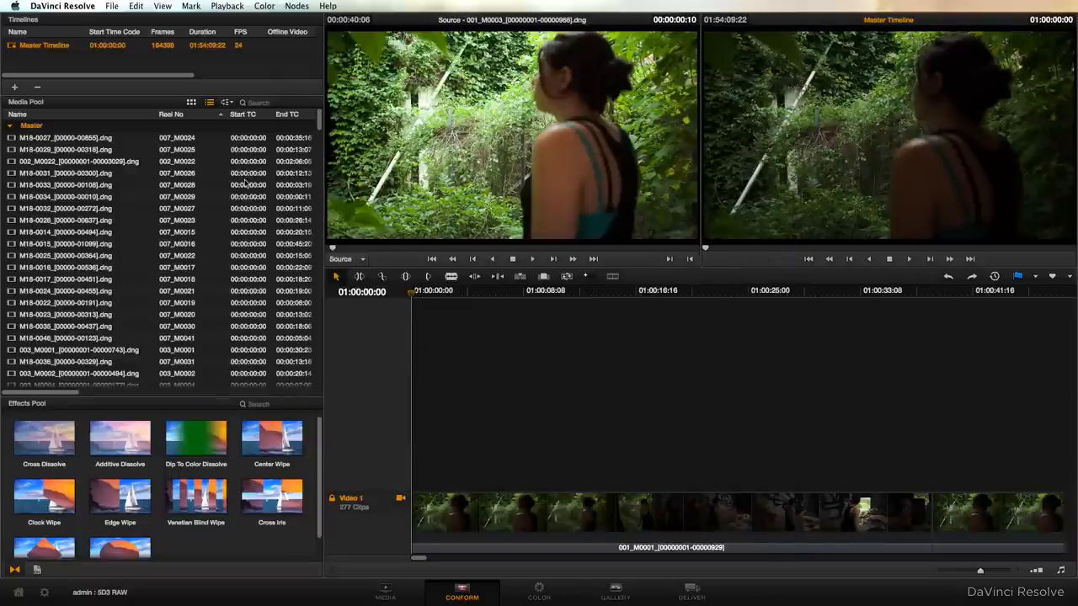
mouse_move(198, 145)
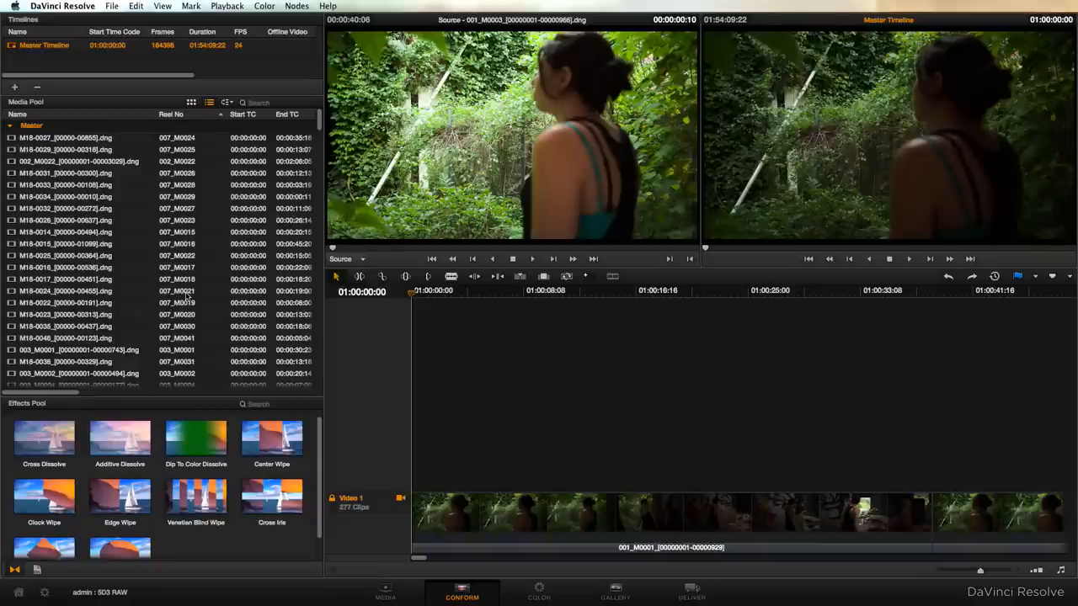
mouse_move(506, 561)
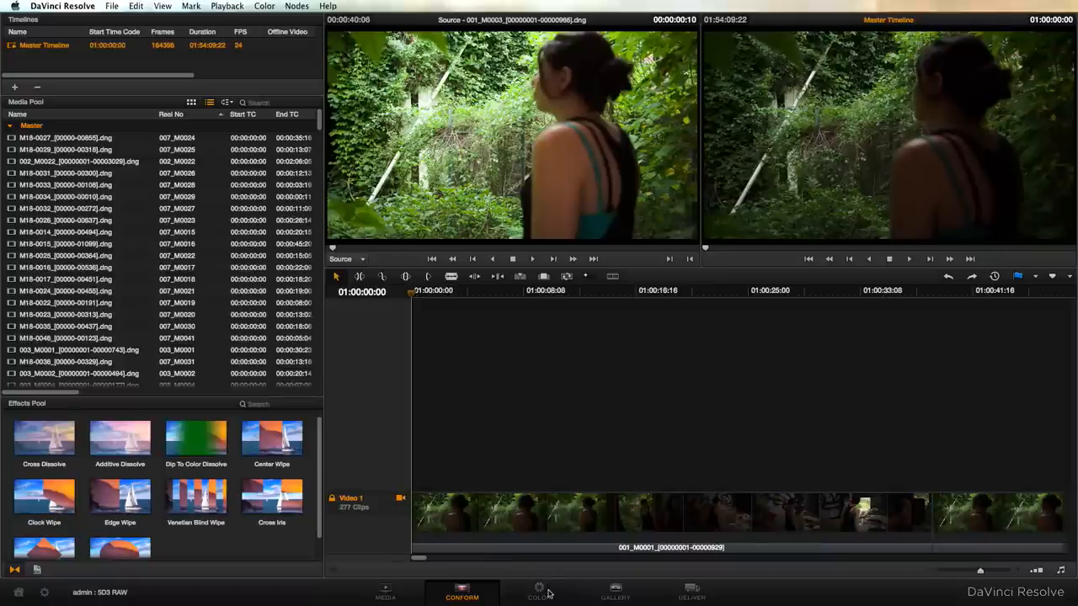
mouse_move(552, 590)
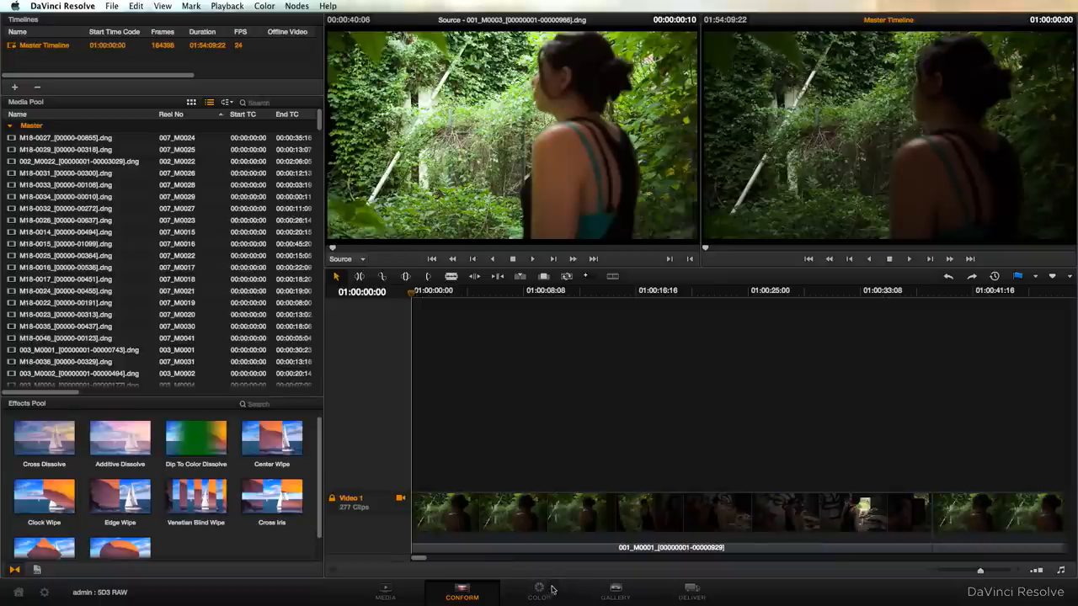
- Enable Highlight Recovery in the Color page Camera Raw panel, then browse and play a shot
left_click(538, 592)
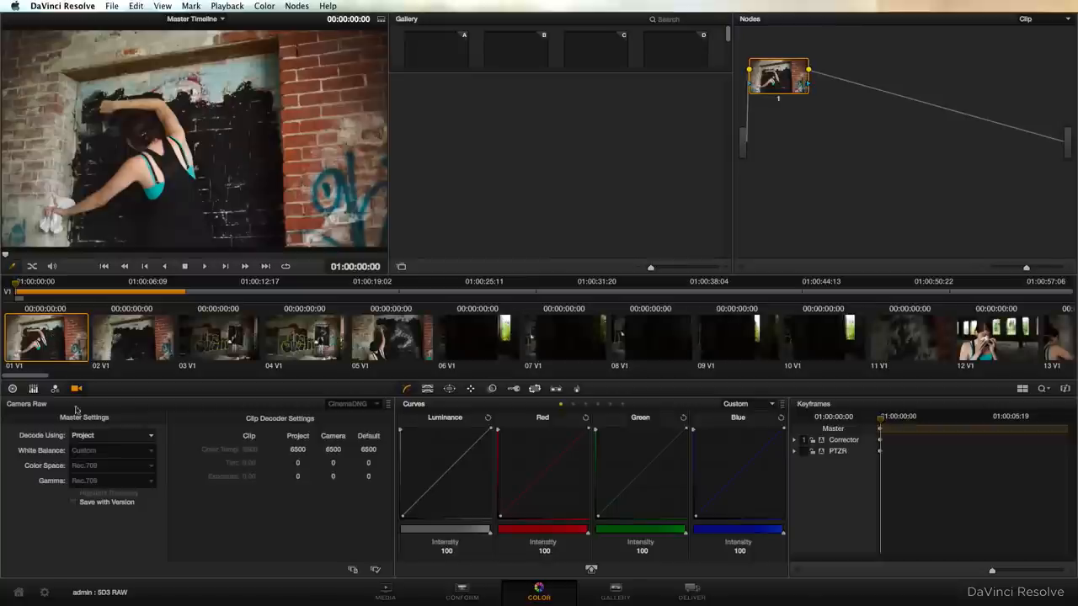
left_click(112, 435)
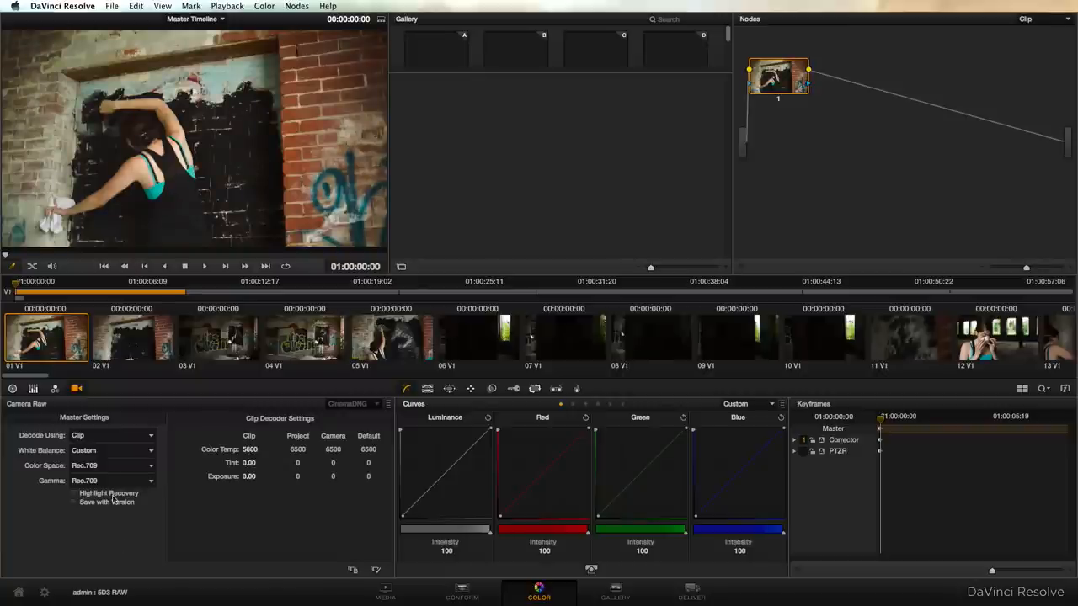
left_click(73, 493)
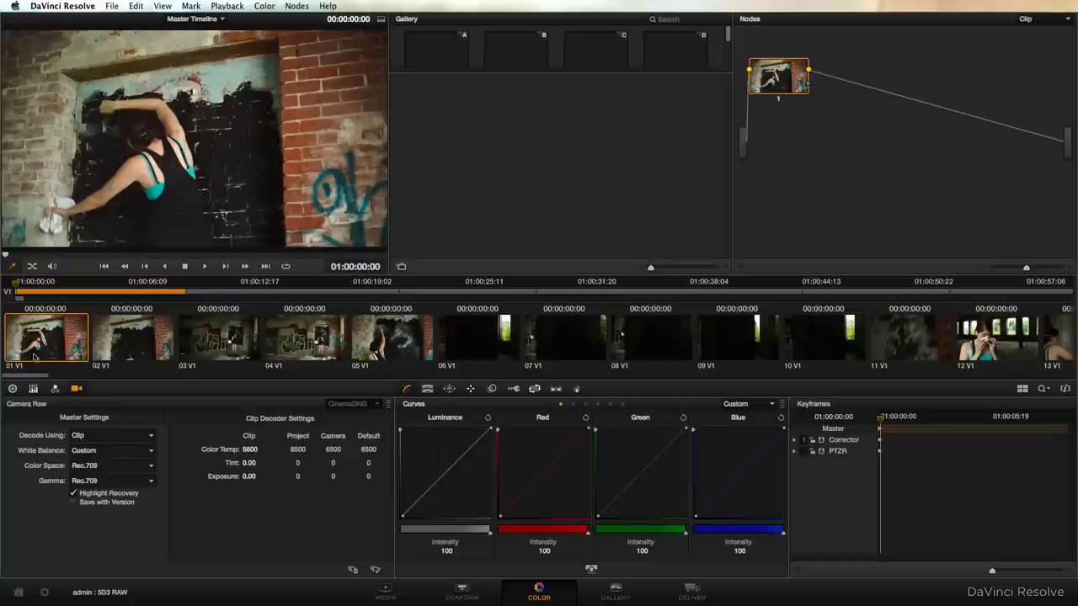
mouse_move(335, 330)
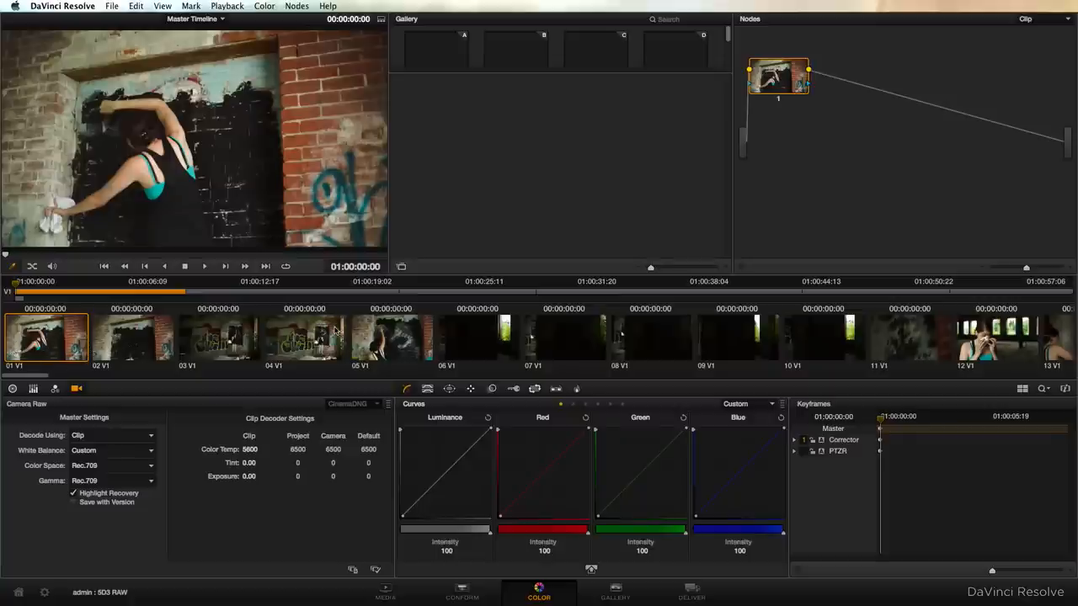
scroll("right", 3)
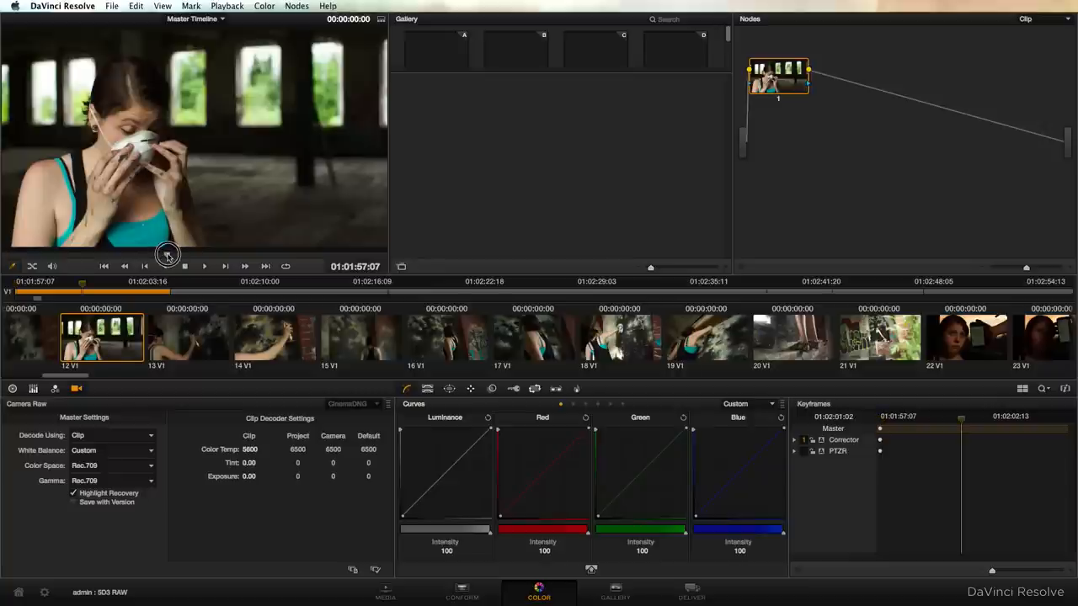
left_click(204, 266)
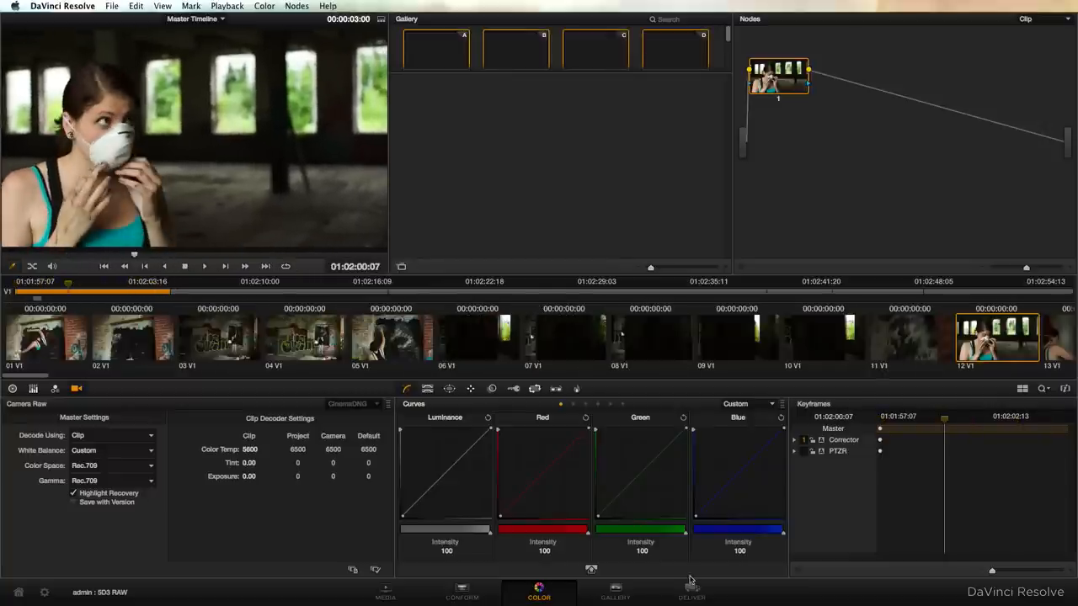
- On Deliver, choose ProRes 422 (Proxy), 23.976 fps, normally scaled legal video, individual source clips
left_click(691, 592)
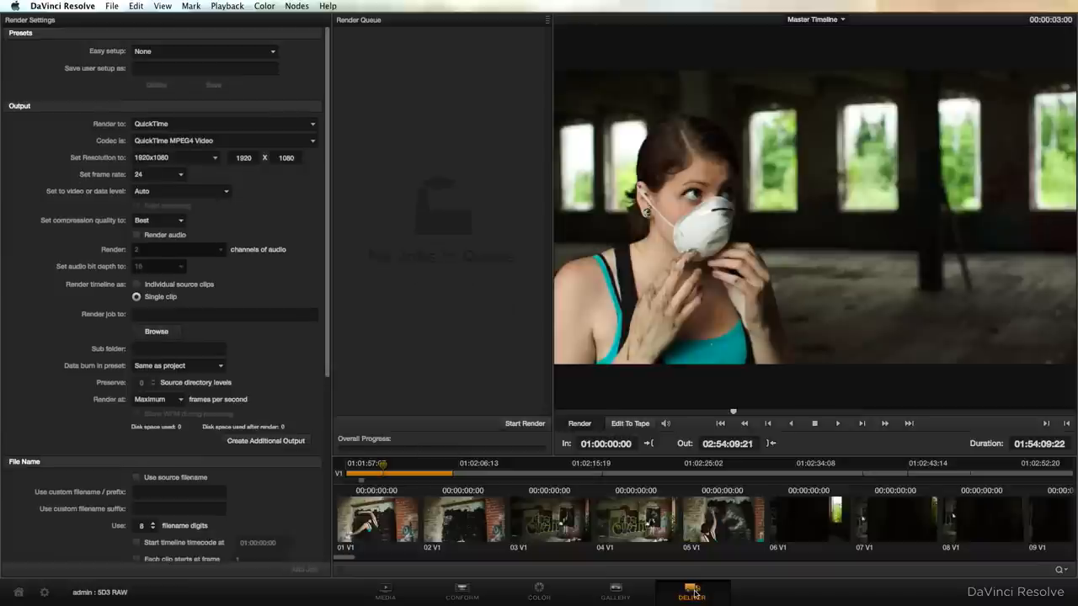
mouse_move(276, 146)
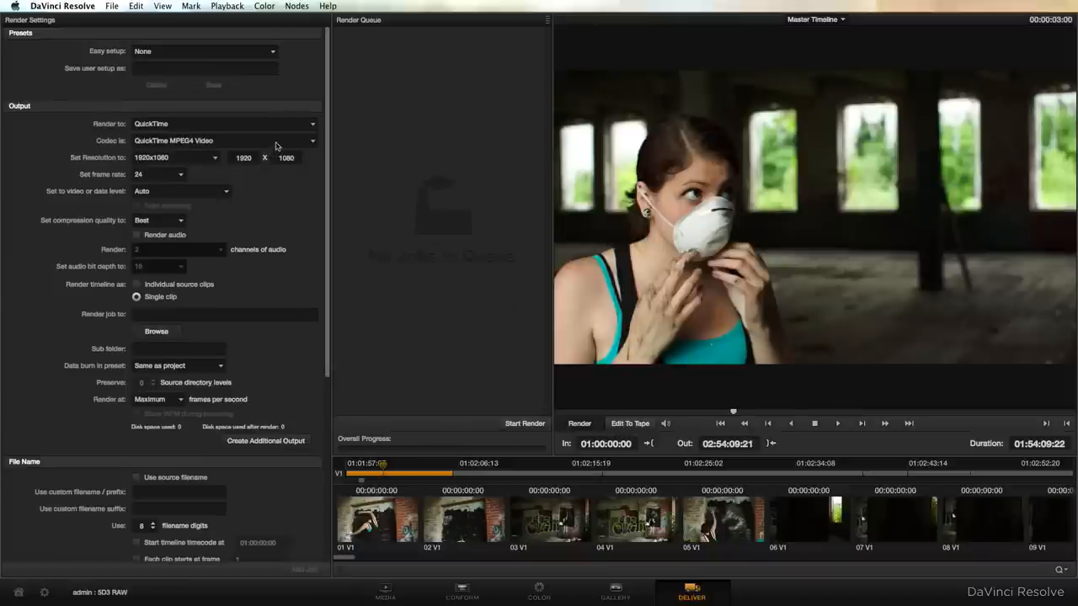
left_click(223, 141)
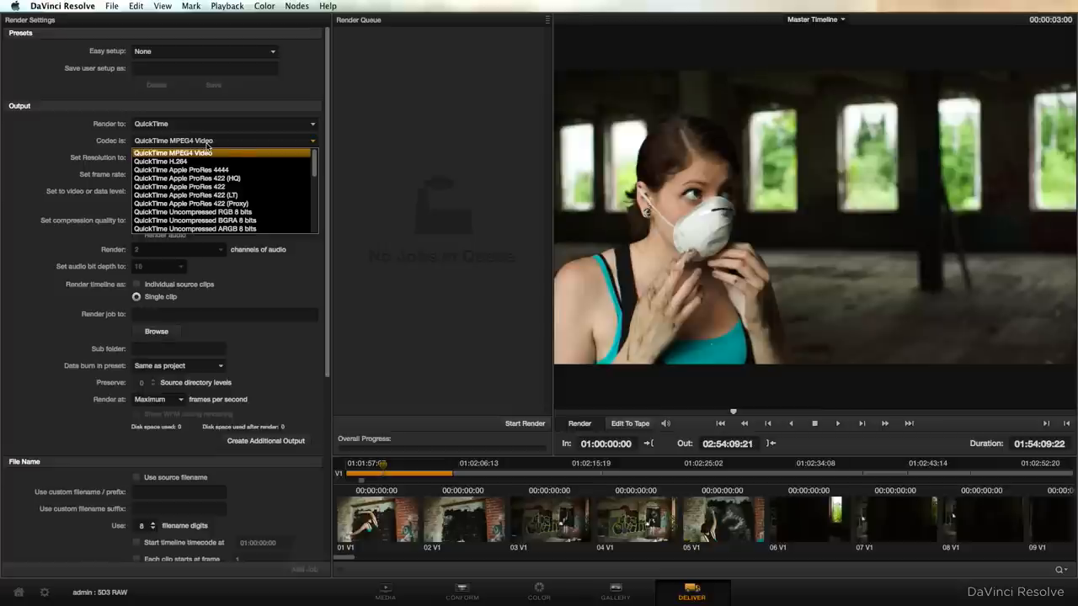
mouse_move(260, 210)
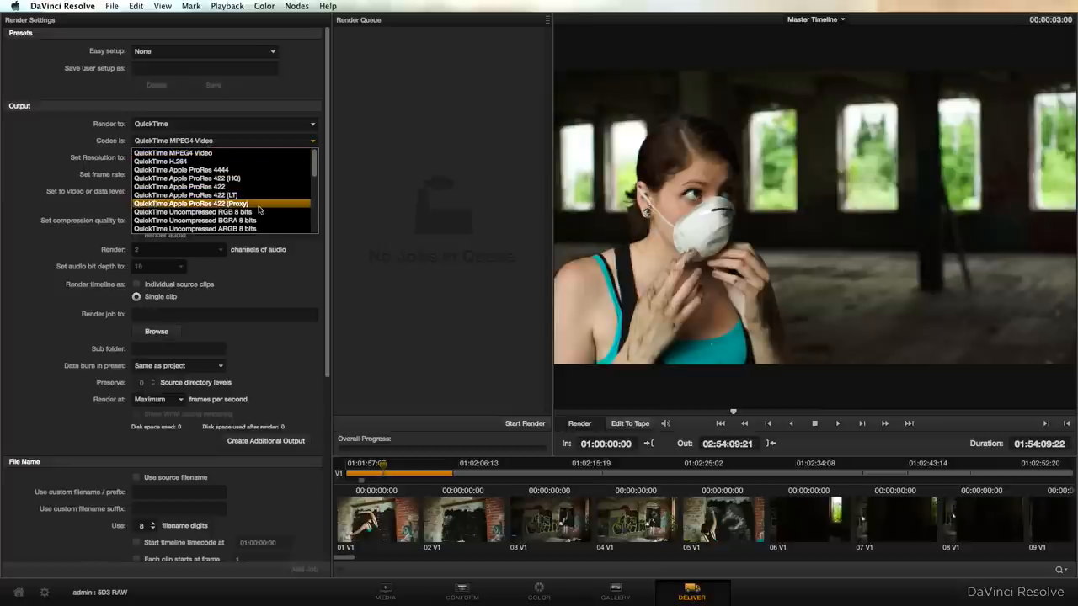
left_click(189, 203)
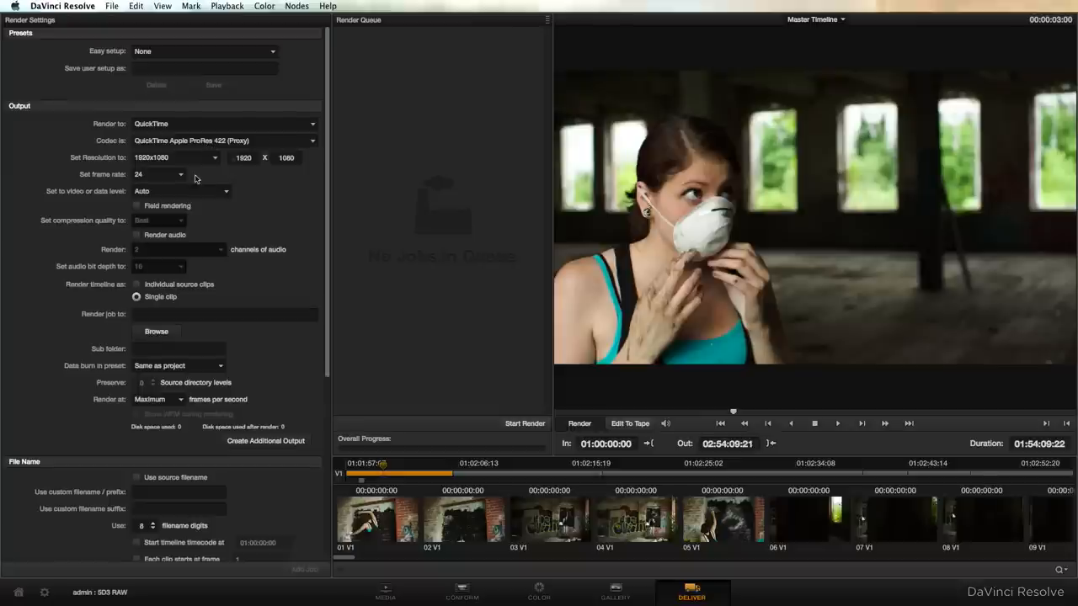
left_click(158, 175)
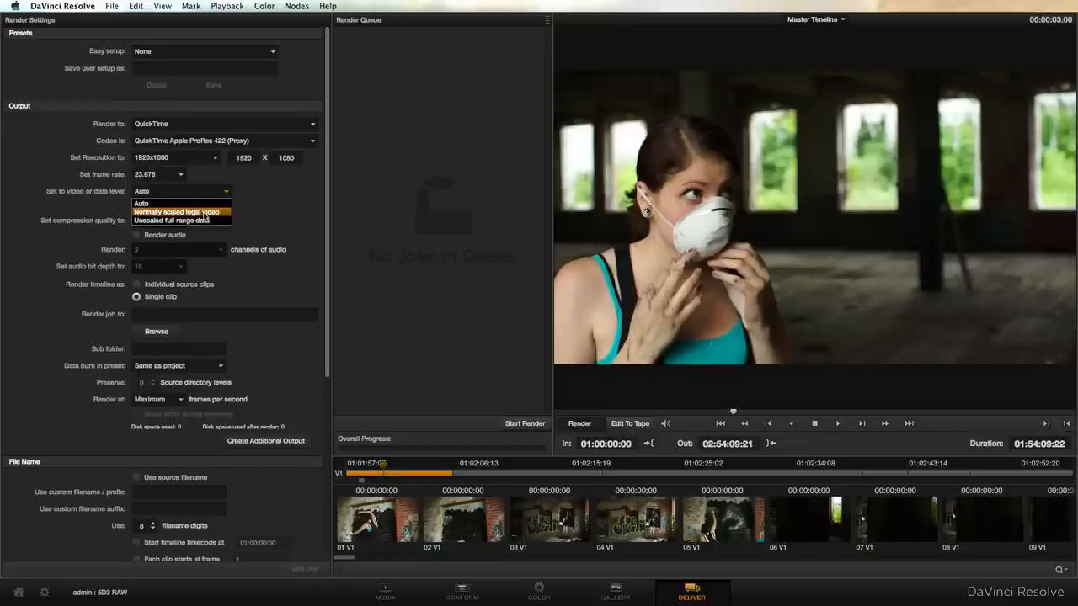
left_click(177, 212)
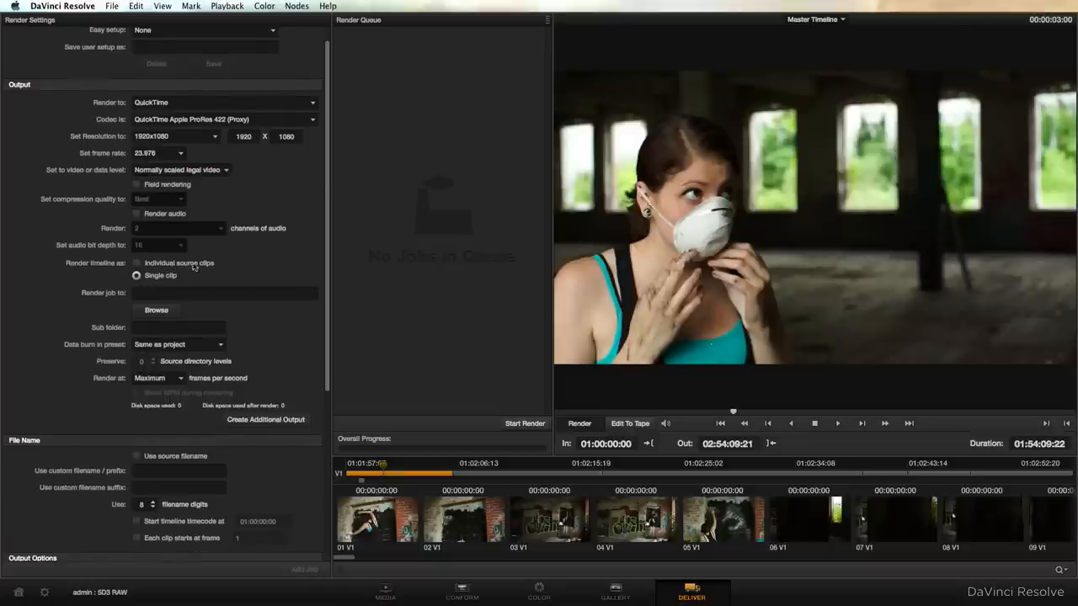
left_click(136, 262)
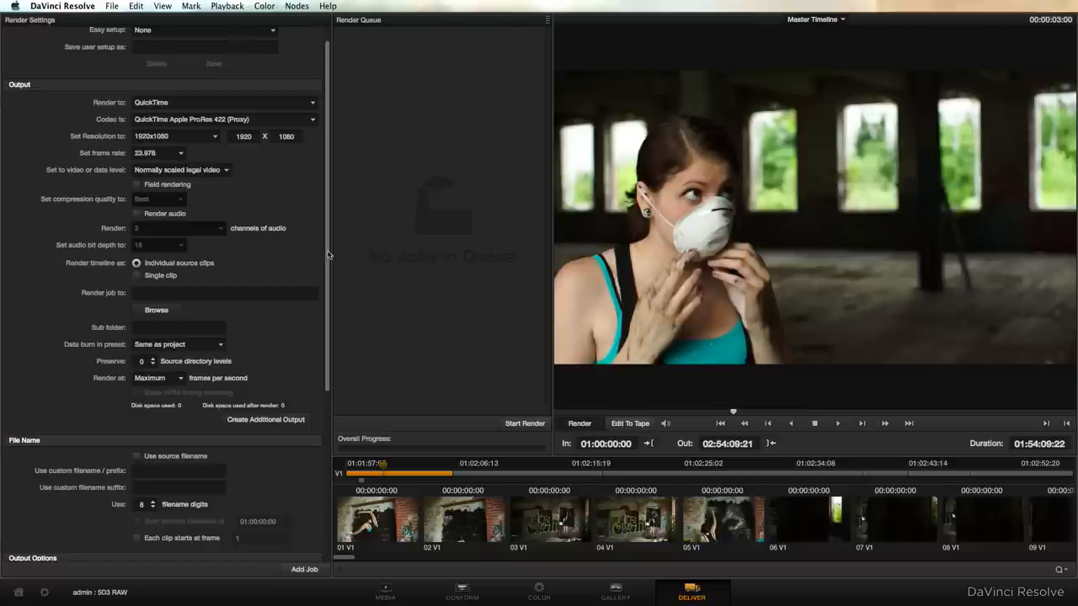
scroll("down", 3)
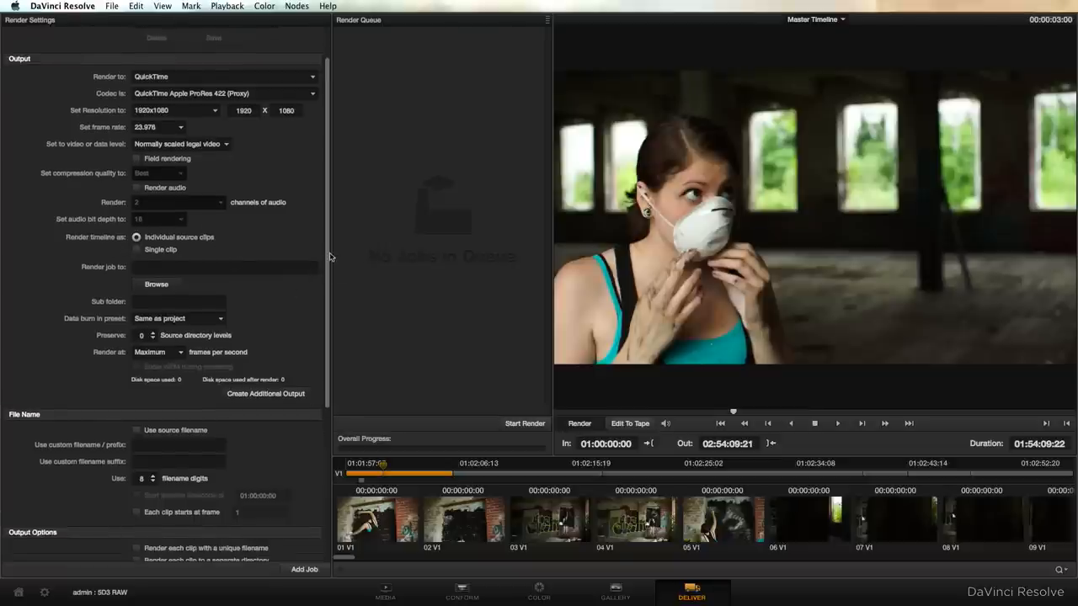
- Queue a render to the 5D3 RAW folder with source filenames, accepting the overwrite warning
left_click(155, 283)
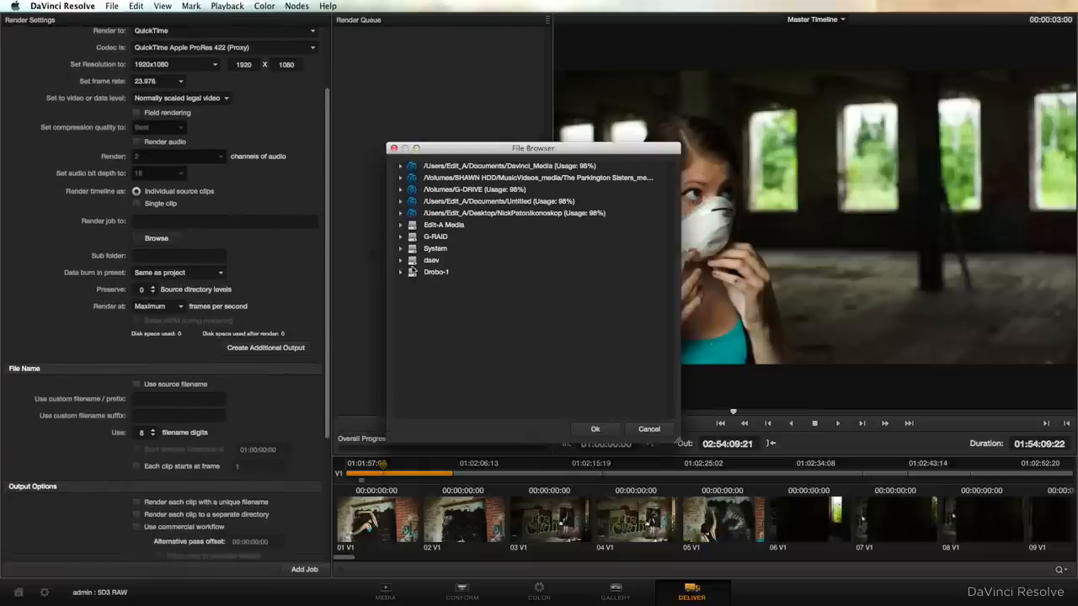
left_click(595, 429)
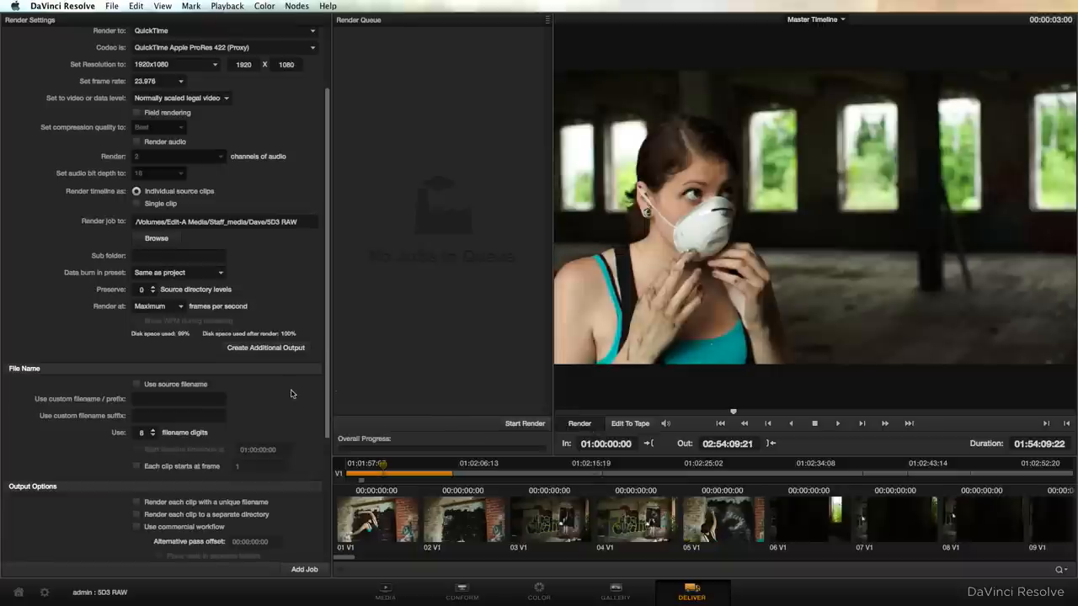
left_click(137, 383)
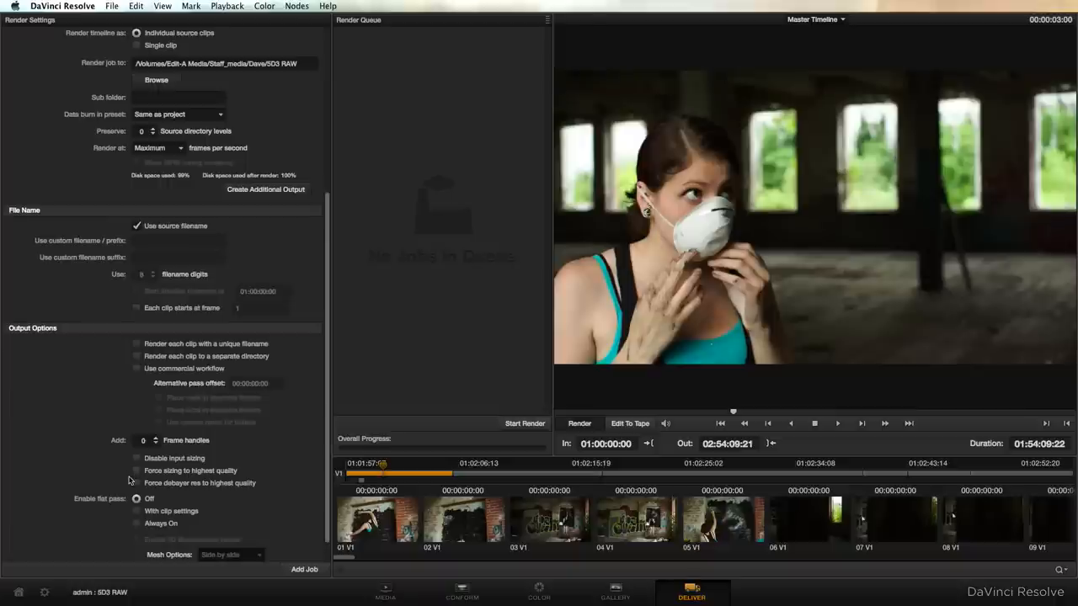
left_click(137, 482)
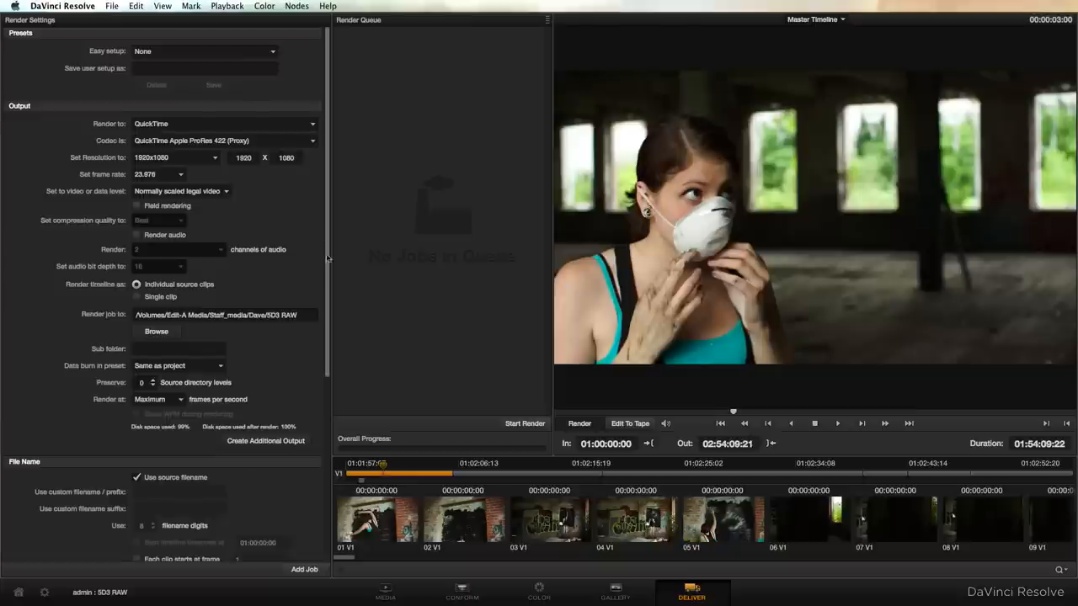
left_click(524, 424)
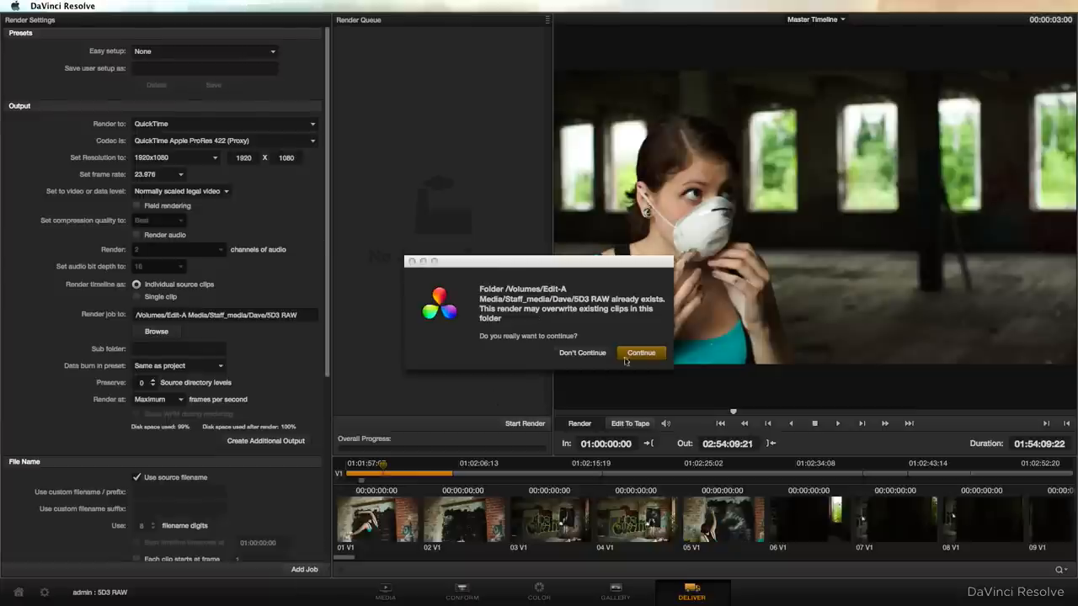
left_click(641, 353)
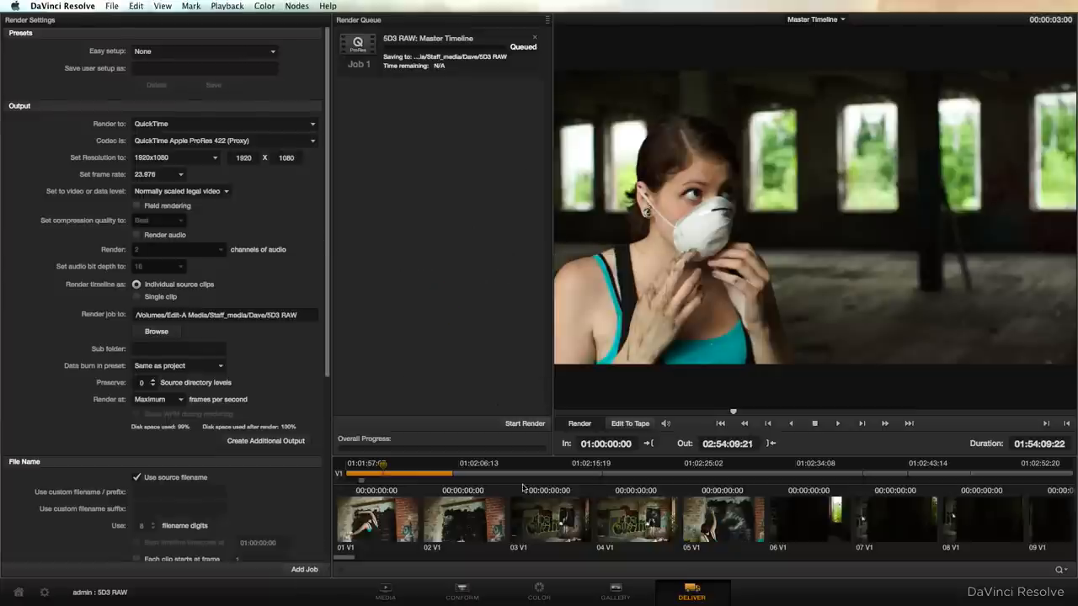
mouse_move(527, 432)
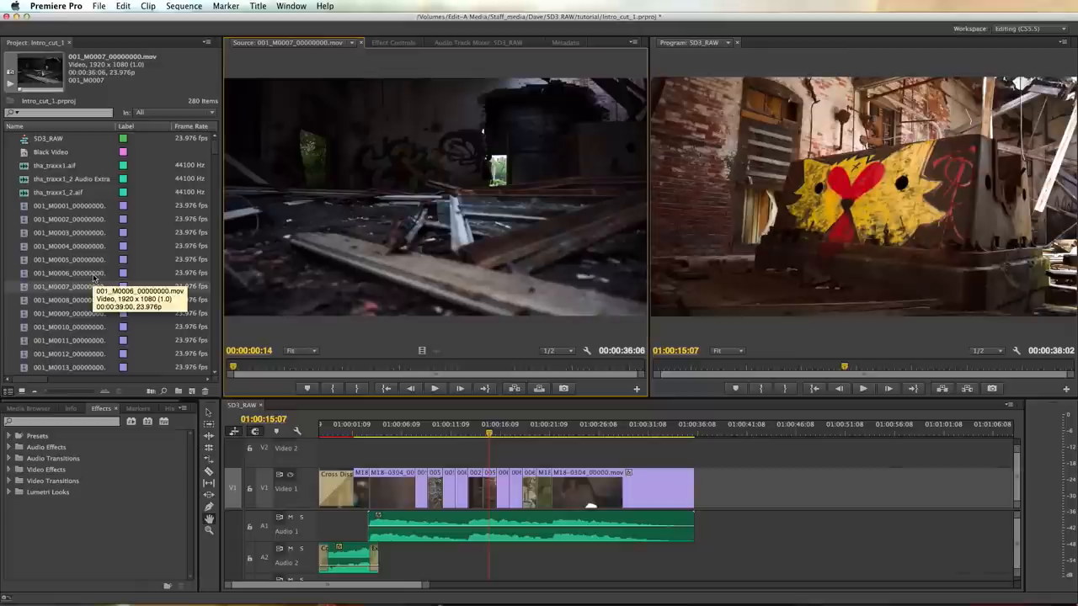
mouse_move(63, 287)
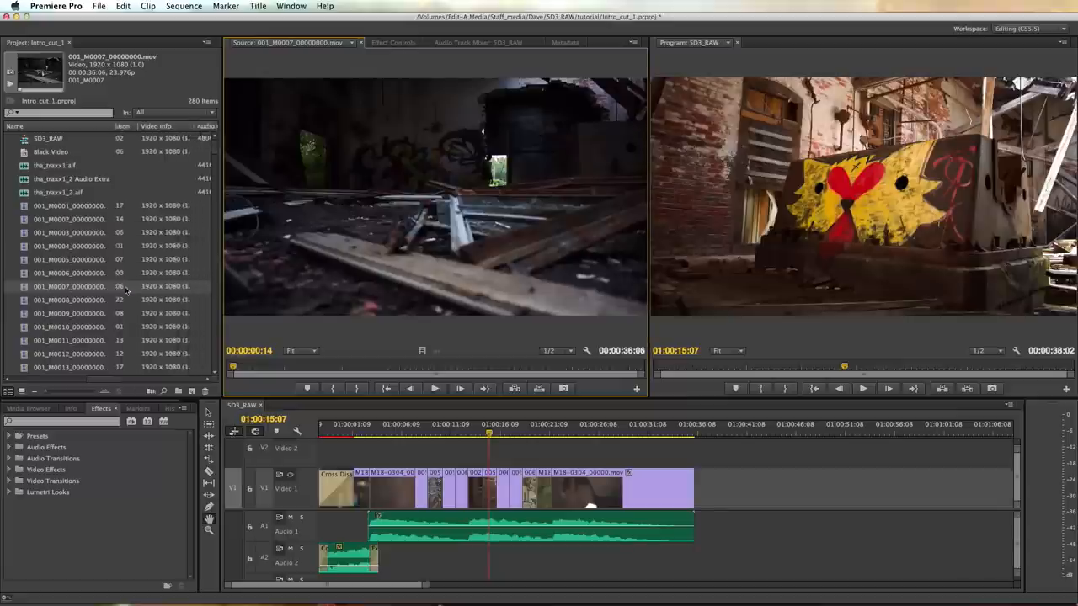
- In Intro_cut_1, view the Tape Name column and scrub the SD3_RAW sequence playhead
left_click(152, 126)
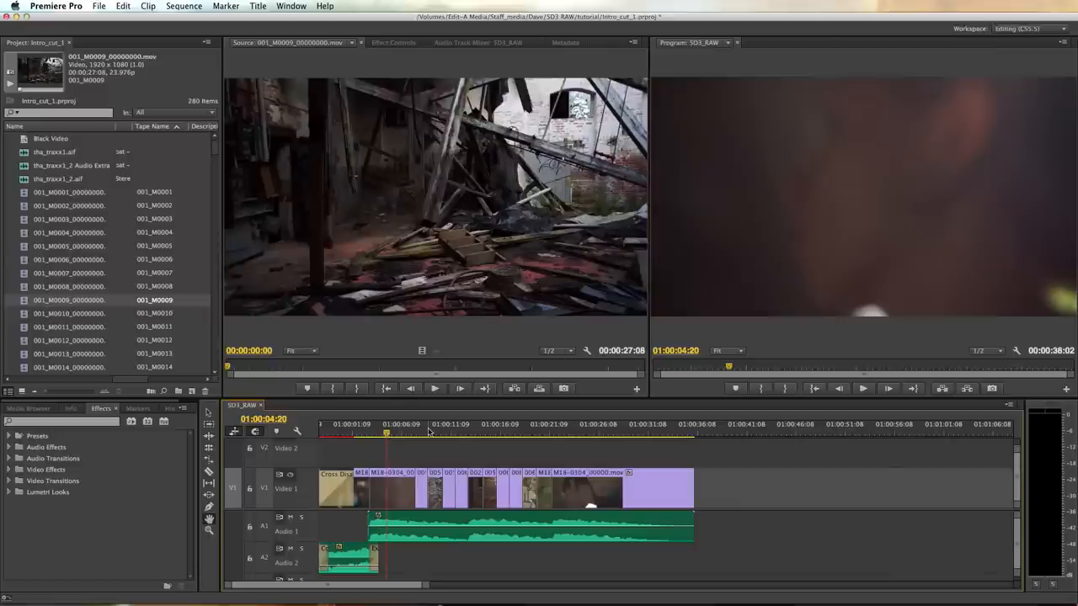
left_click(533, 434)
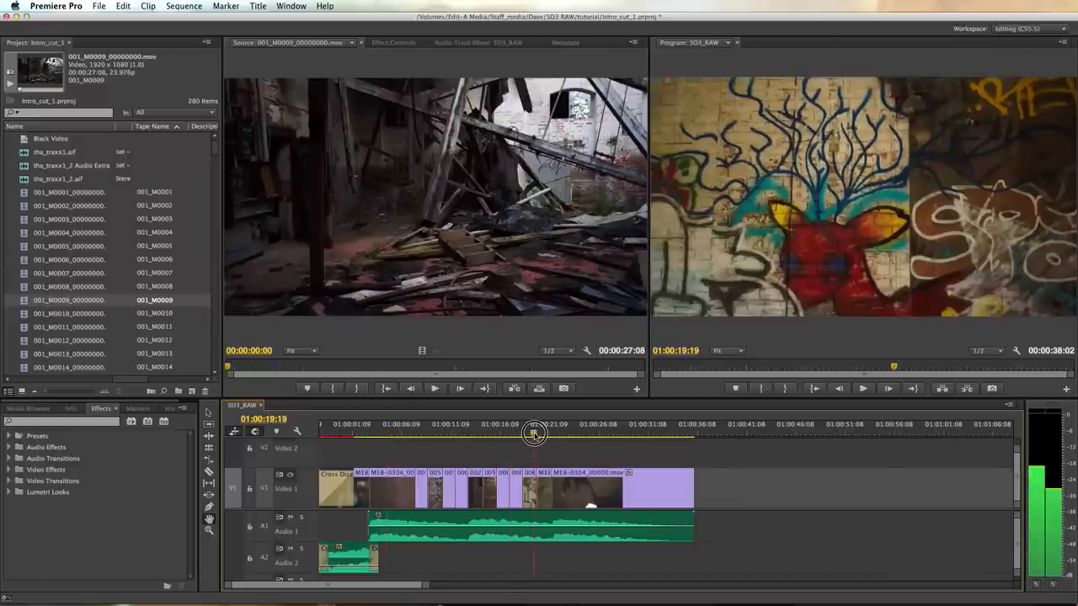
left_click_drag(535, 434, 353, 424)
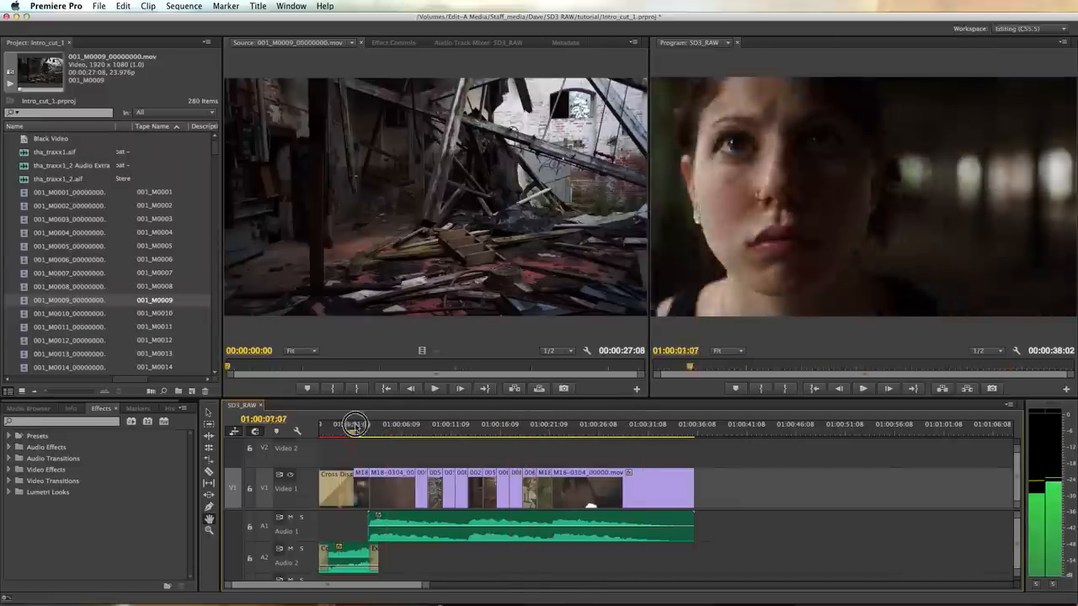
left_click(555, 423)
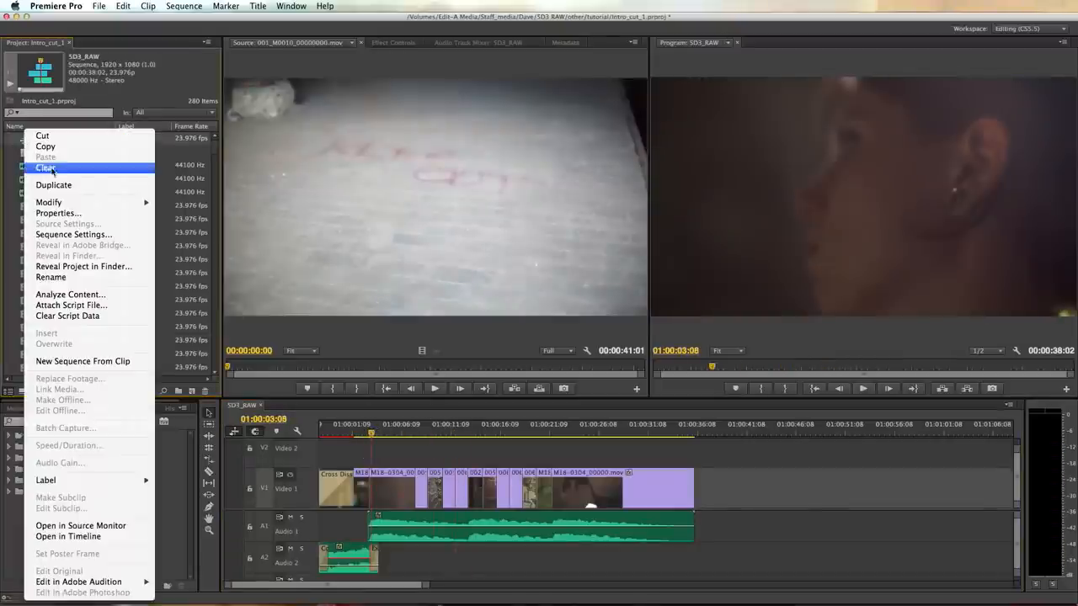
left_click(53, 184)
type("SD3_RAW CC SEND")
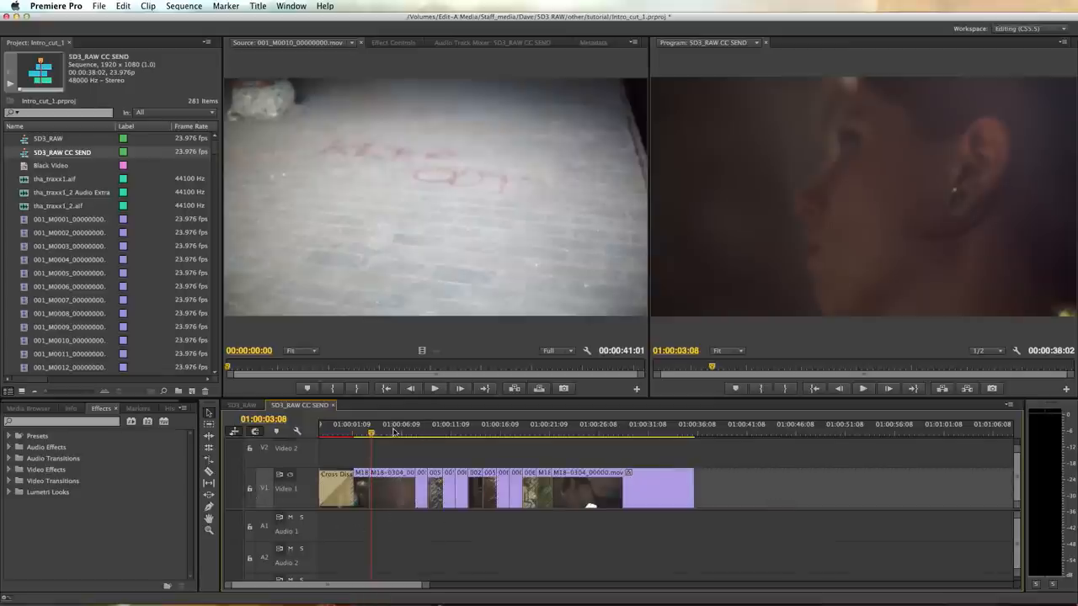
left_click(598, 432)
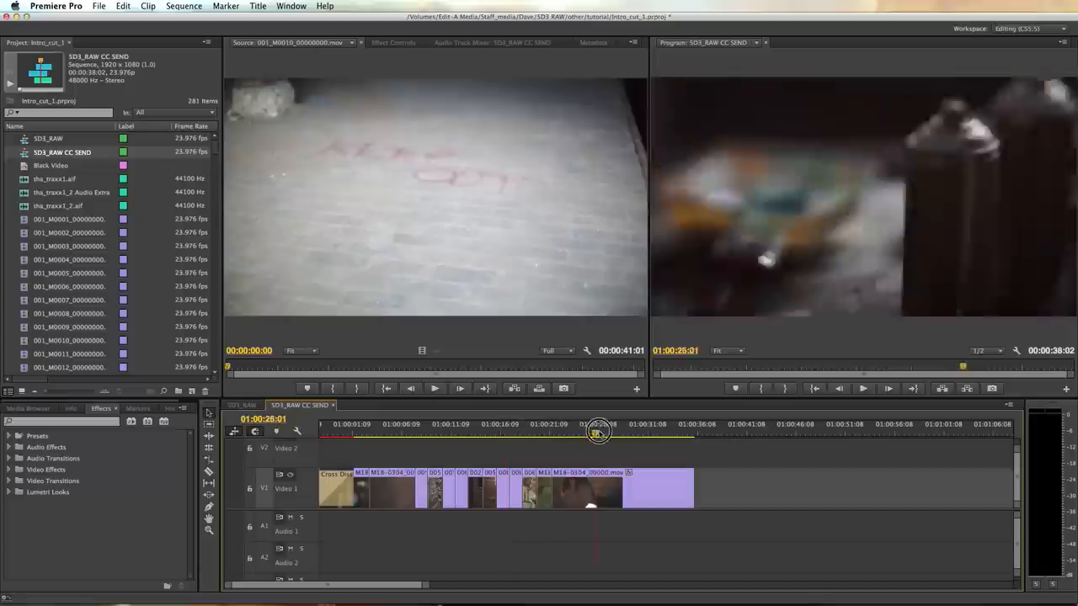
left_click(241, 405)
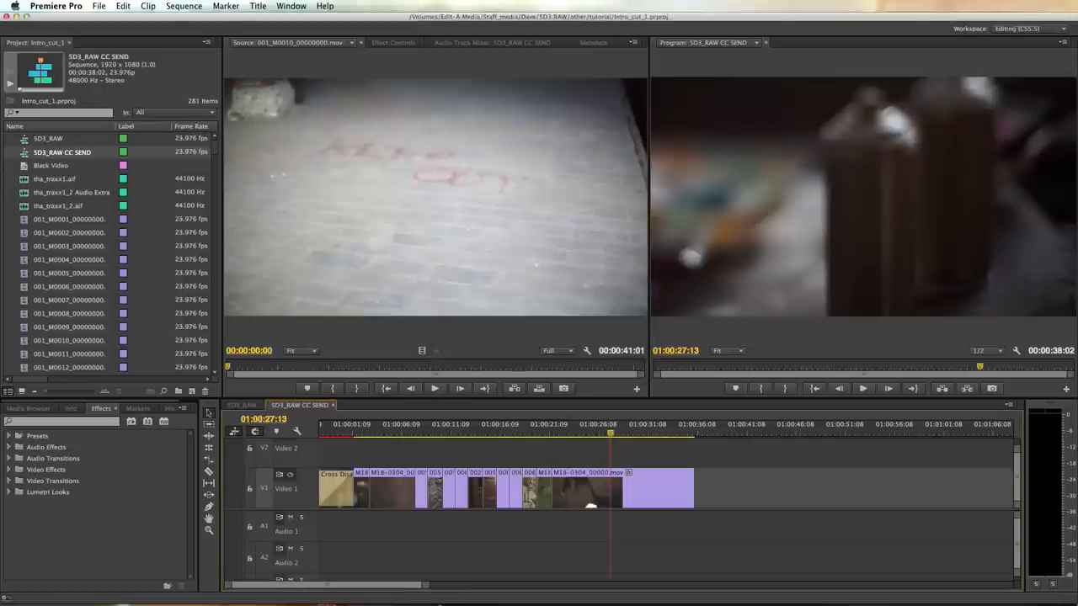
- Export SD3_RAW CC SEND as Final Cut Pro XML 'SD3_RAW CC SEND.xml' into the SD3 RAW folder
left_click(99, 6)
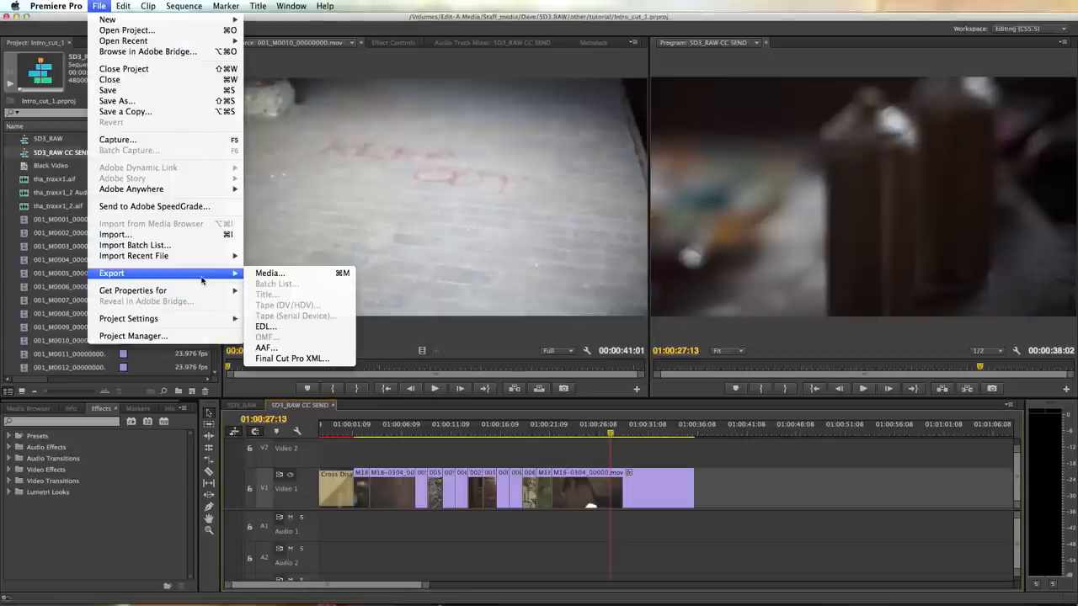
mouse_move(291, 357)
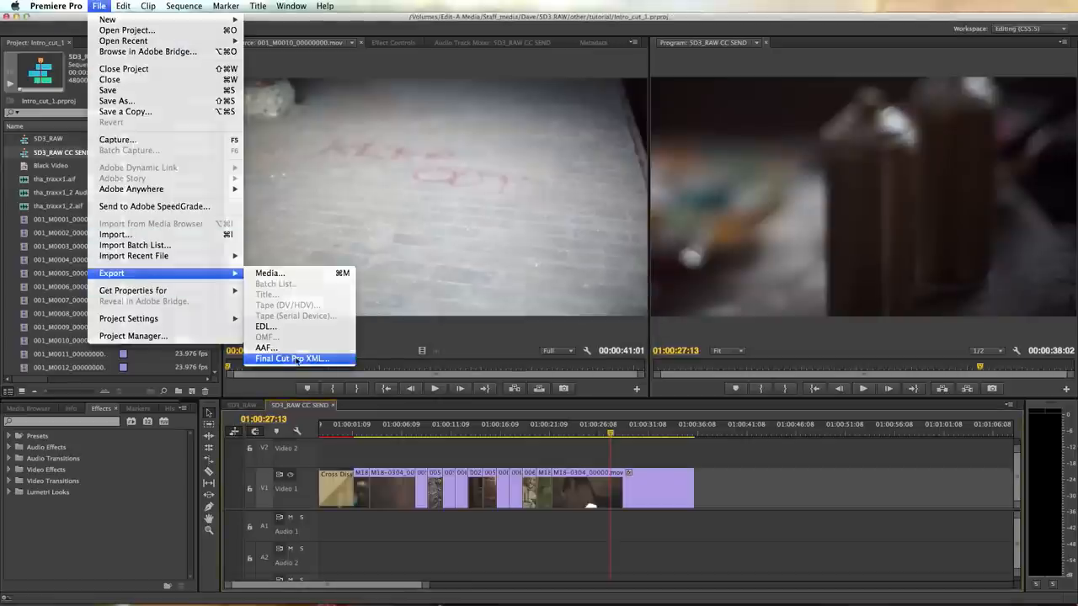
left_click(291, 358)
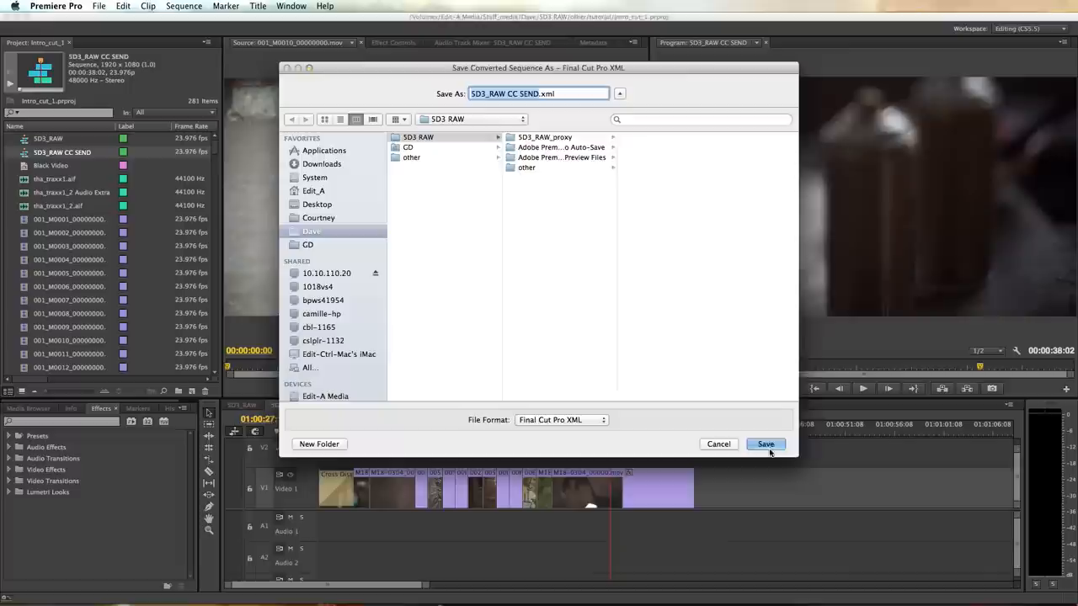
left_click(764, 443)
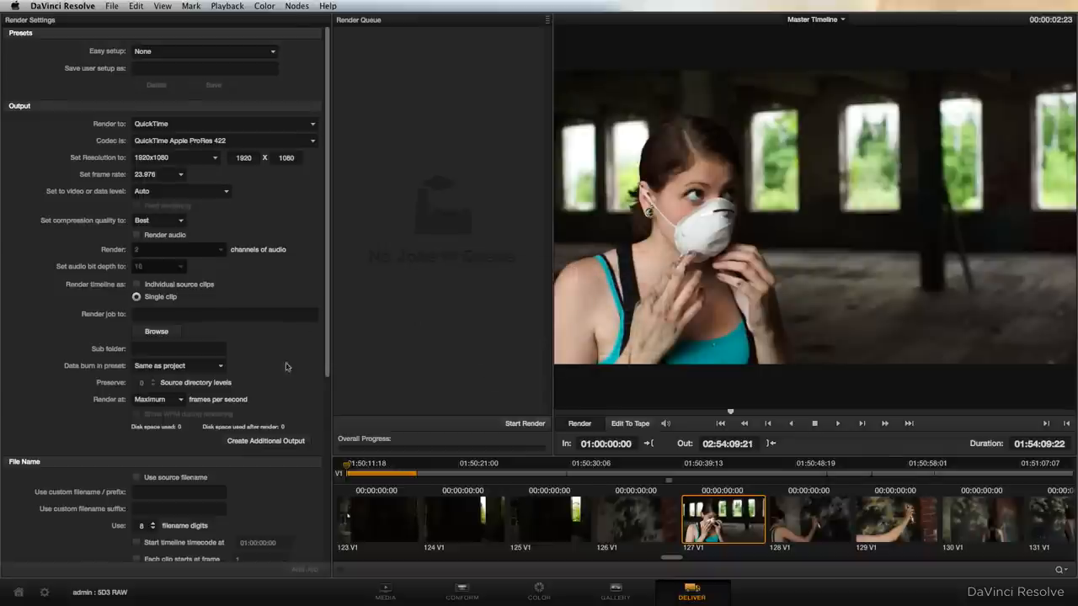
mouse_move(428, 354)
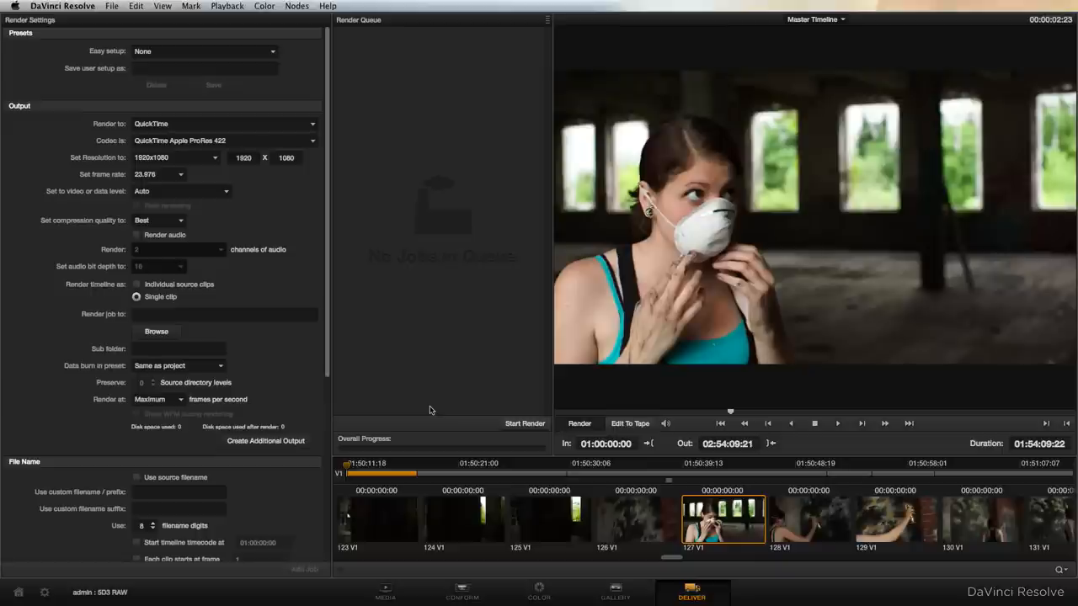
mouse_move(491, 490)
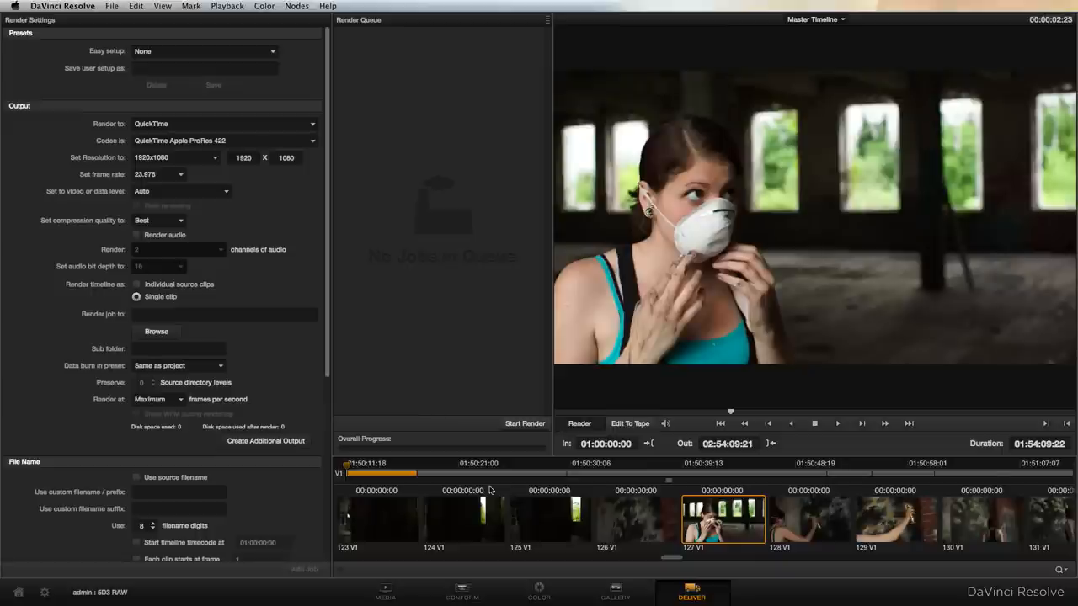
- On the Conform page, pick SD3_RAW CC SEND.xml from the SD3 RAW folder to load
left_click(461, 592)
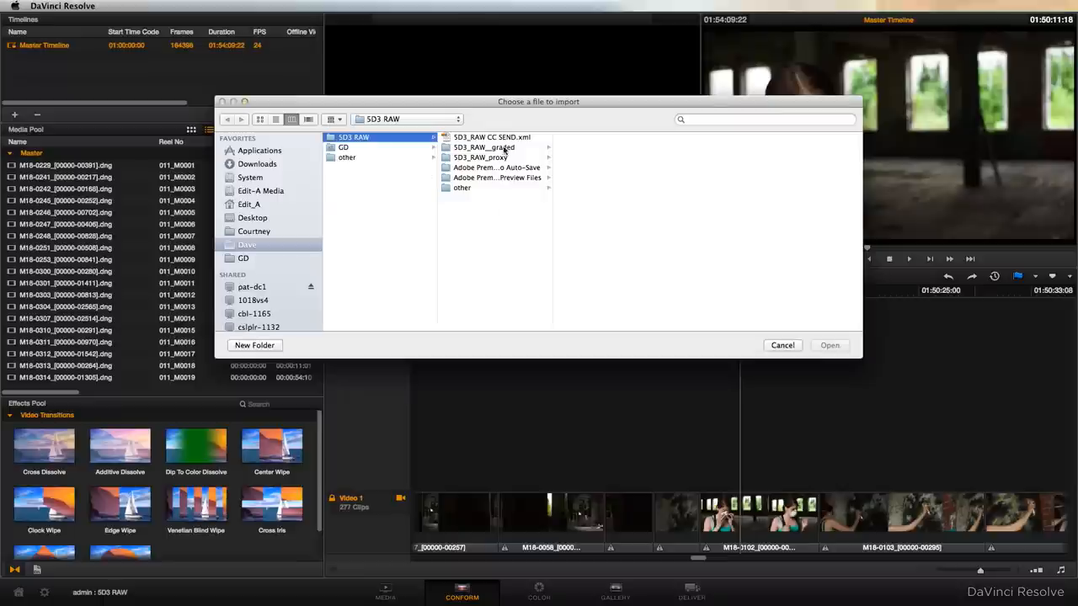
mouse_move(497, 149)
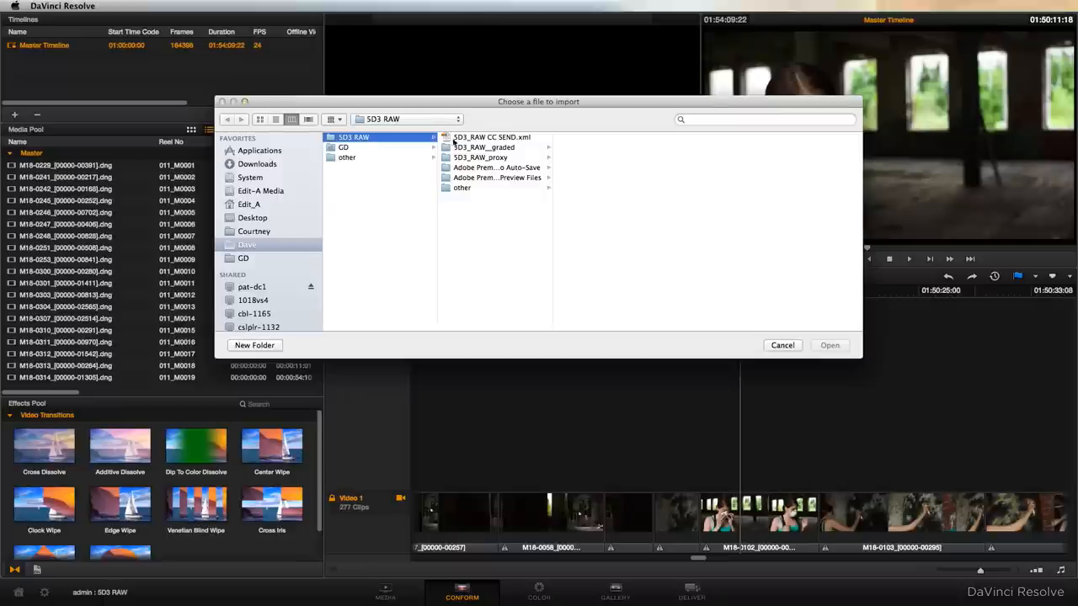
left_click(492, 137)
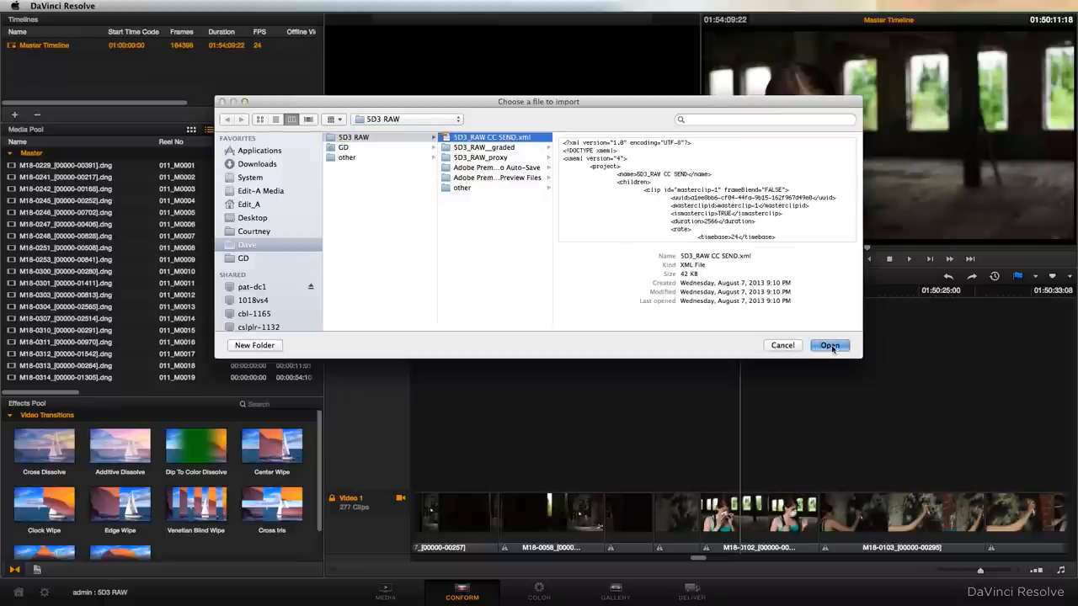
left_click(828, 345)
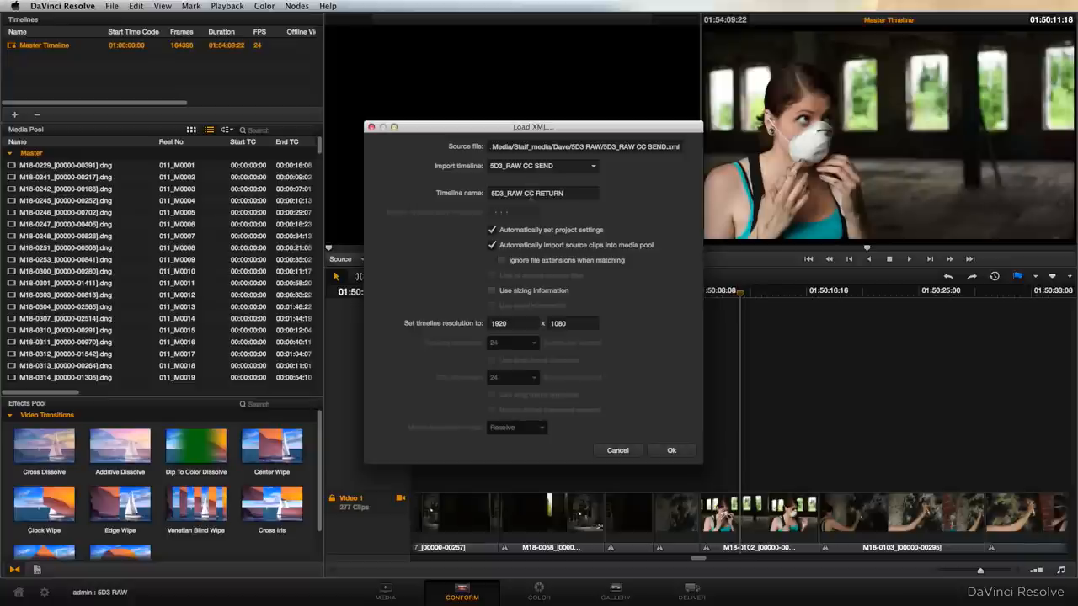
mouse_move(645, 226)
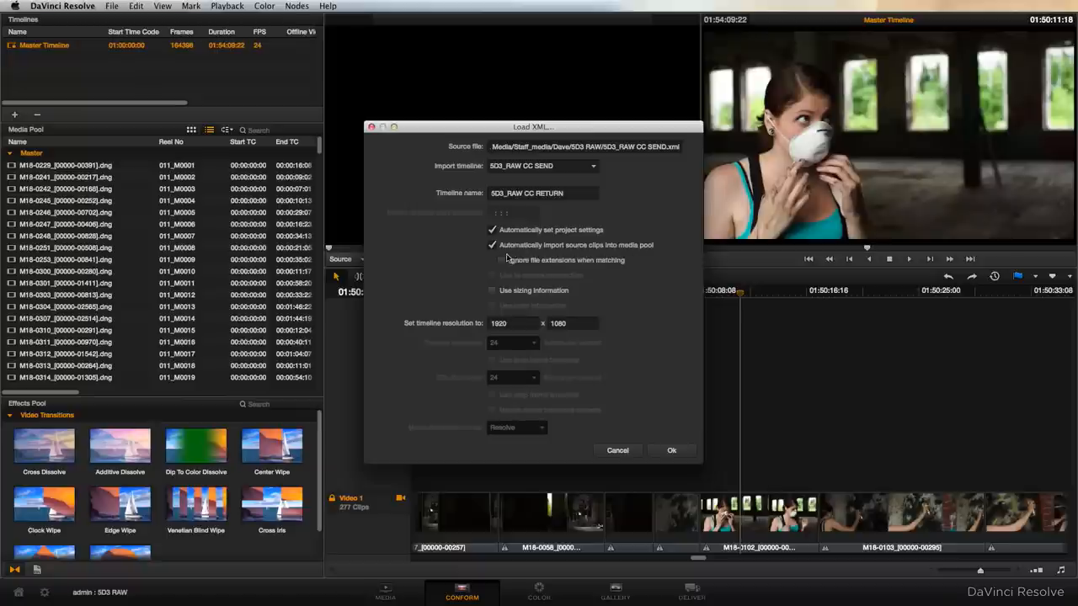
mouse_move(641, 255)
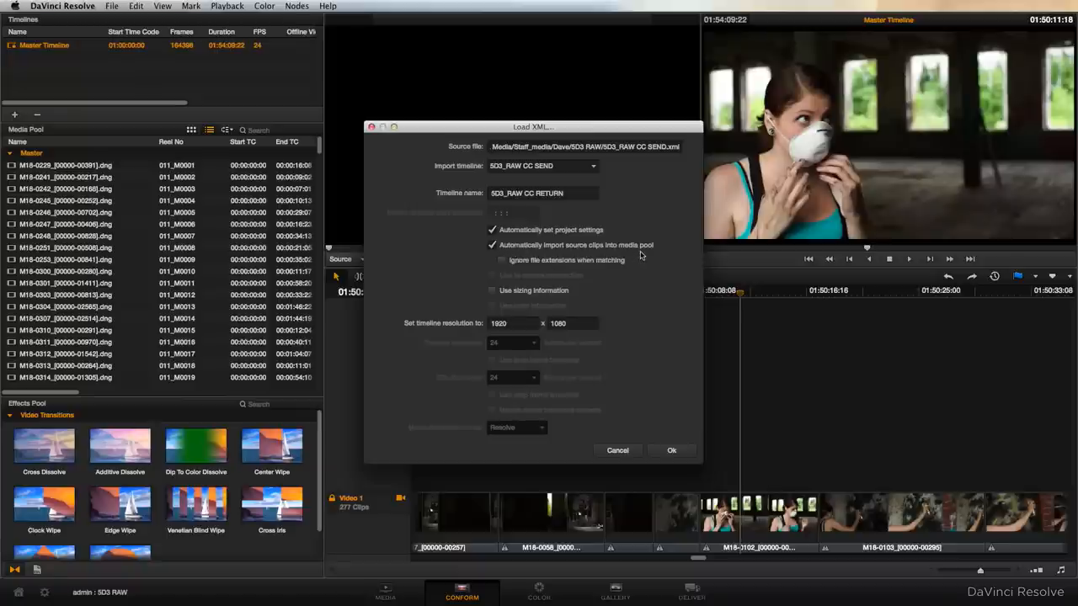
mouse_move(524, 256)
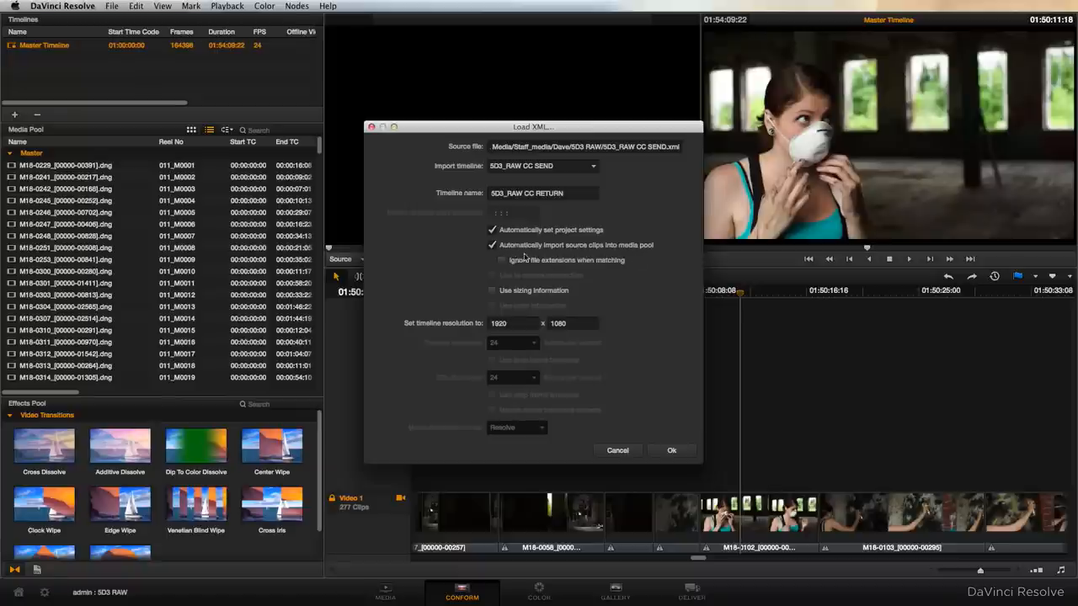
- Load the XML as timeline SD3_RAW CC RETURN with automatic media pool import turned off
left_click(493, 245)
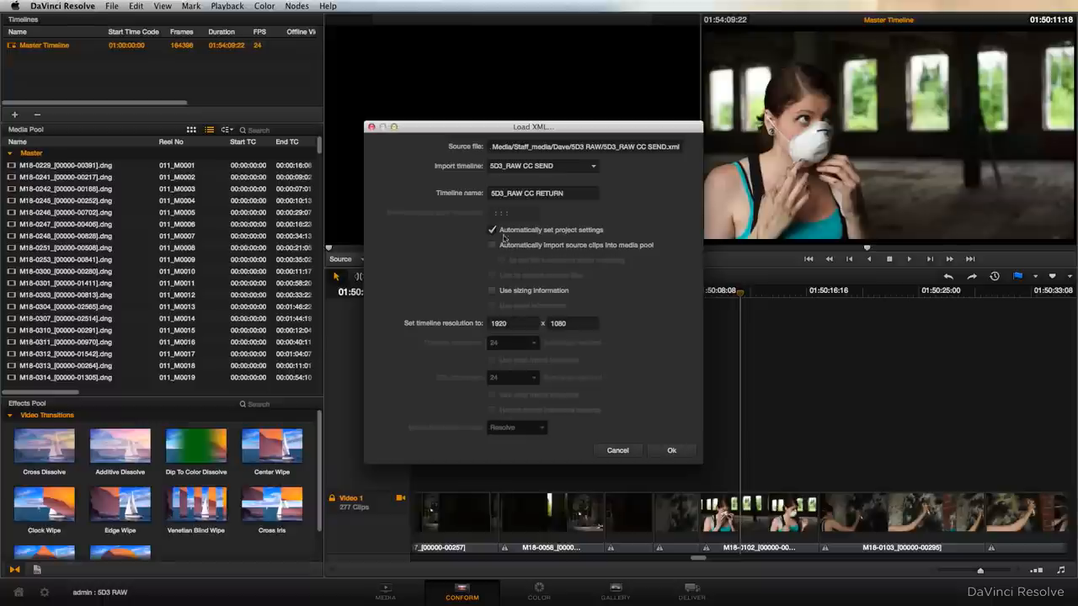
mouse_move(544, 246)
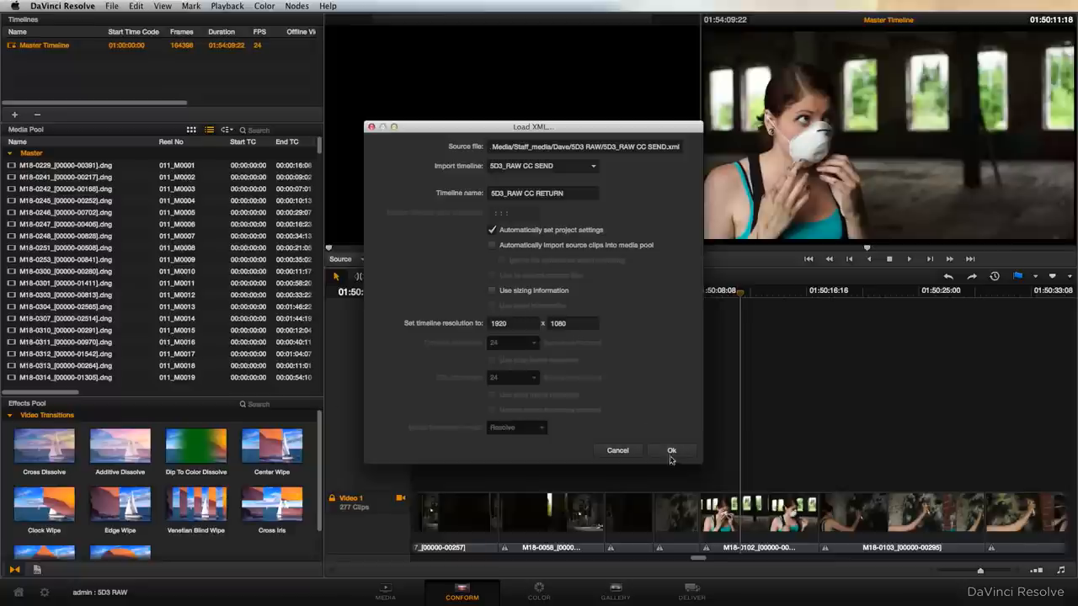
left_click(671, 450)
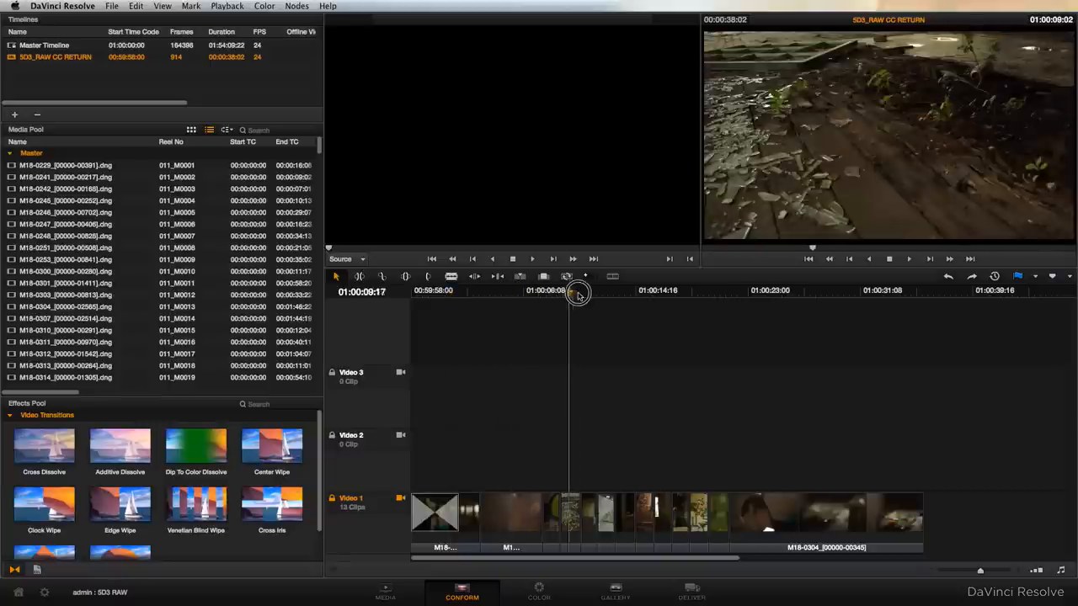
- Scrub the SD3_RAW CC RETURN timeline, then switch to the Color page
left_click_drag(578, 292, 571, 292)
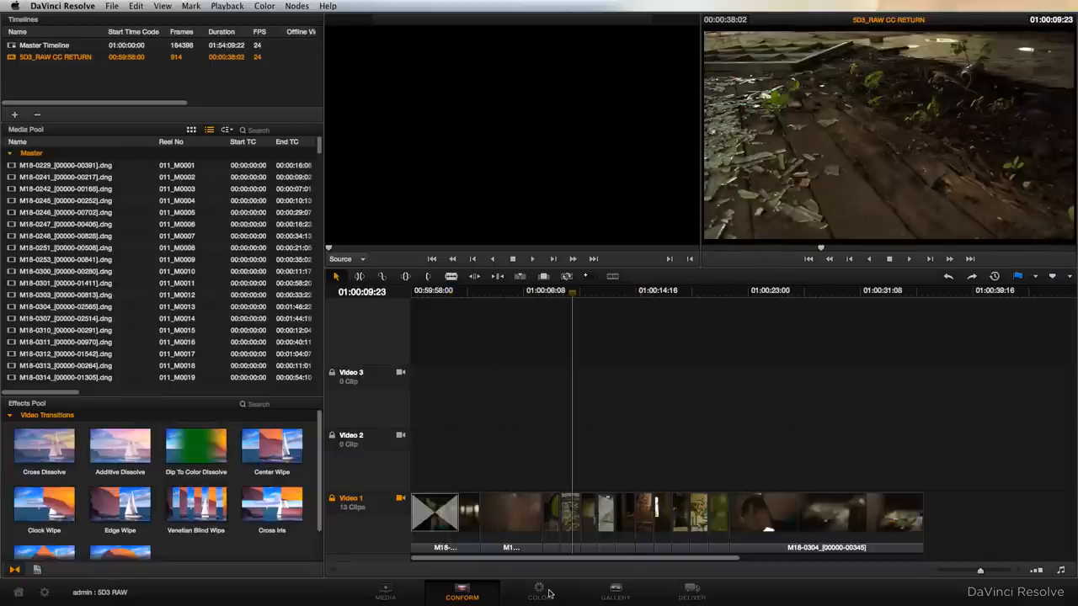
left_click(538, 592)
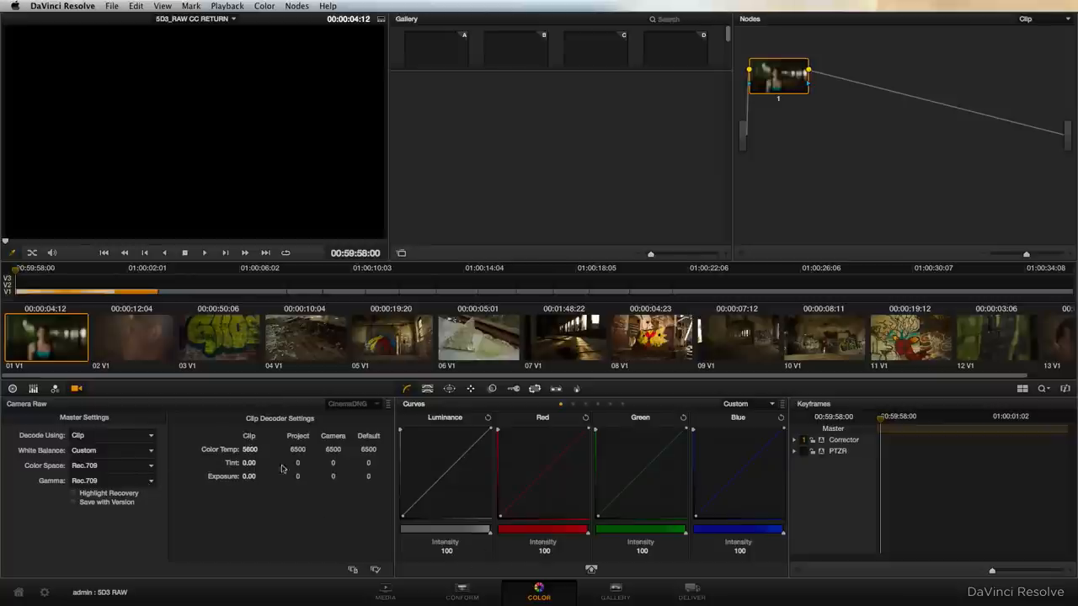
- Decode the raw clips in BMD Film colour space with Highlight Recovery enabled
left_click(113, 480)
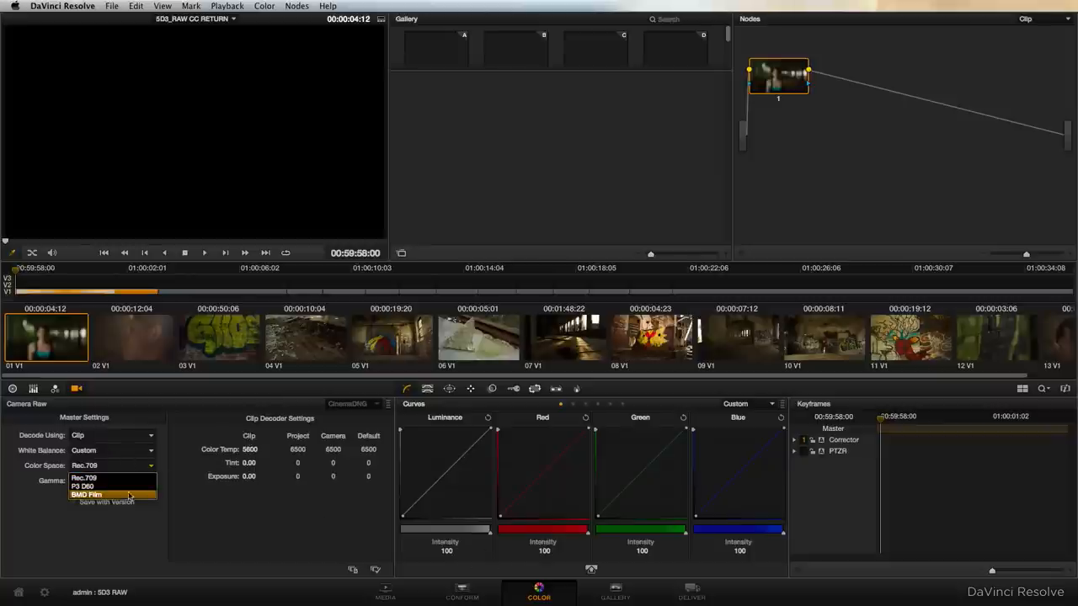
left_click(86, 494)
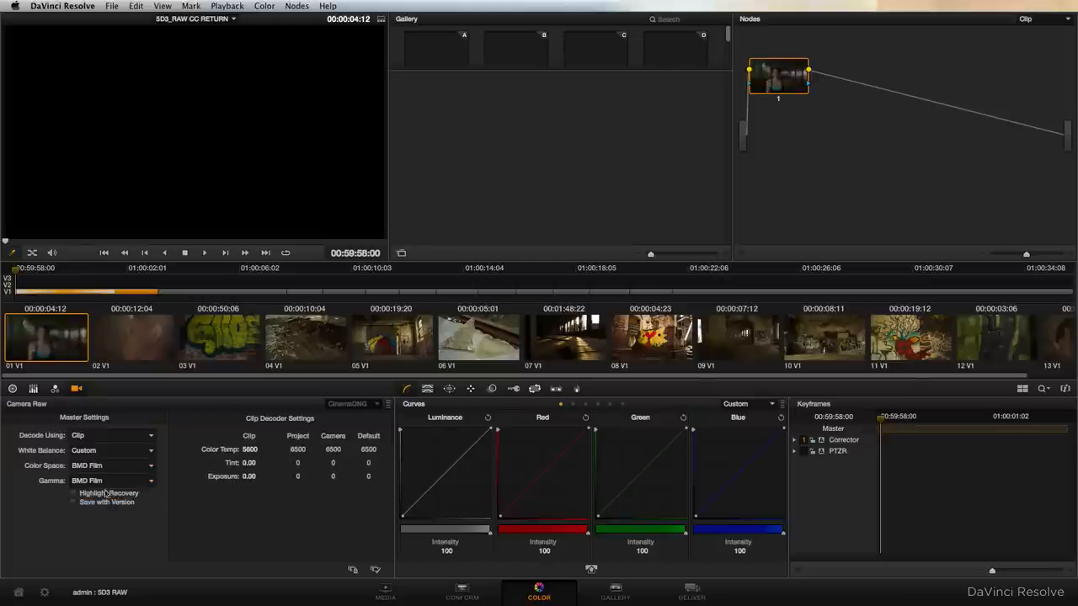
left_click(73, 493)
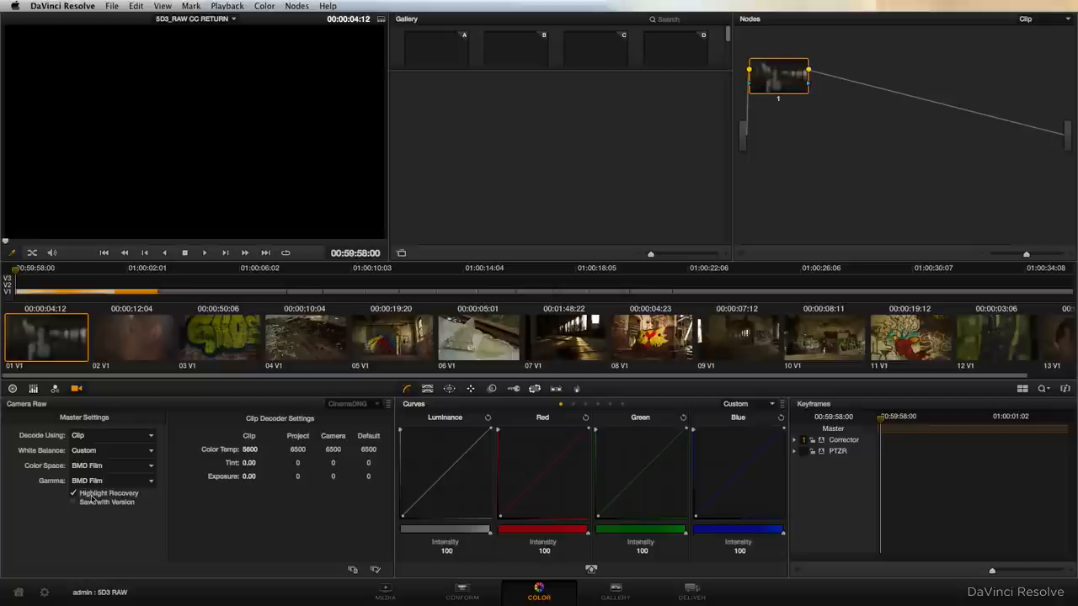
mouse_move(142, 347)
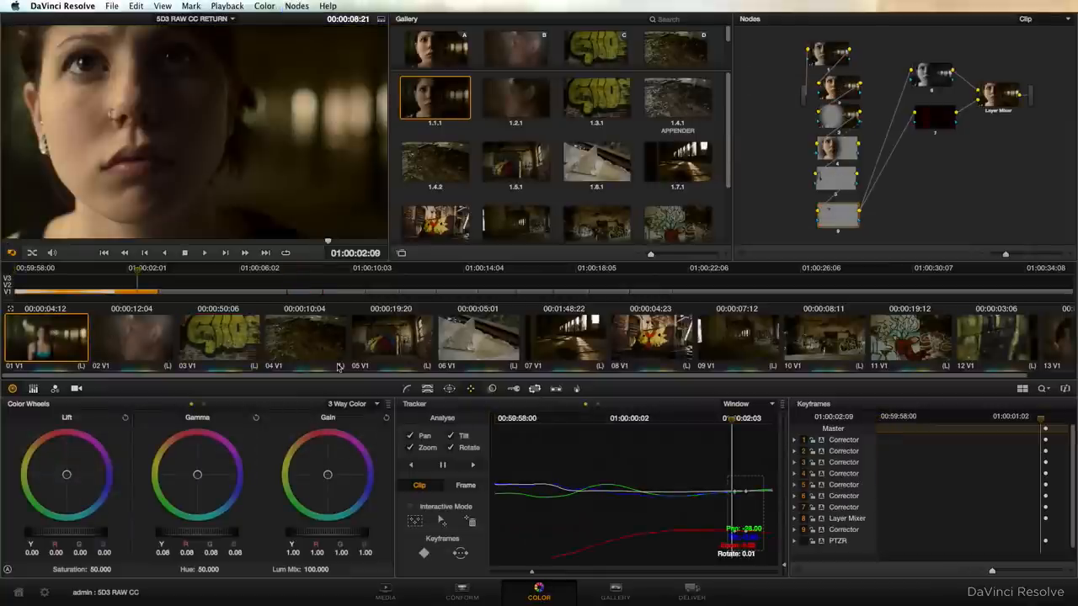
mouse_move(543, 477)
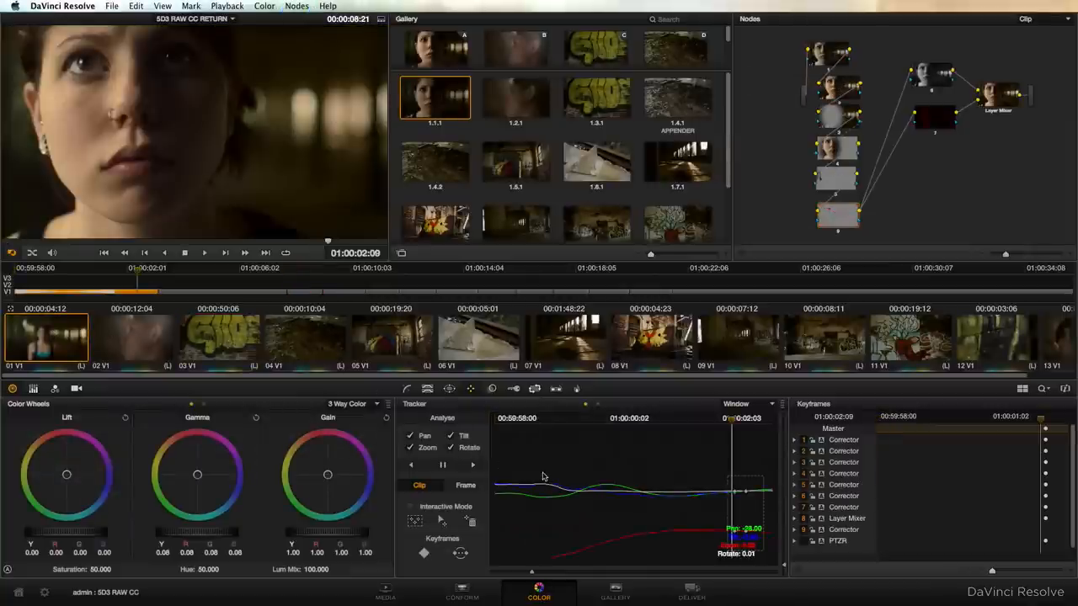
left_click(692, 592)
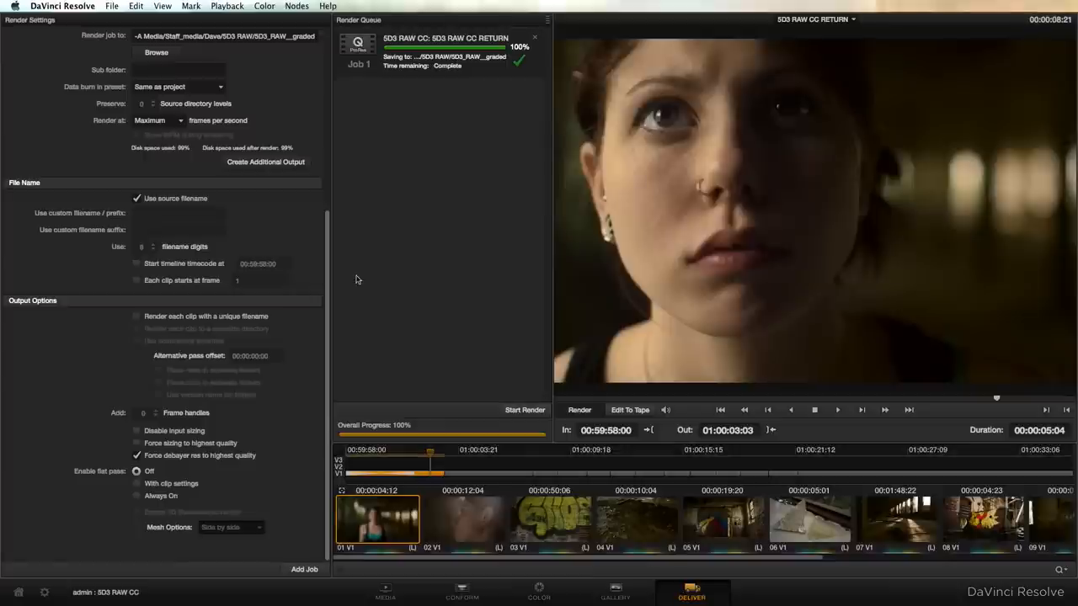
mouse_move(371, 238)
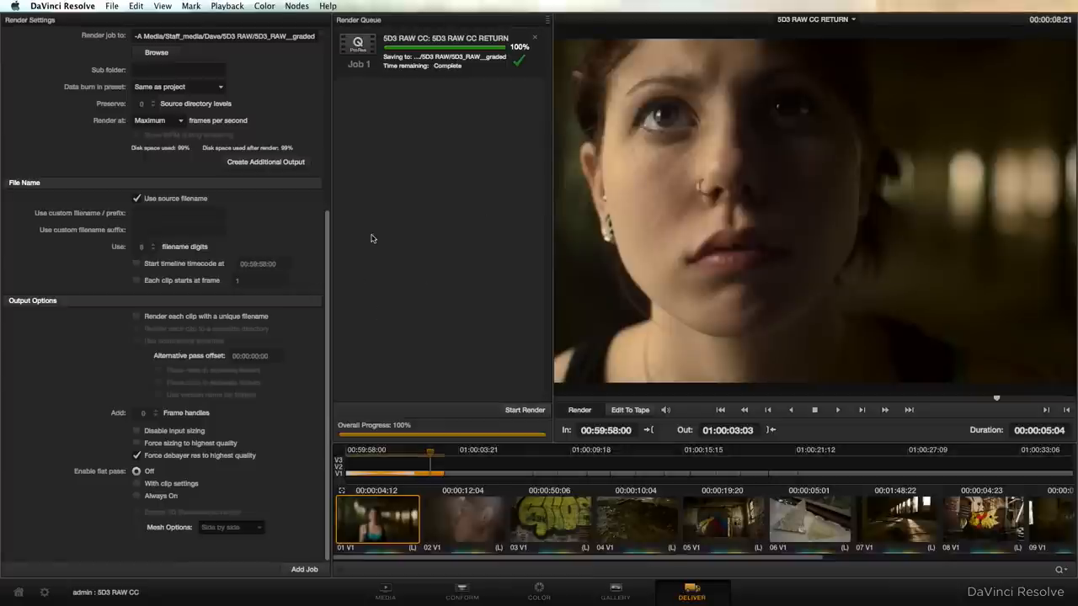
- Apply the Final Cut Pro XML Round-Trip render preset with QuickTime Apple ProRes 4444 codec
left_click(535, 37)
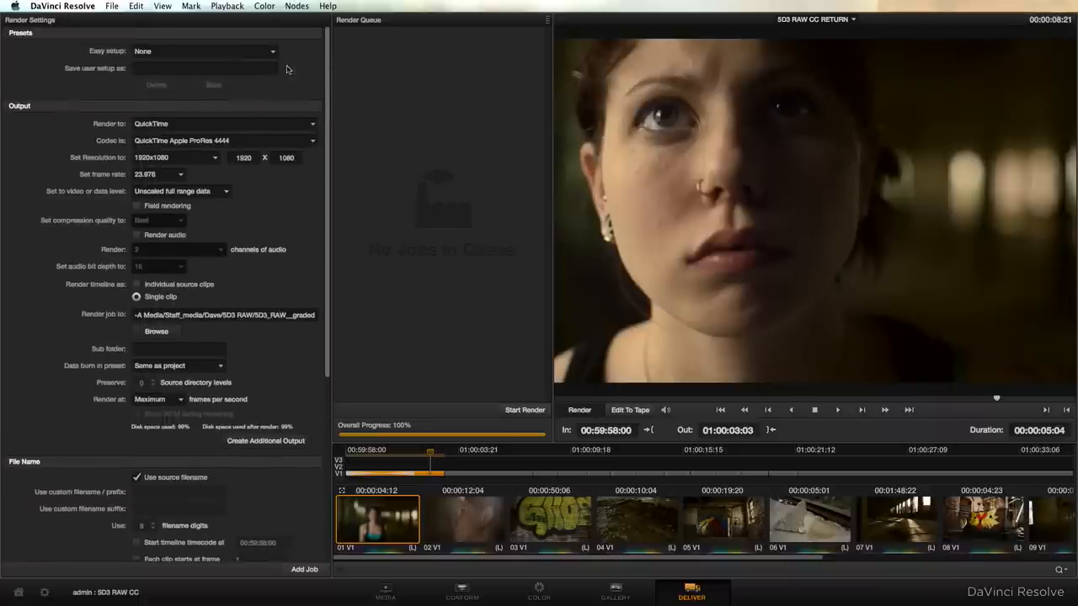
left_click(202, 51)
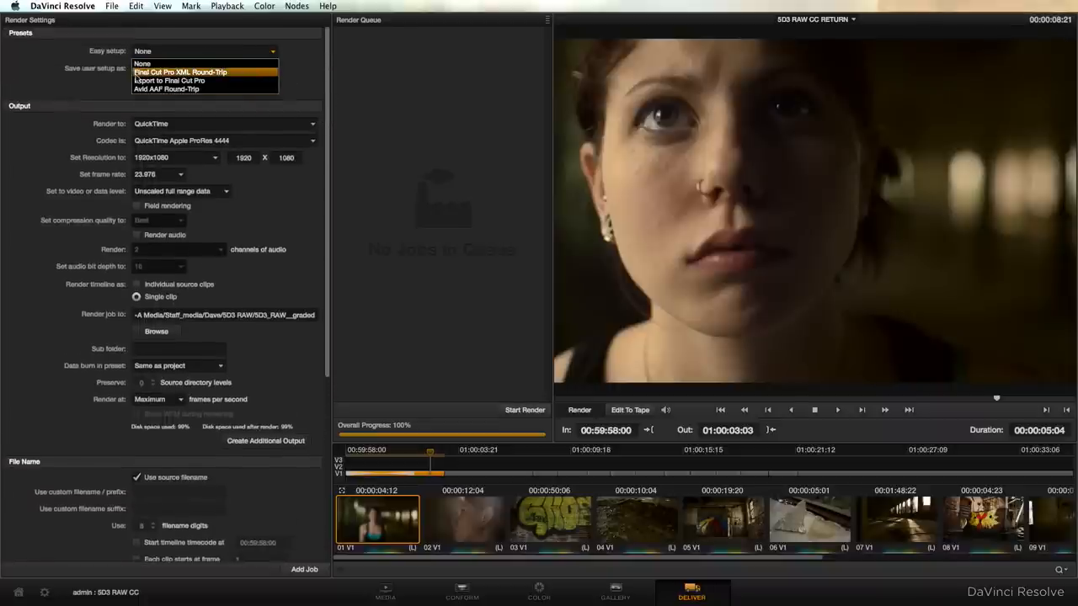
left_click(179, 72)
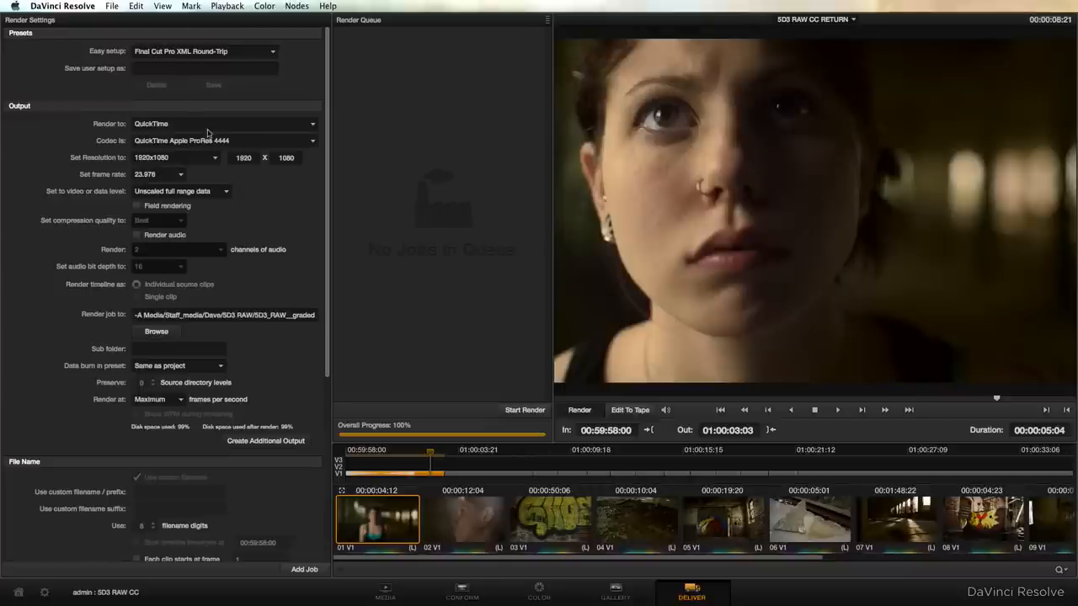
left_click(223, 140)
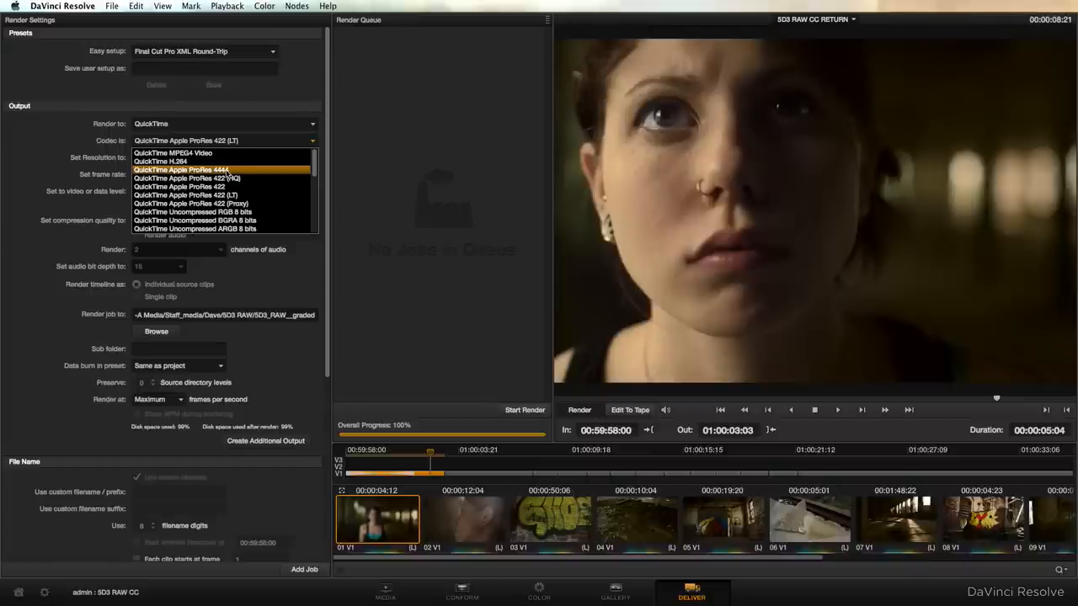
left_click(181, 169)
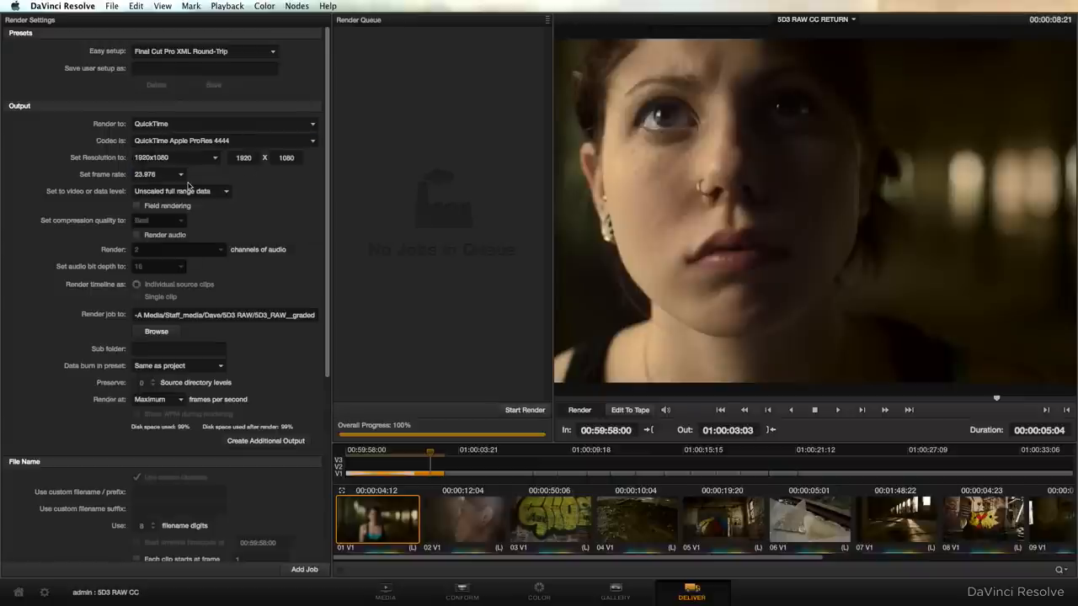
mouse_move(152, 184)
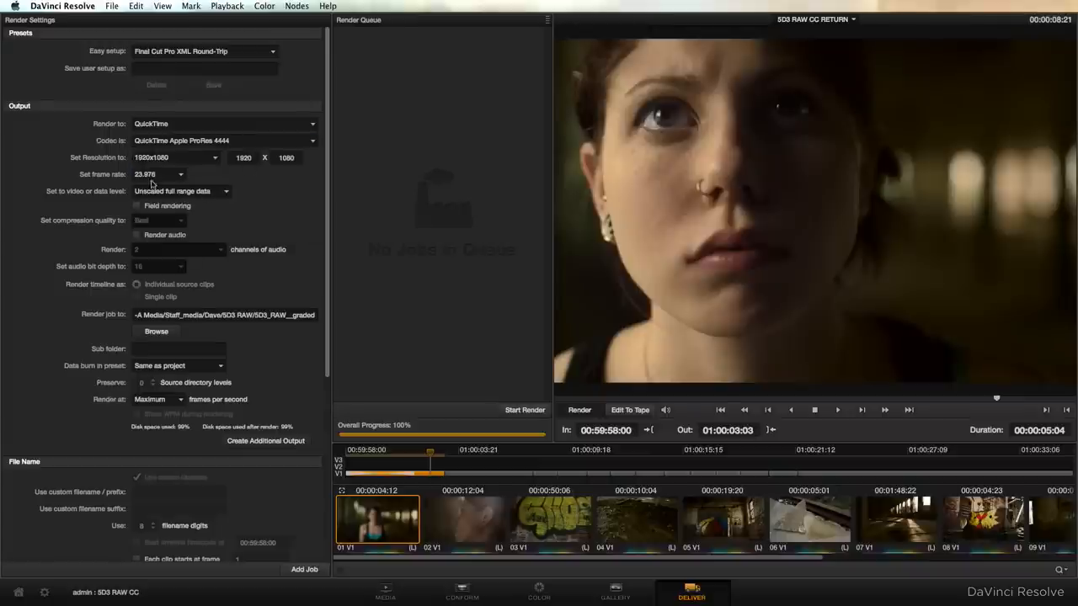
mouse_move(289, 299)
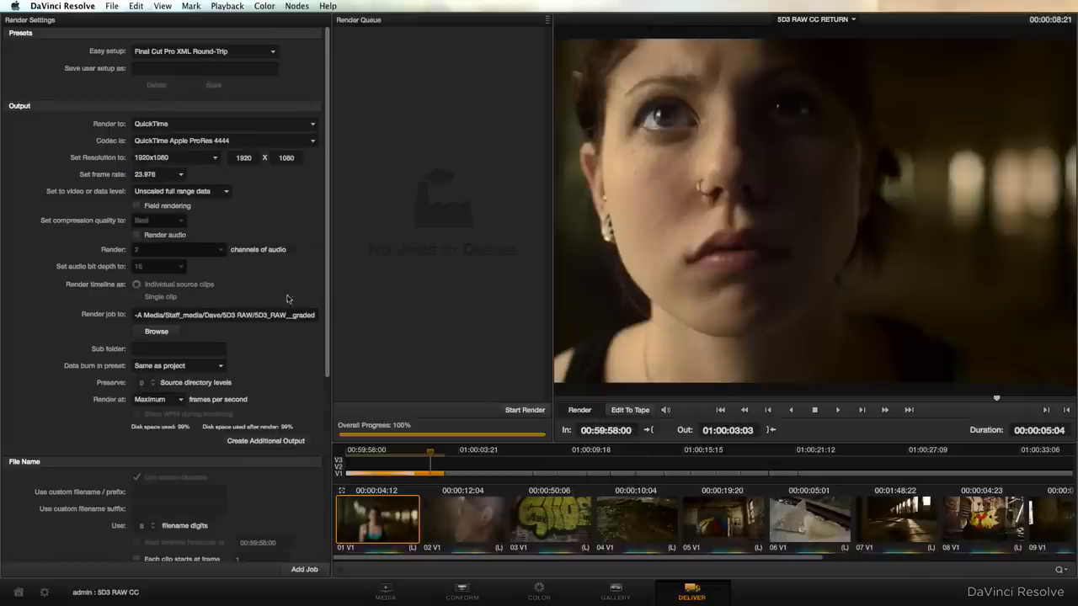
- Turn off 'Render each clip with a unique filename' in Output Options
scroll("down", 3)
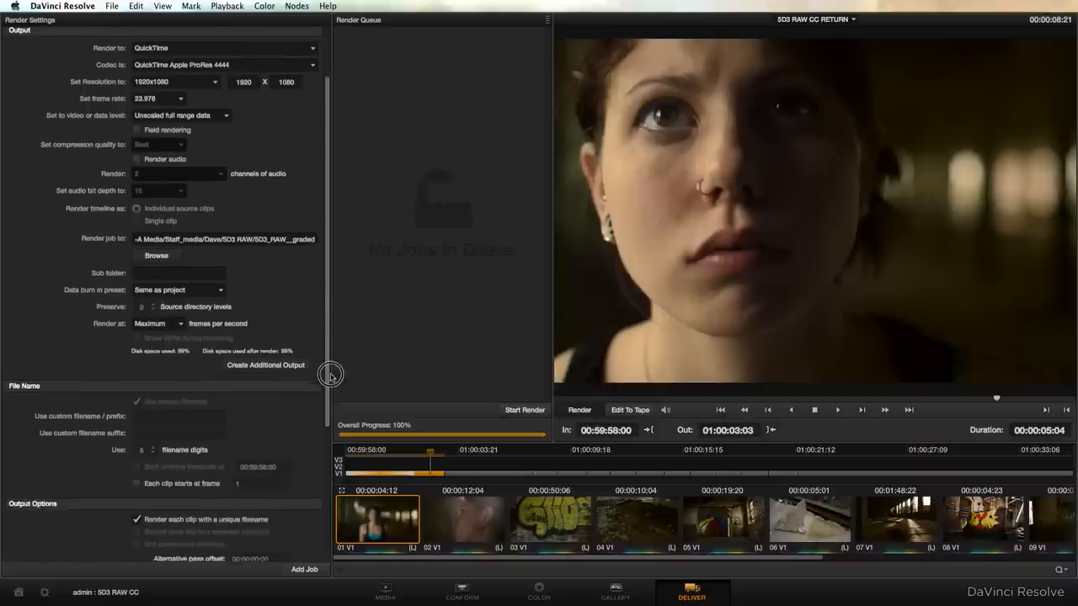
scroll("down", 3)
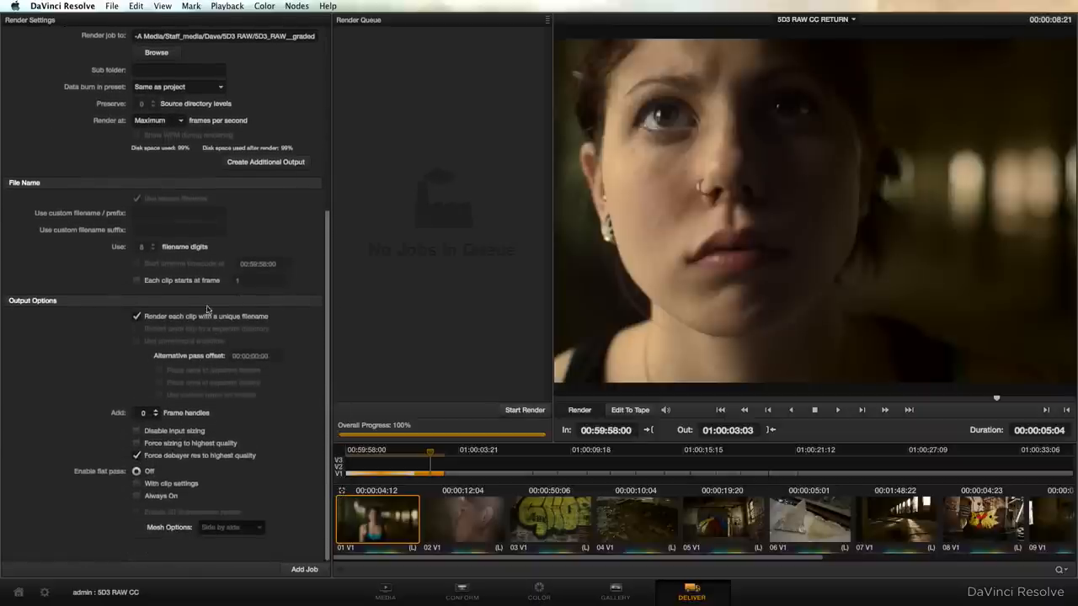
mouse_move(266, 322)
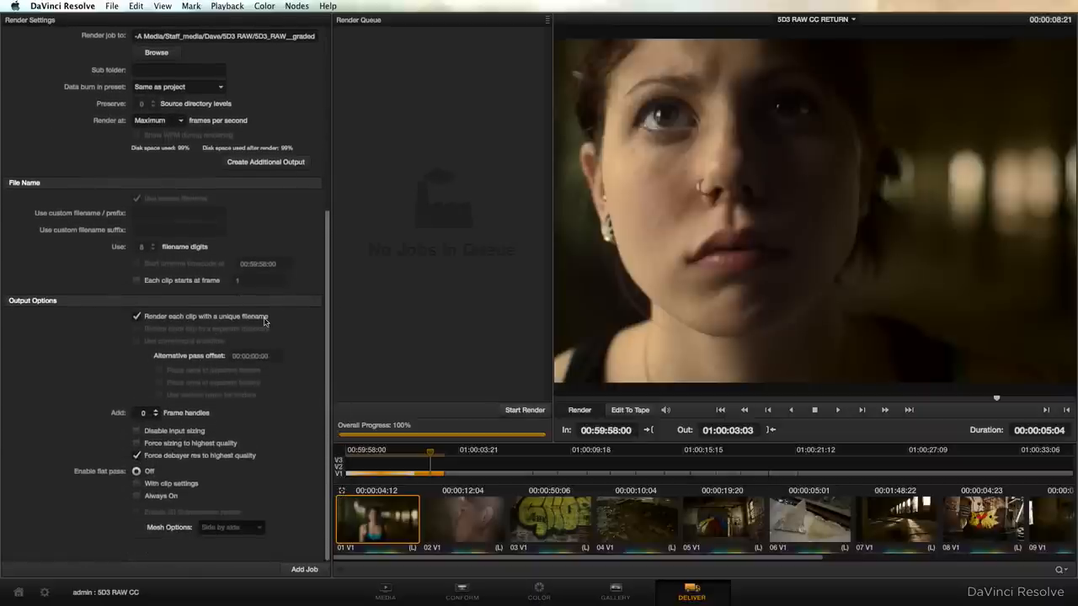
left_click(137, 316)
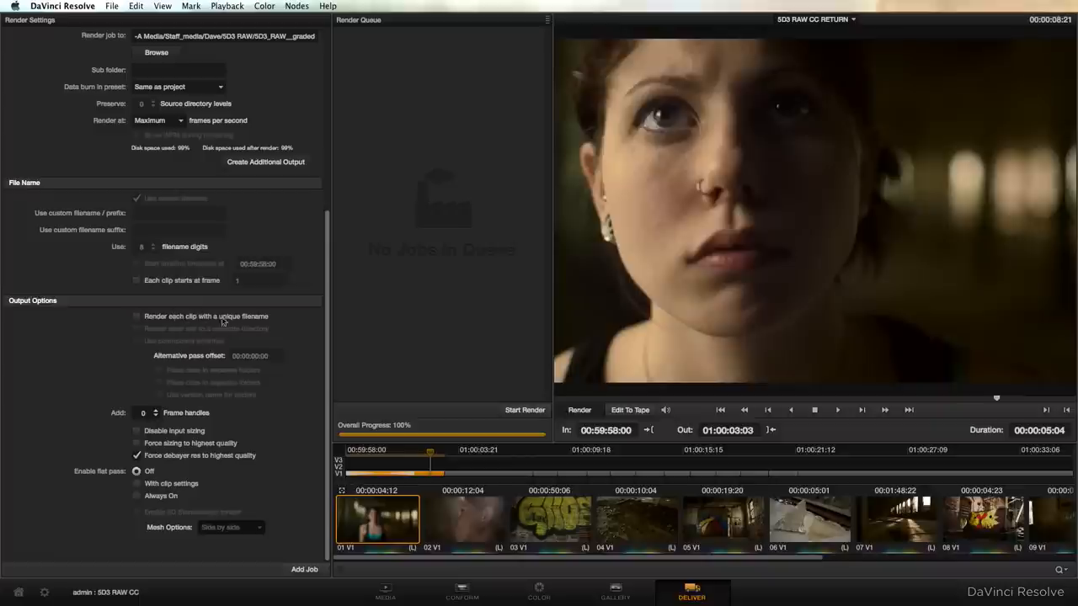
mouse_move(253, 329)
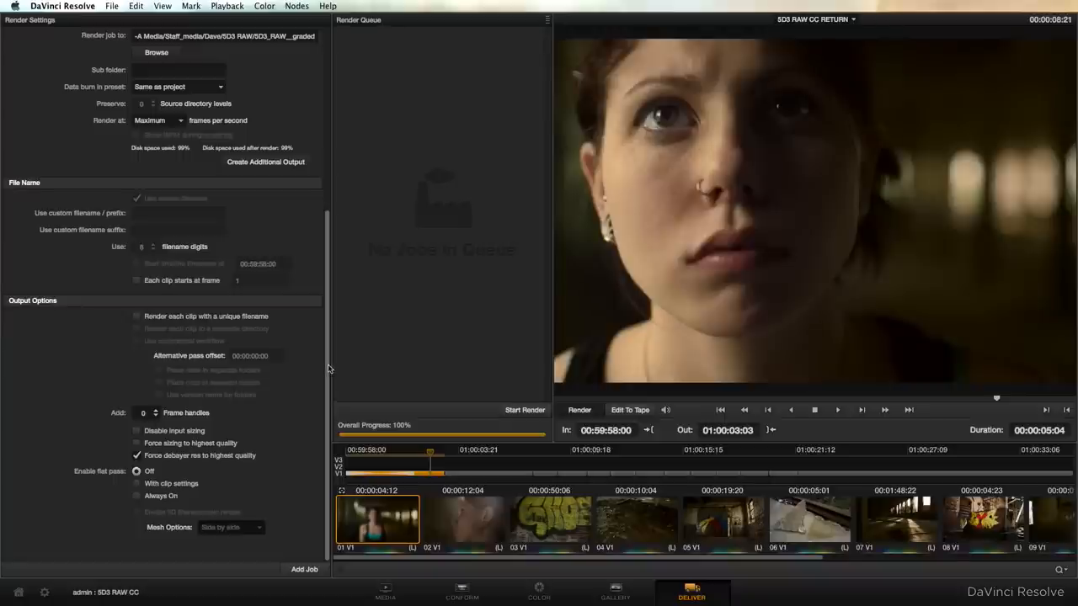
mouse_move(322, 383)
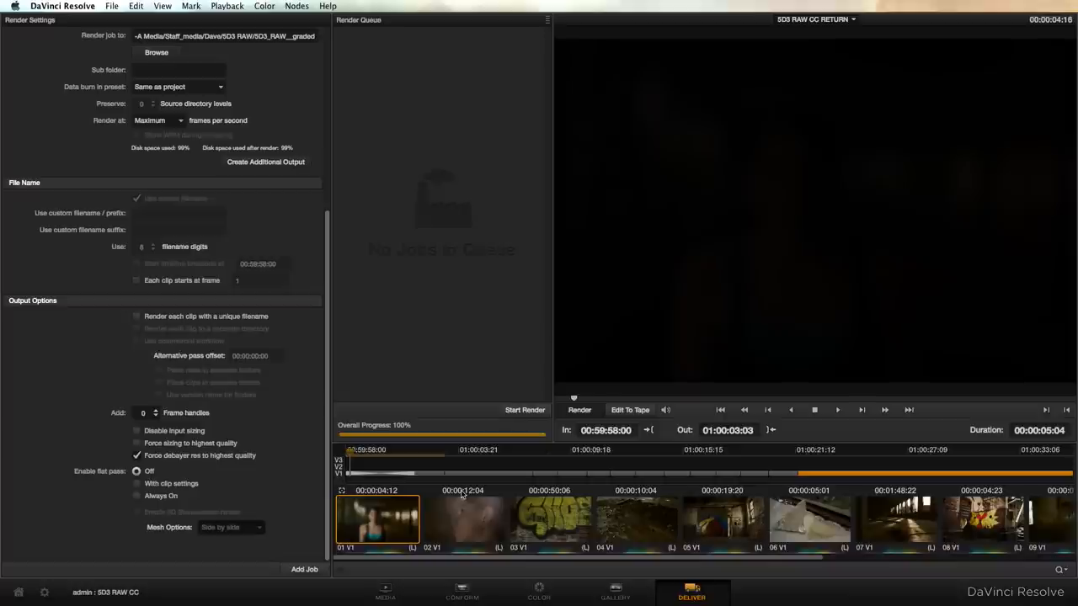
mouse_move(1020, 453)
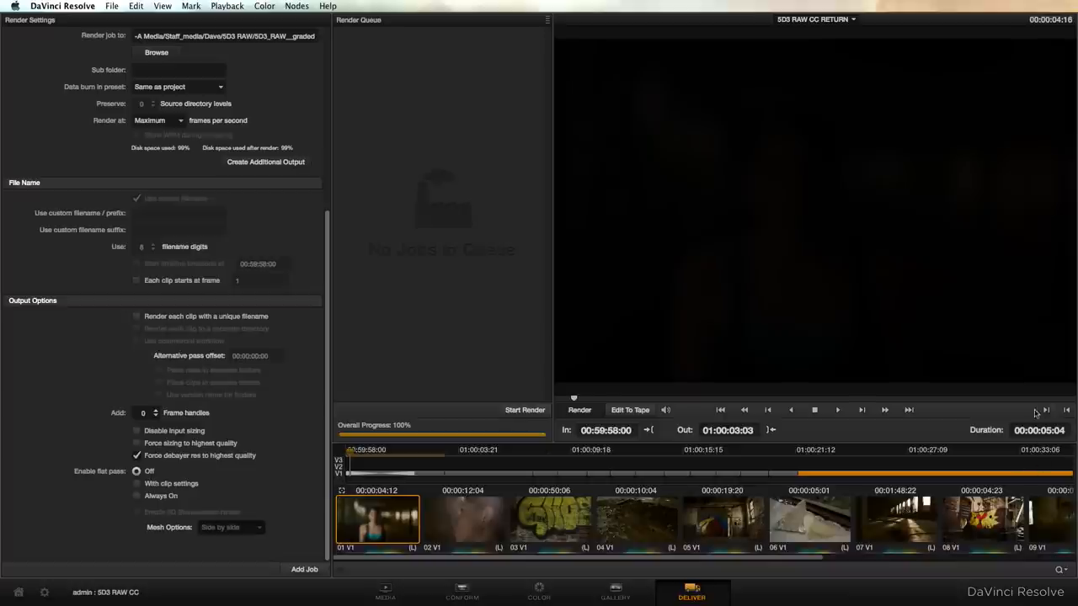
mouse_move(945, 409)
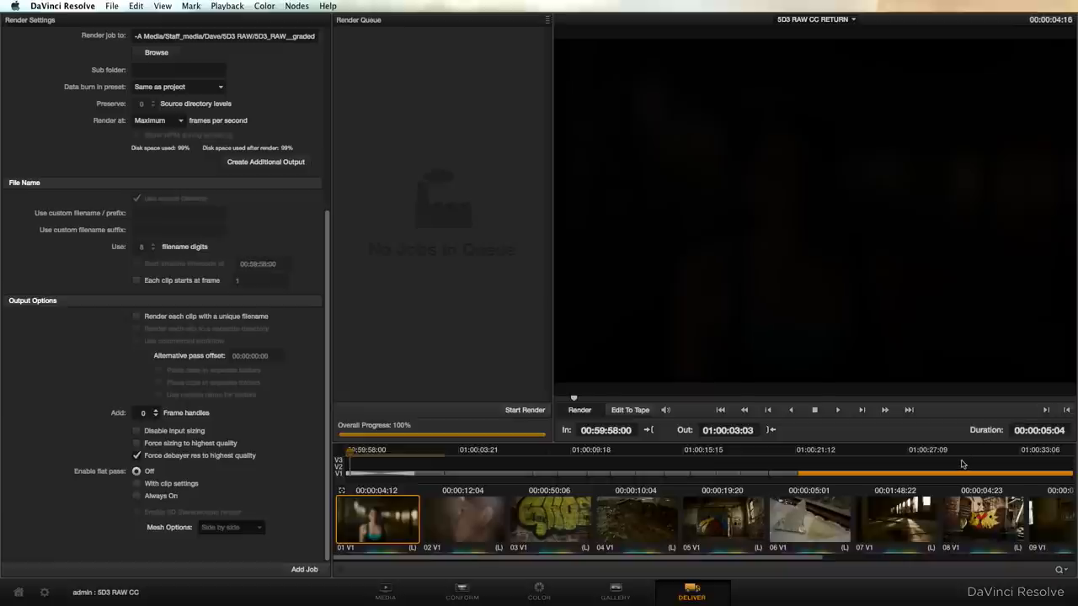
- Render the entire timeline into the existing graded folder, confirming overwrite of existing clips
left_click_drag(958, 472, 966, 472)
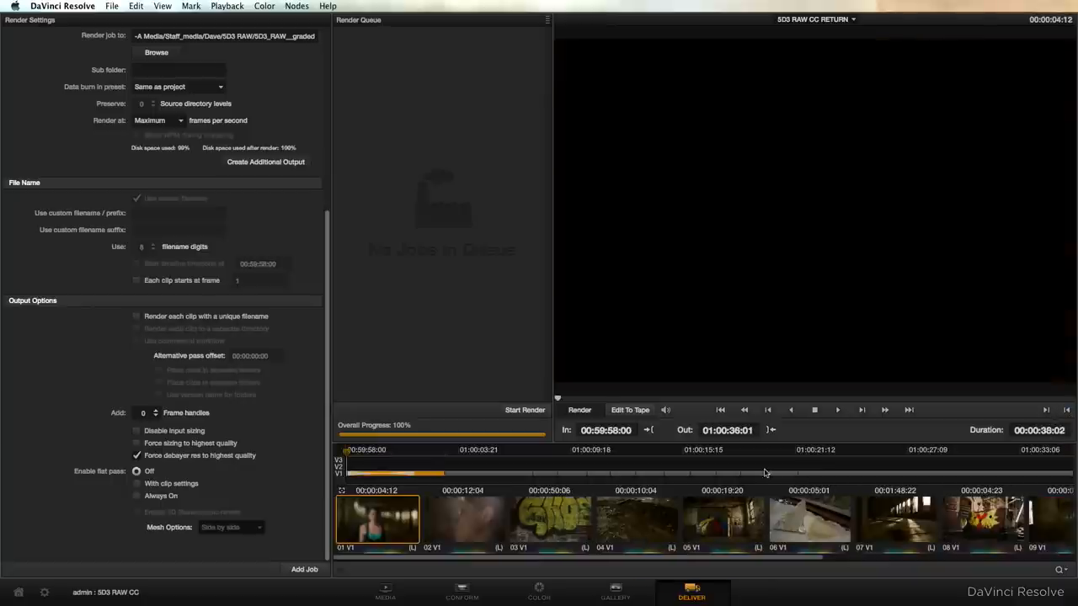
left_click(525, 410)
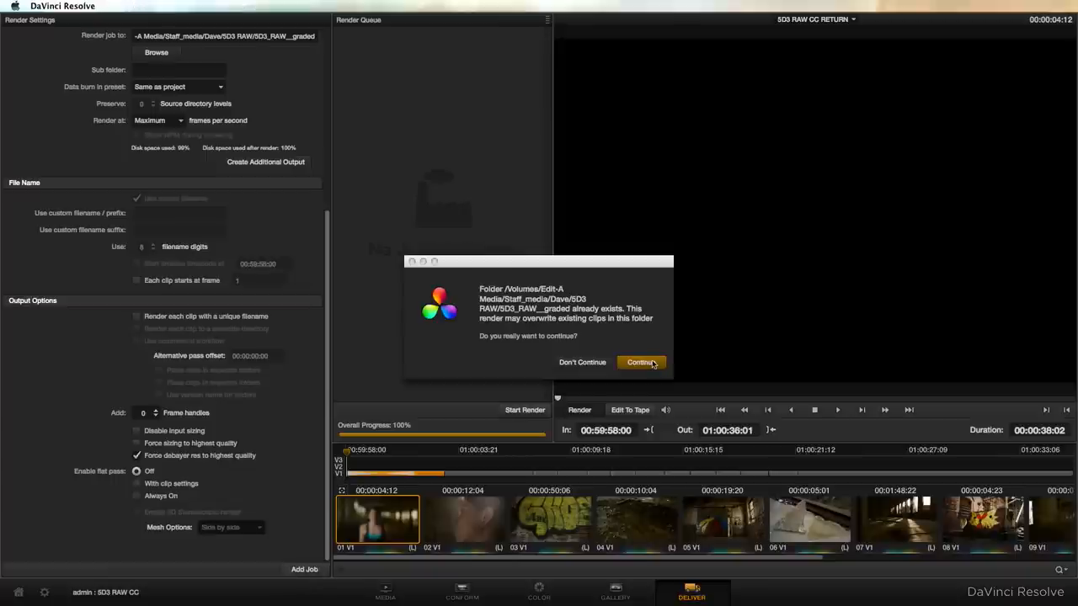
left_click(641, 362)
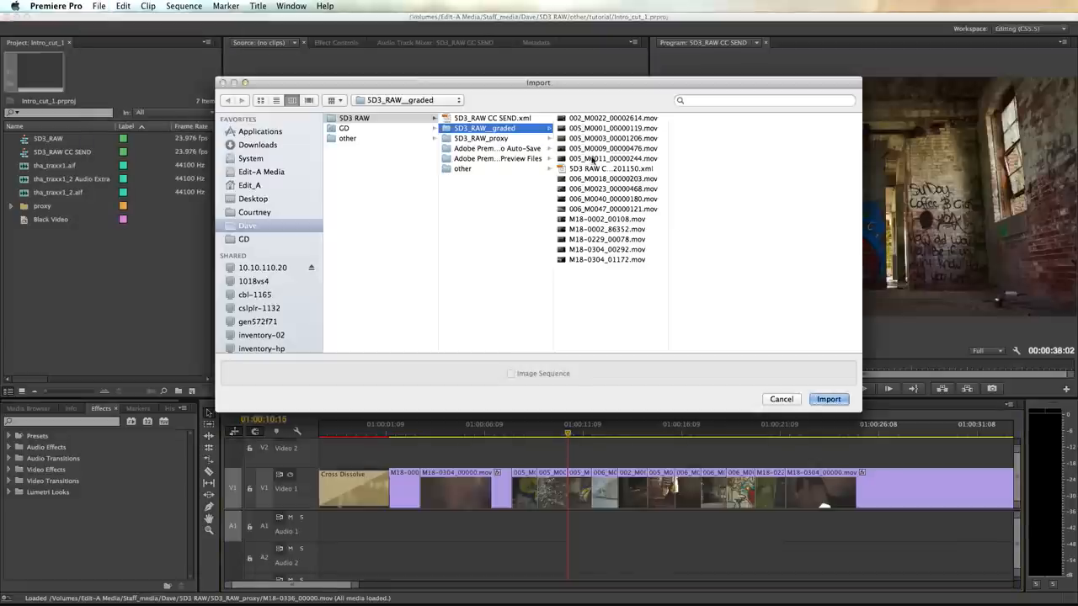
- Import the Resolve round-trip XML from the SD3_RAW__graded folder
left_click(828, 399)
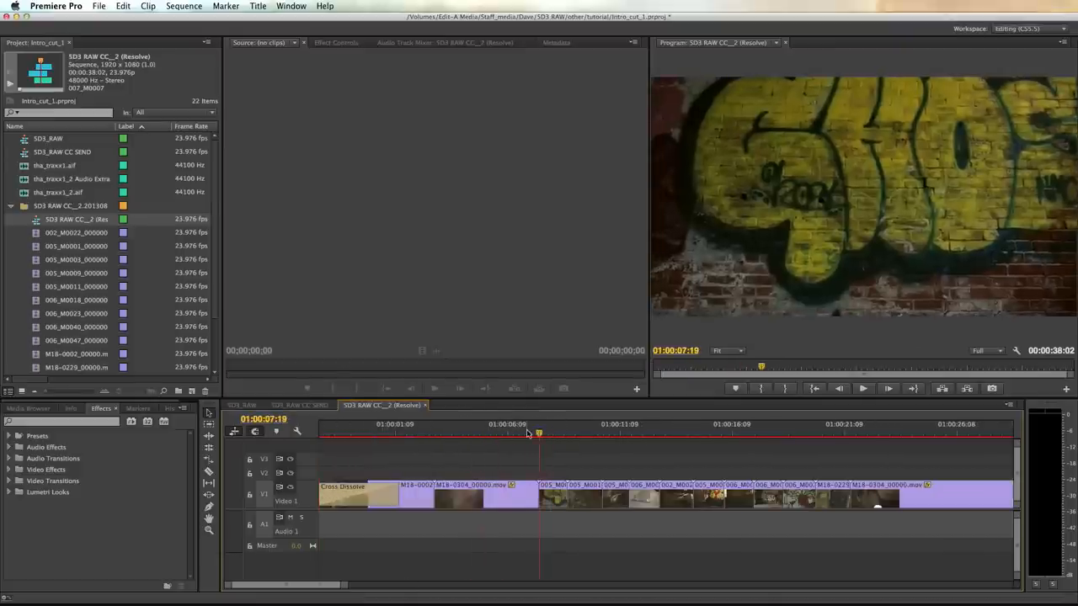
- Toggle between SD3_RAW CC SEND and SD3 RAW CC_2 (Resolve) sequence tabs to compare grades
left_click(299, 405)
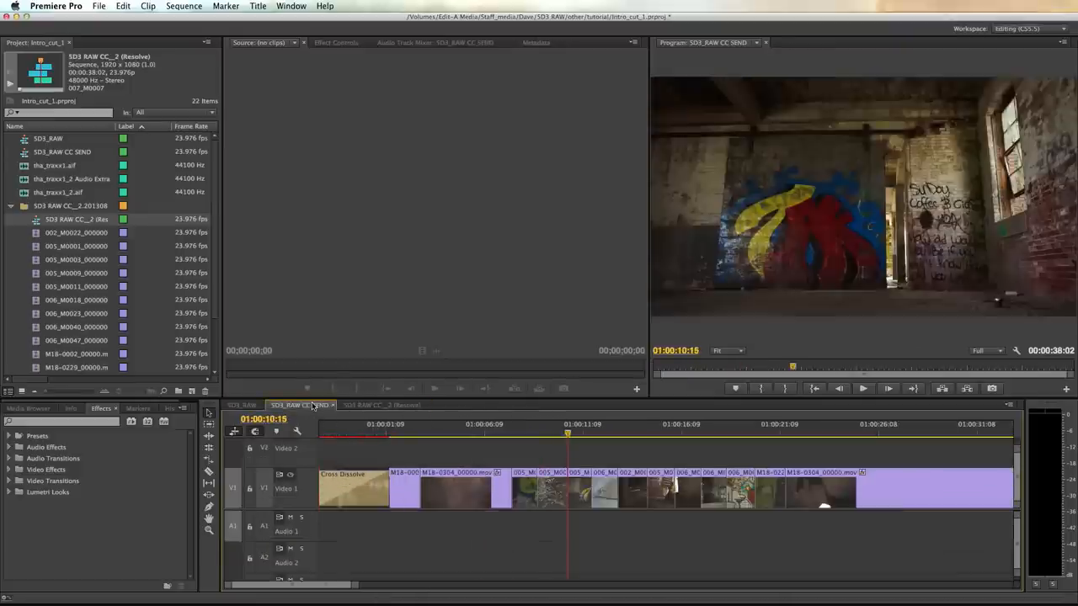
left_click(379, 405)
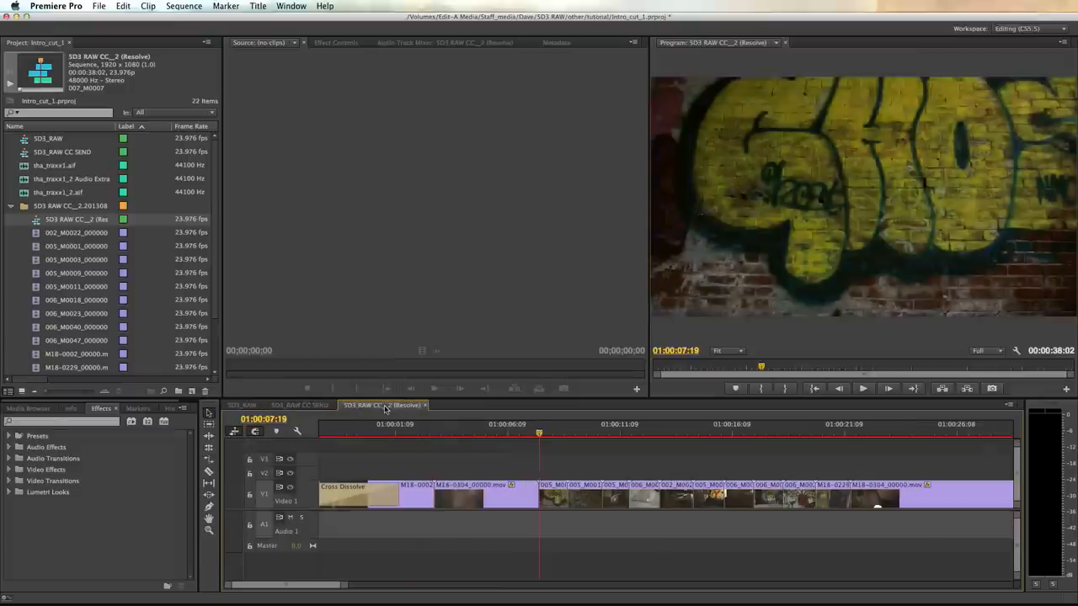
left_click(301, 405)
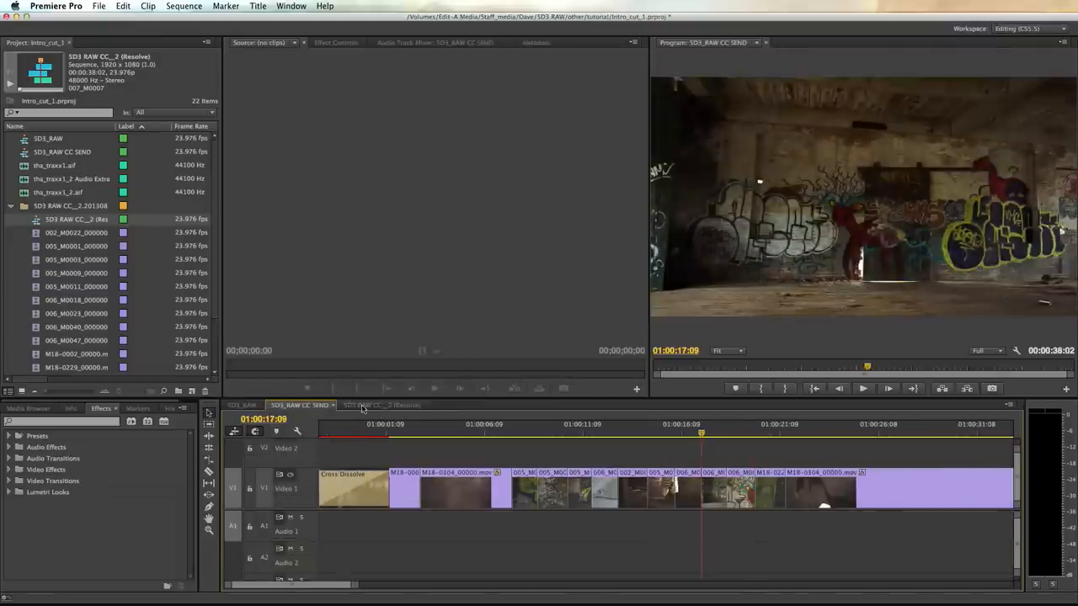
left_click(379, 406)
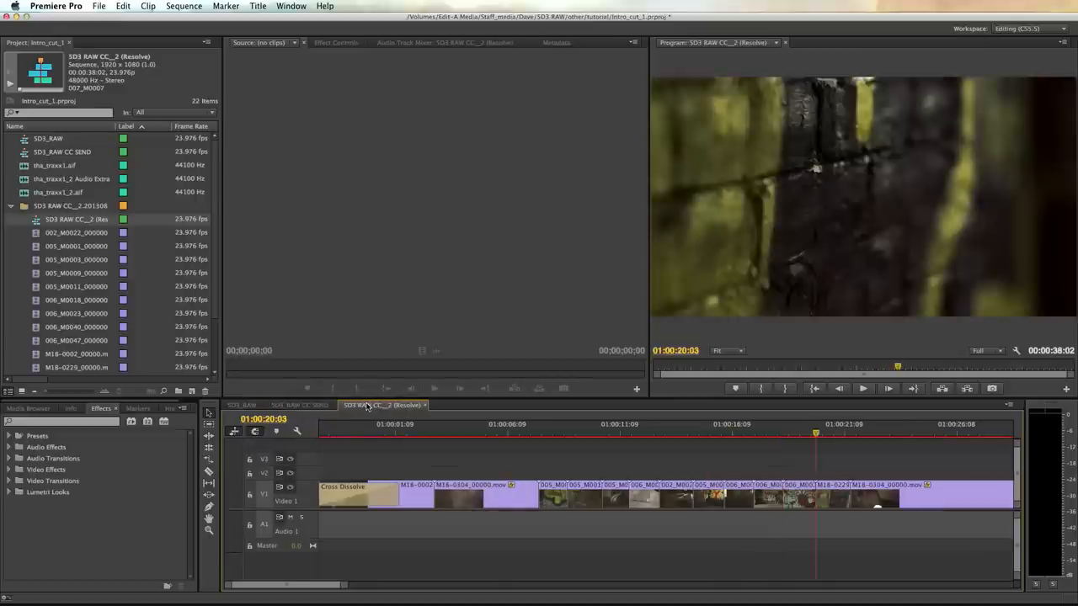
left_click(299, 405)
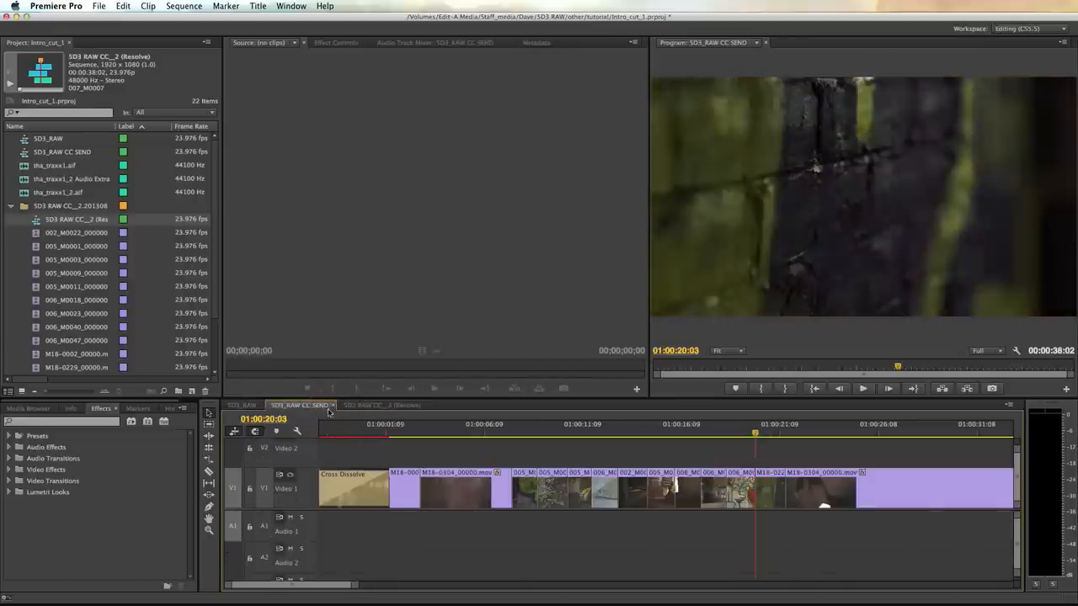